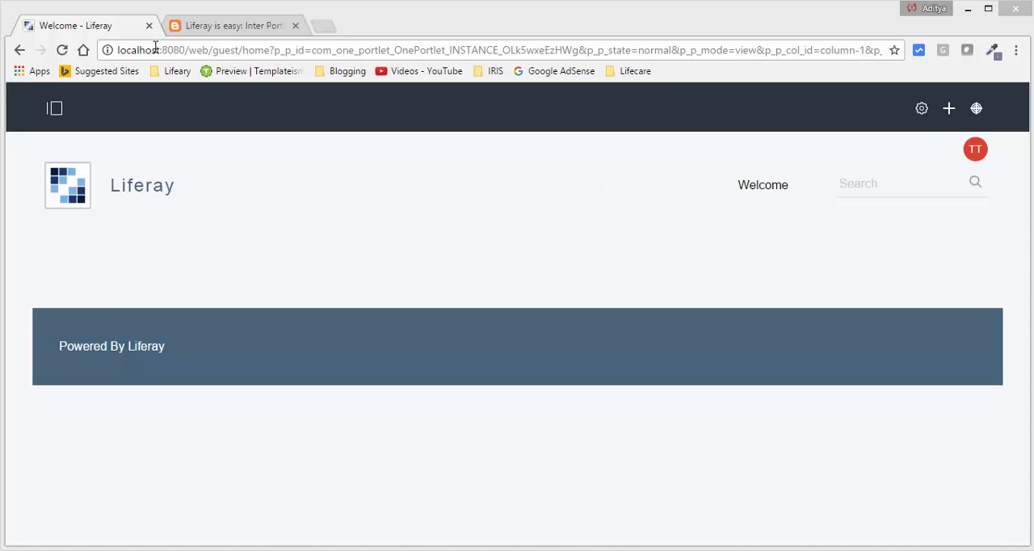
Scroll through the IPC tutorial's portlet.xml, Sender and Receiver code in Chrome
click(234, 25)
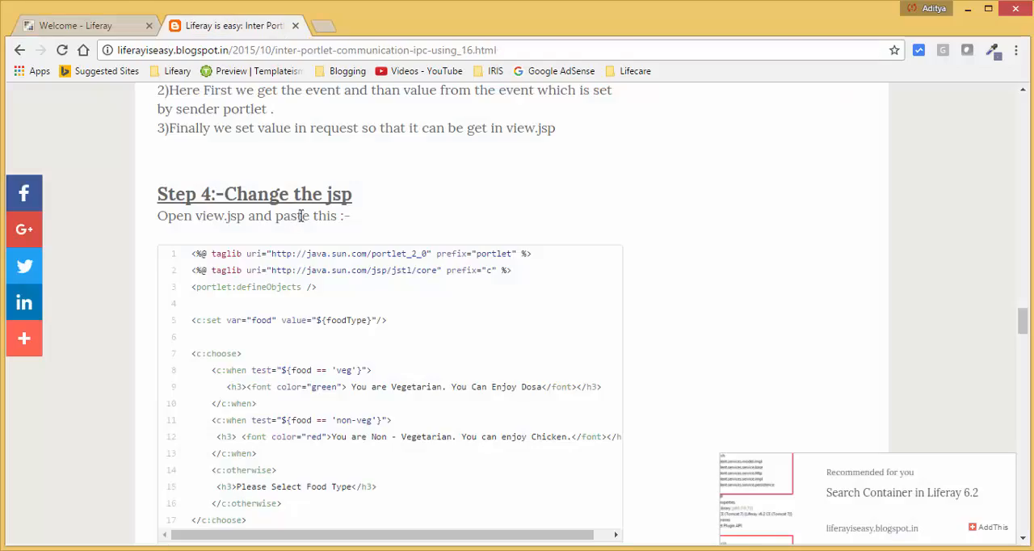
scroll(down, 3)
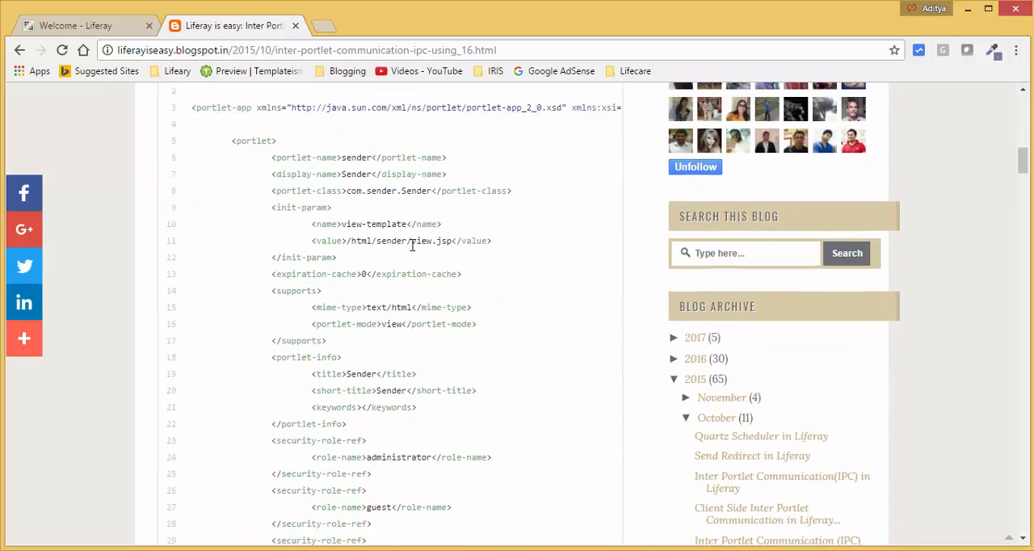
scroll(down, 3)
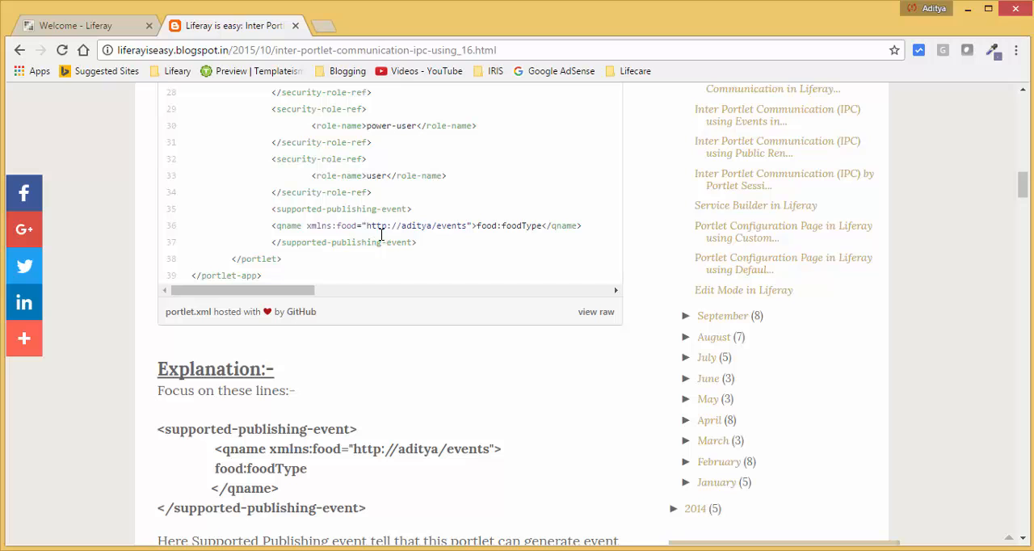
scroll(down, 3)
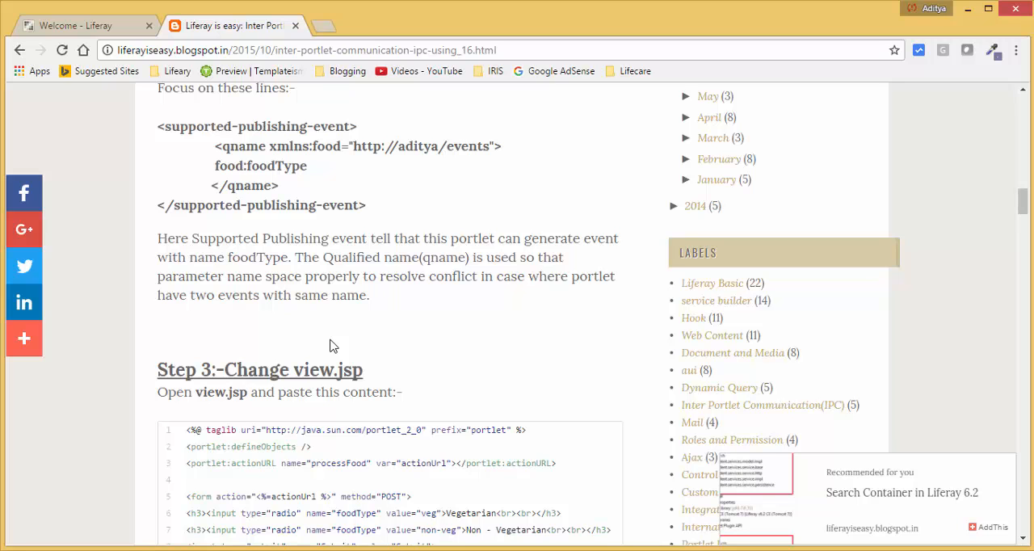
scroll(down, 3)
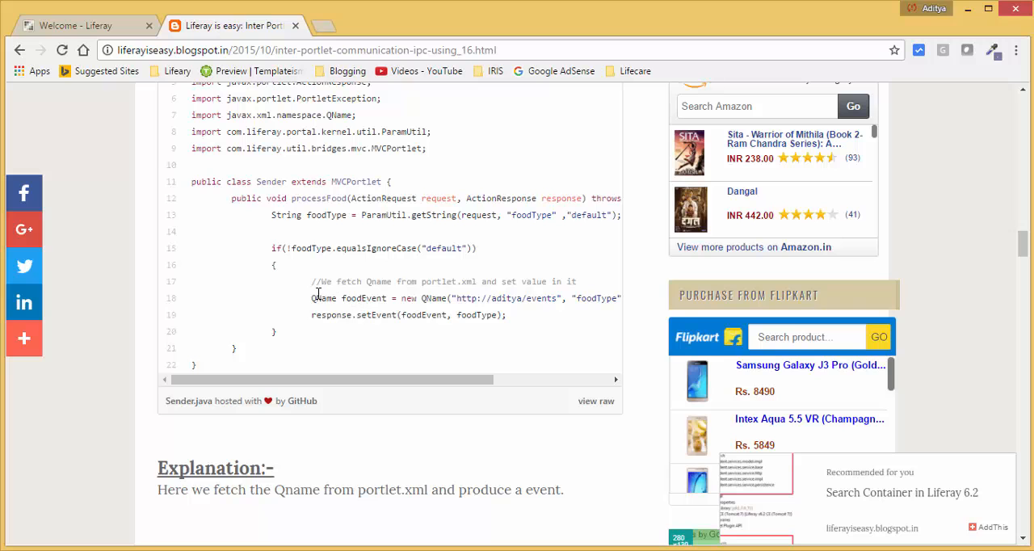
scroll(down, 3)
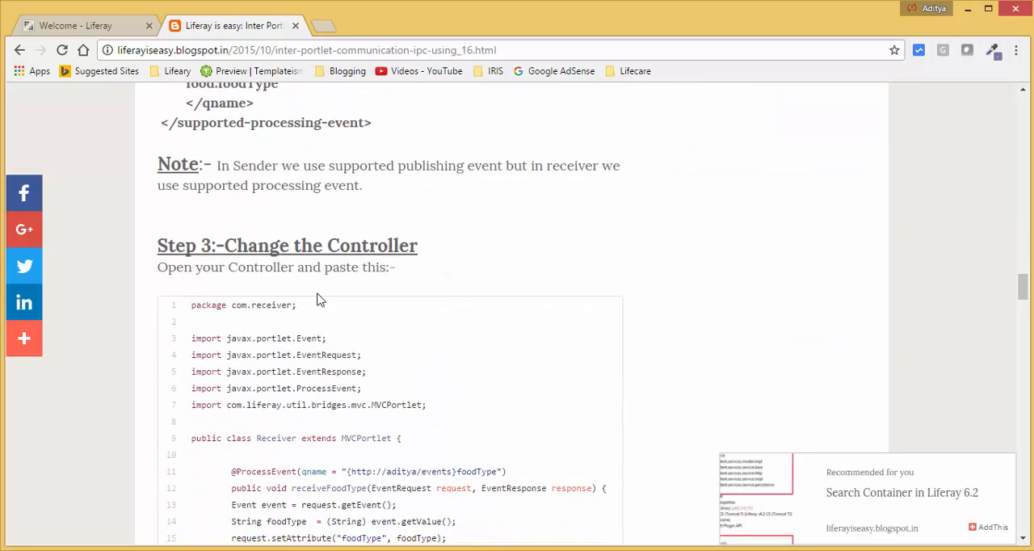
scroll(down, 3)
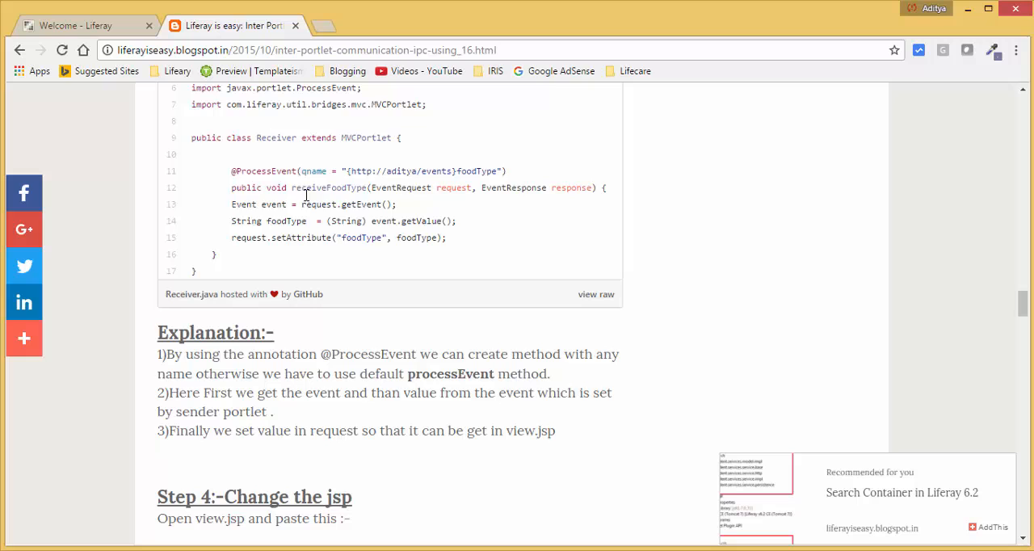
Select the Receiver's event-handling method code, then return to the Liferay welcome page
drag(231, 170, 447, 238)
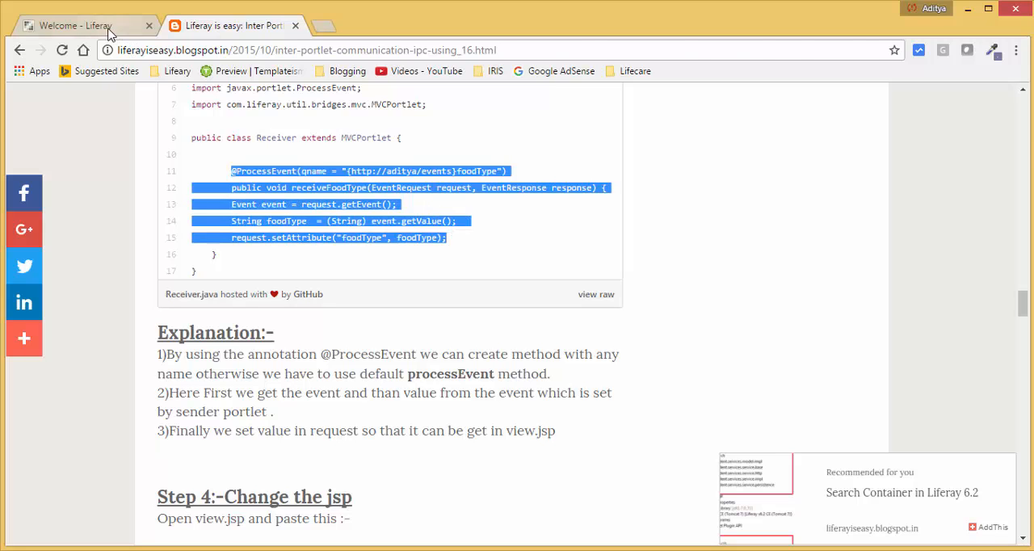
click(76, 25)
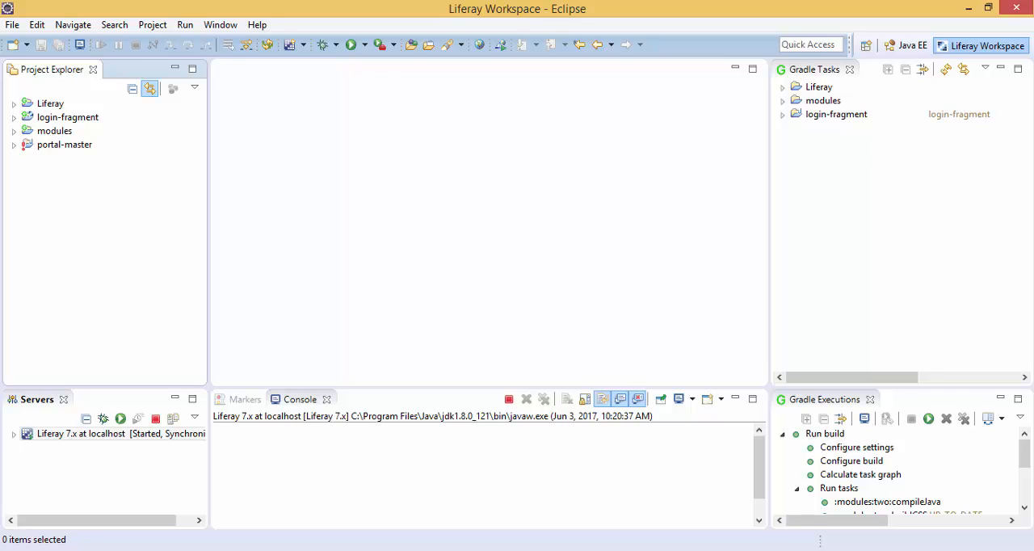
mouse_move(80, 227)
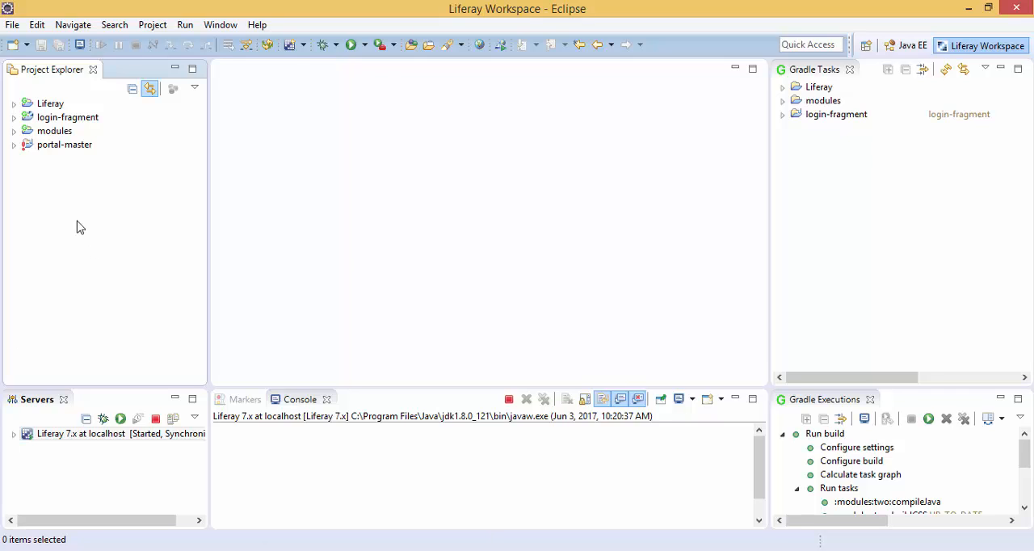
Start a new Liferay module project named producer and proceed to the component class page
right_click(80, 227)
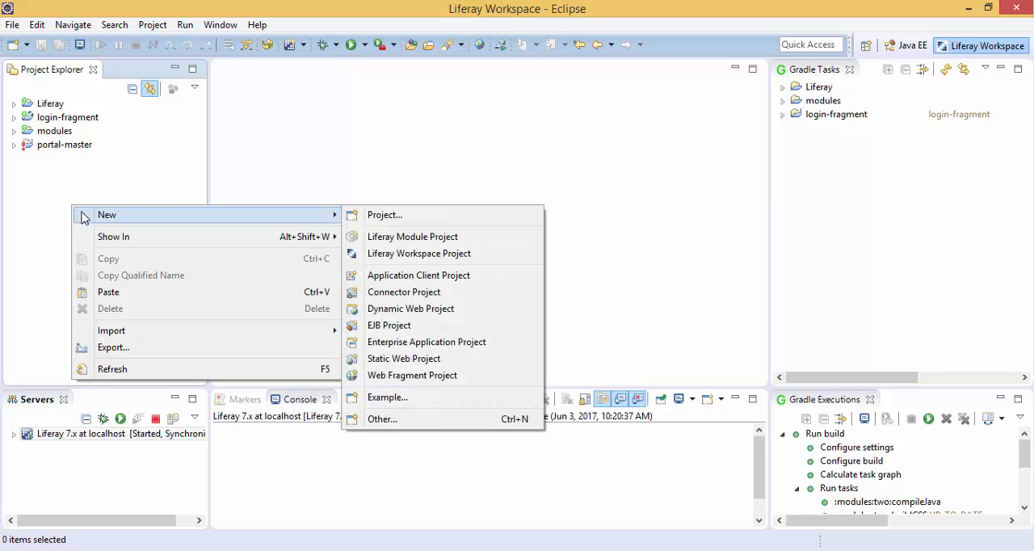
mouse_move(383, 219)
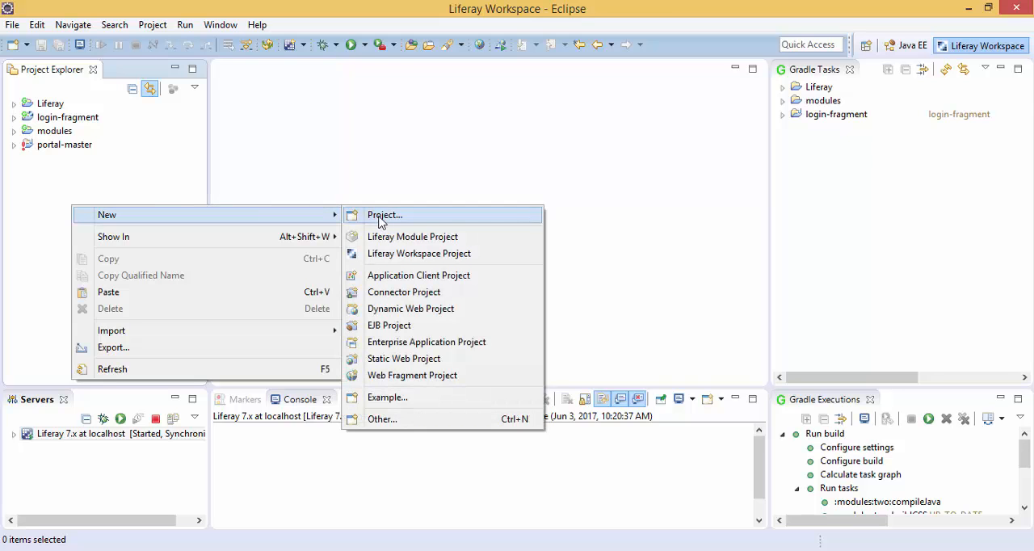
click(412, 237)
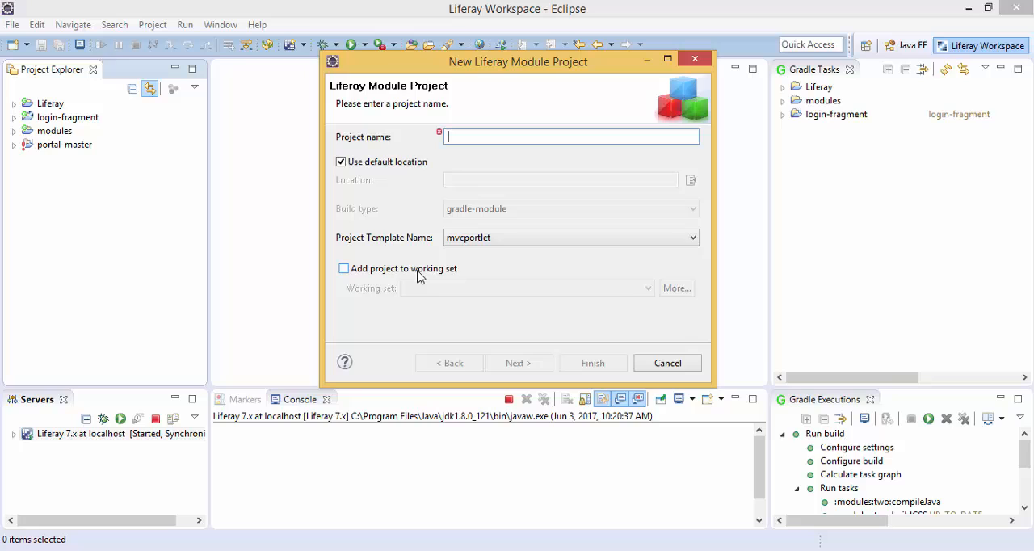
text(producer)
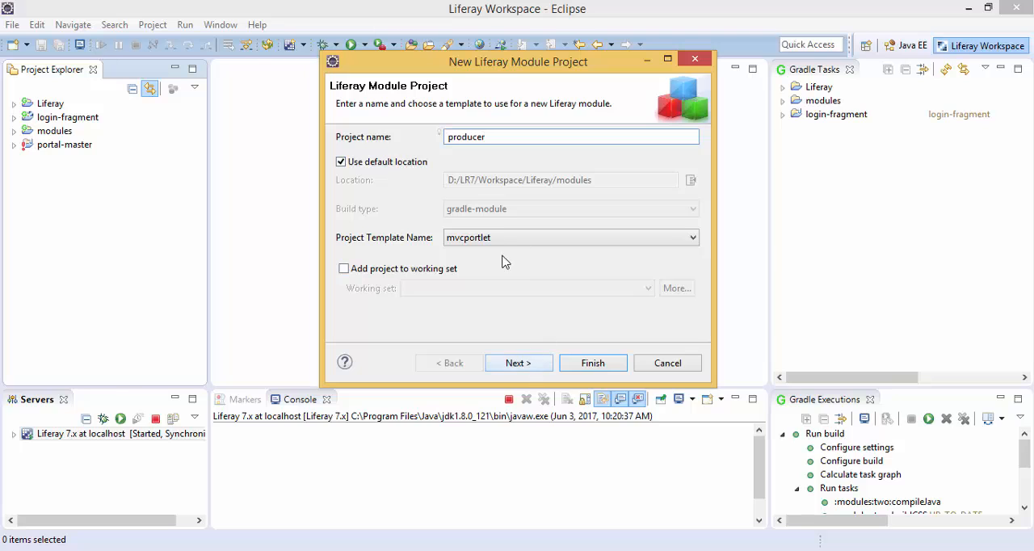
click(518, 362)
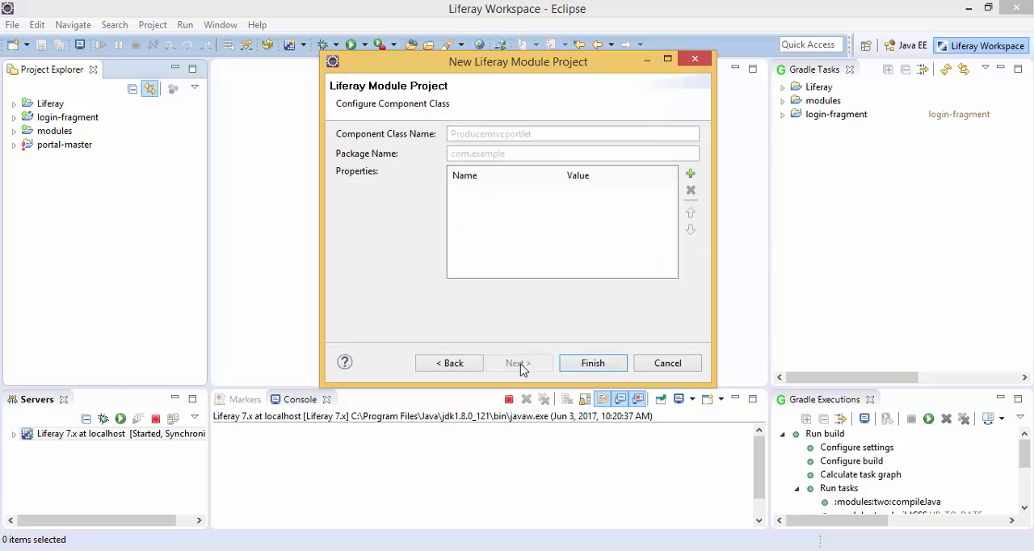
Set component class Producer in package com.producer and finish creating the project
click(572, 134)
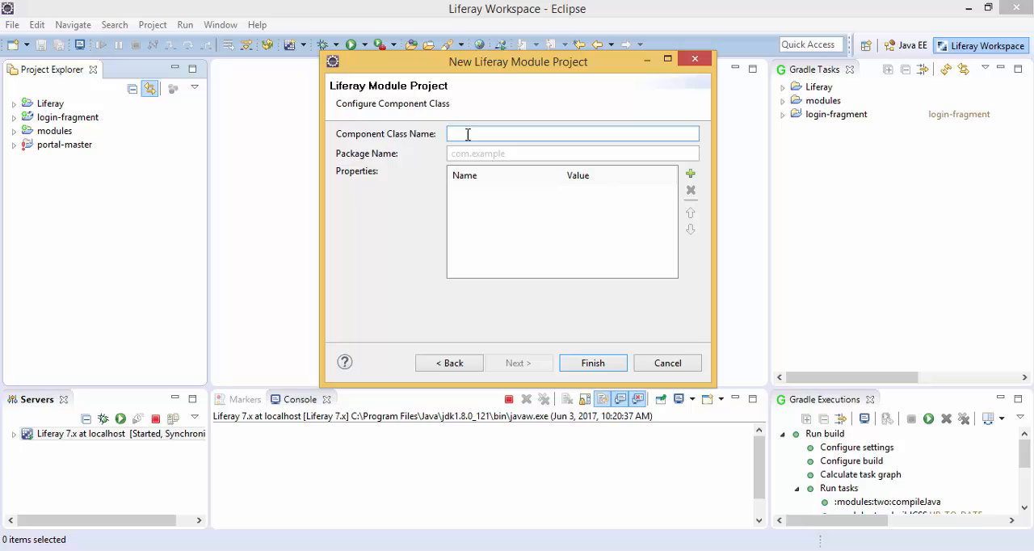
text(Prod)
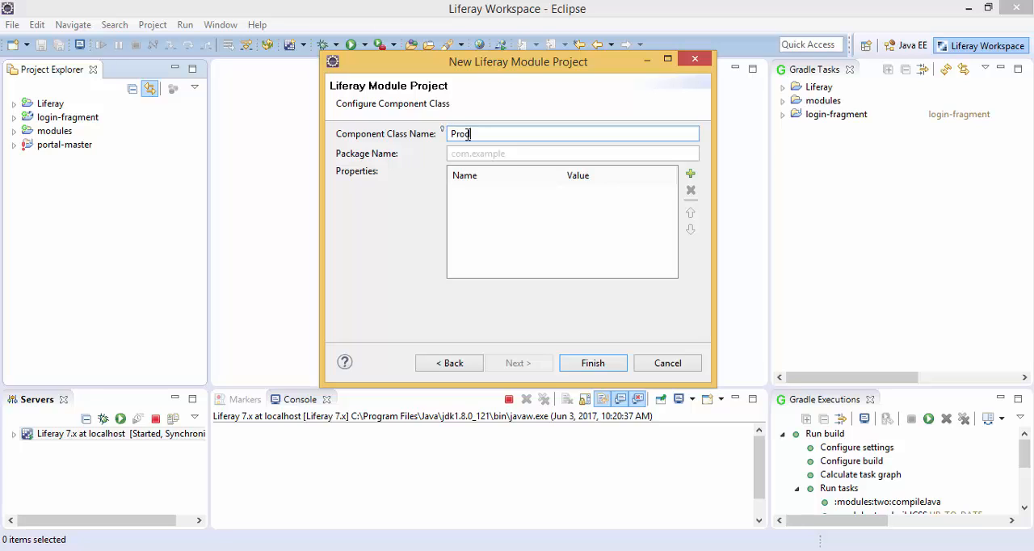
text(ucer)
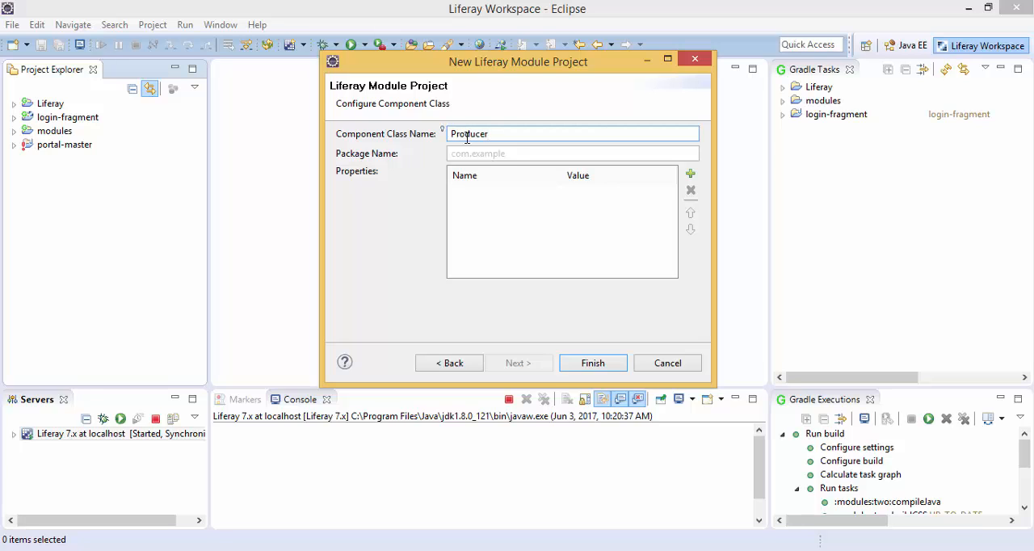
text(com.p)
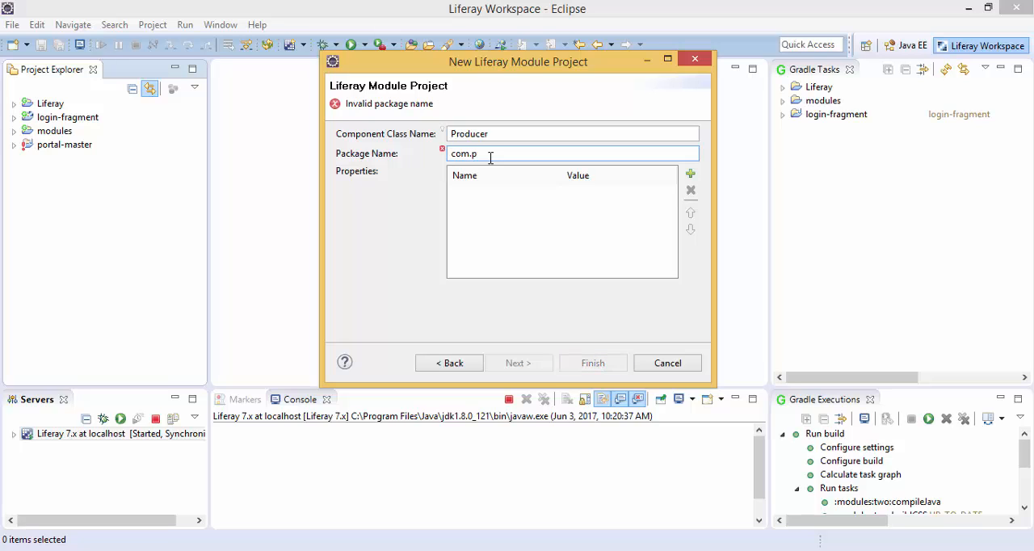
text(roducer)
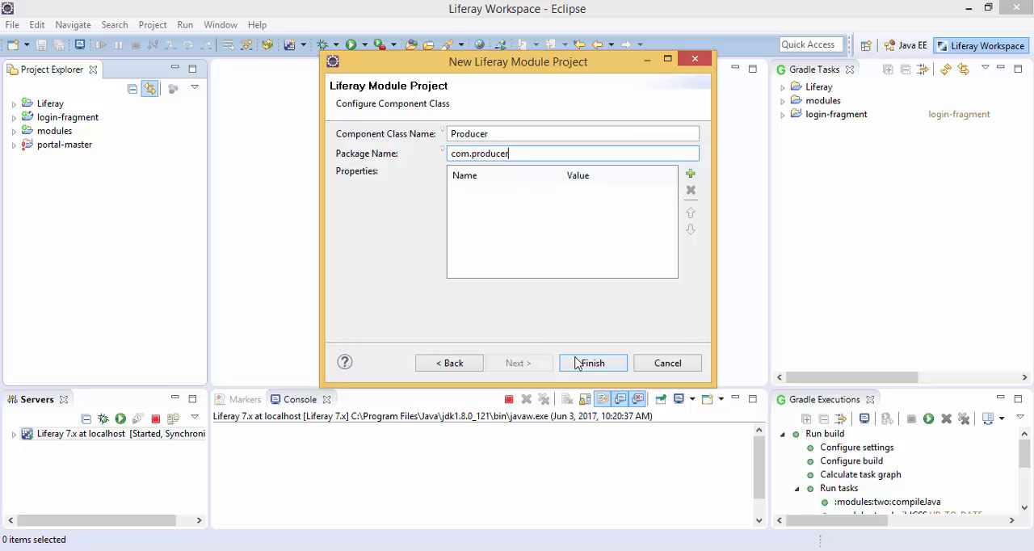
click(592, 362)
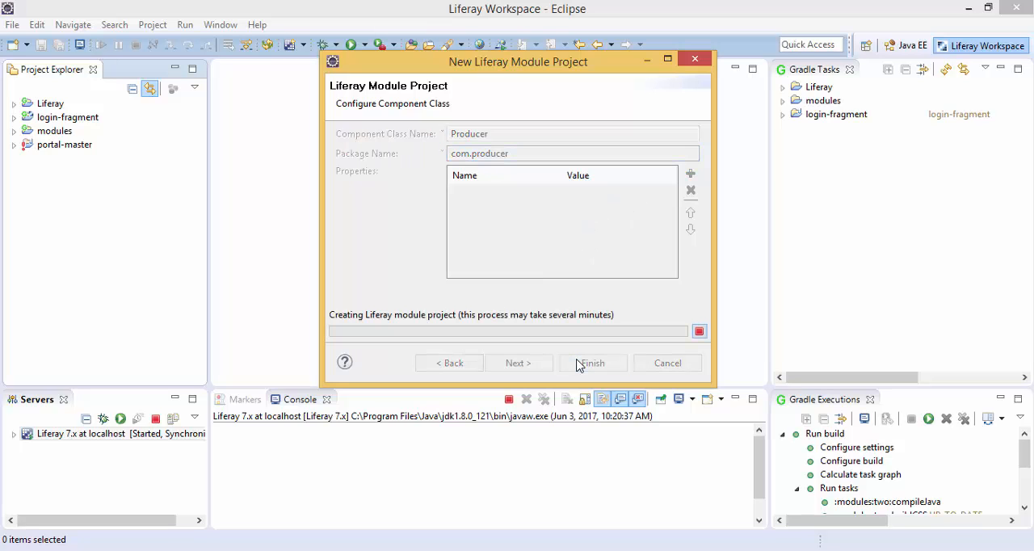
click(591, 363)
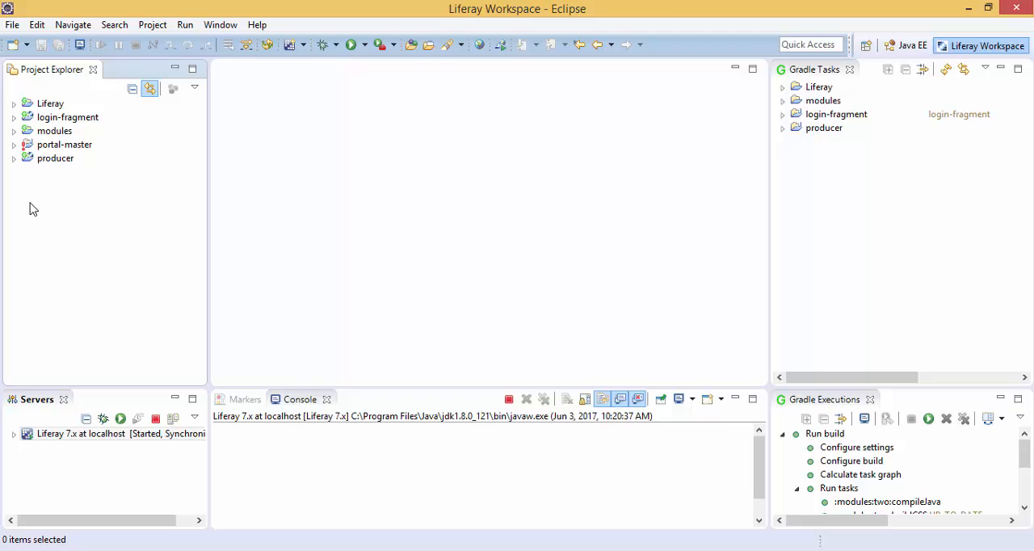
Expand the producer project and open ProducerPortlet.java from com.producer.portlet
click(14, 157)
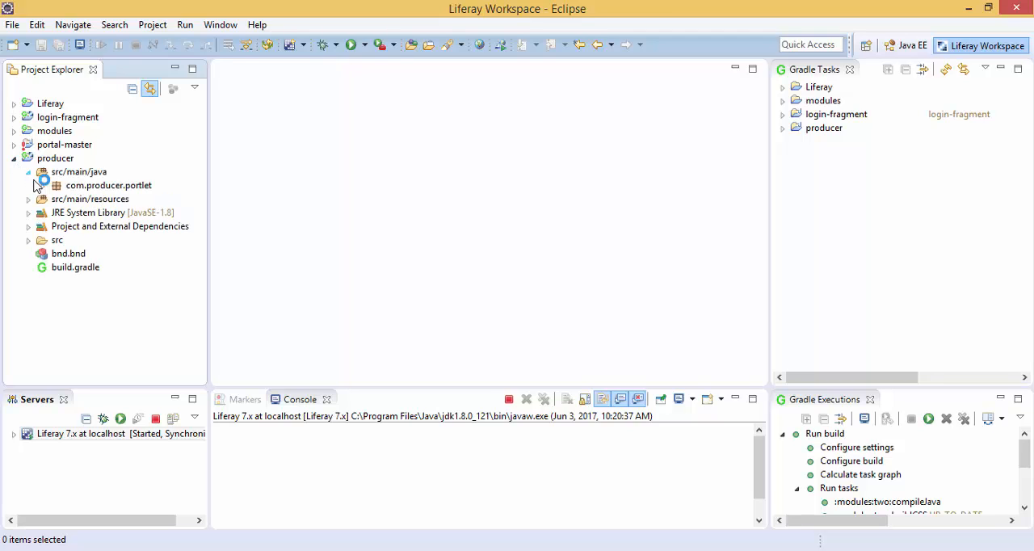
click(56, 185)
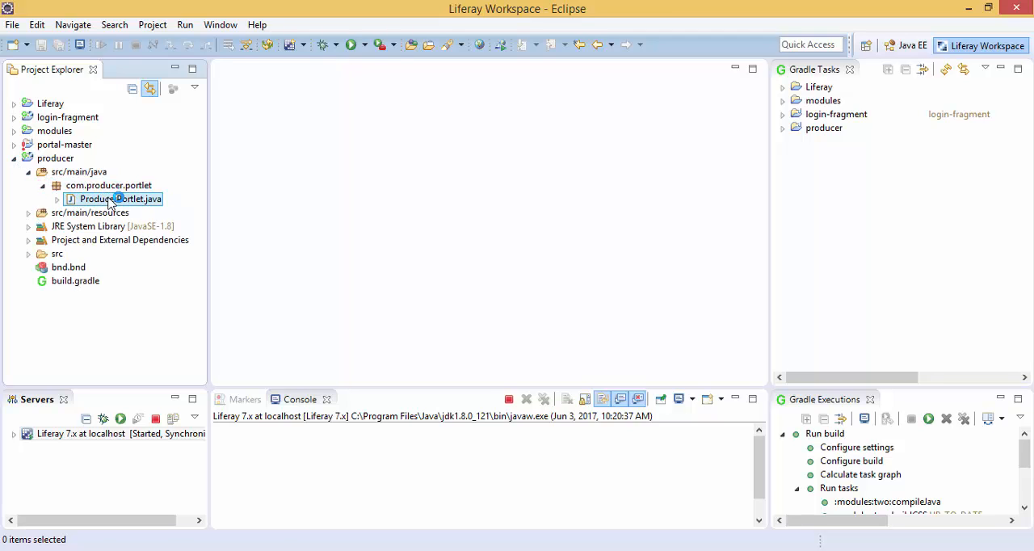
double_click(120, 199)
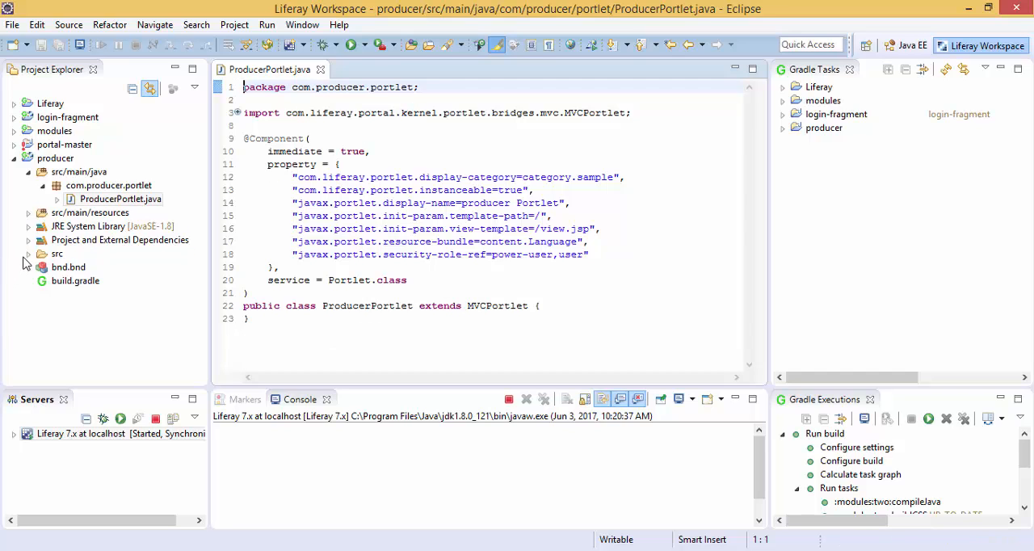
Expand src/main/resources/META-INF/resources and open view.jsp
click(57, 253)
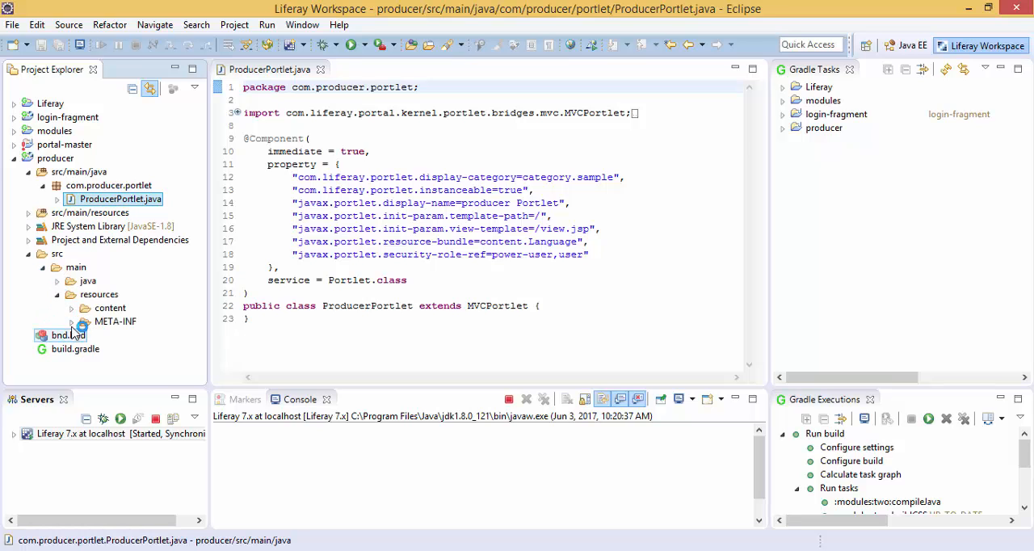
click(72, 320)
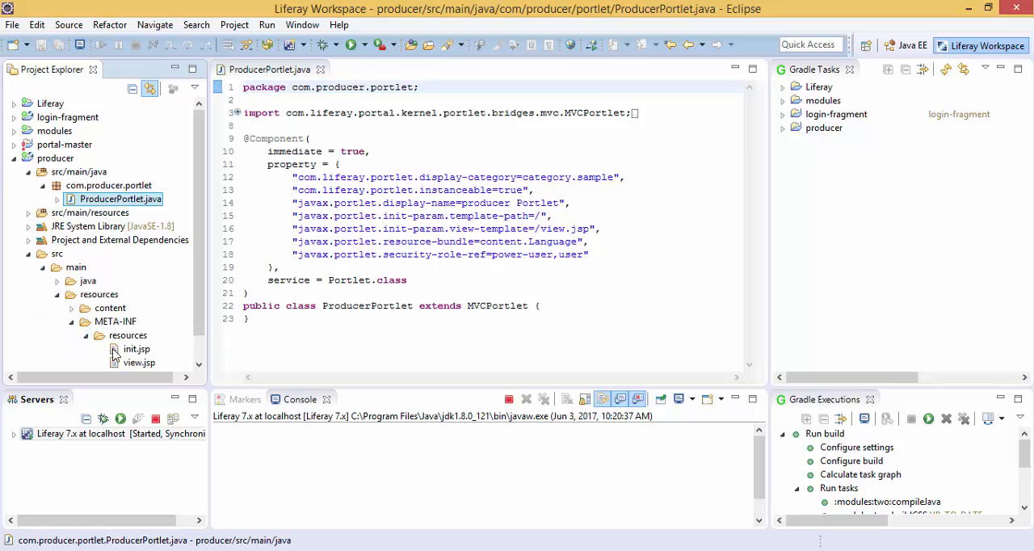
double_click(138, 362)
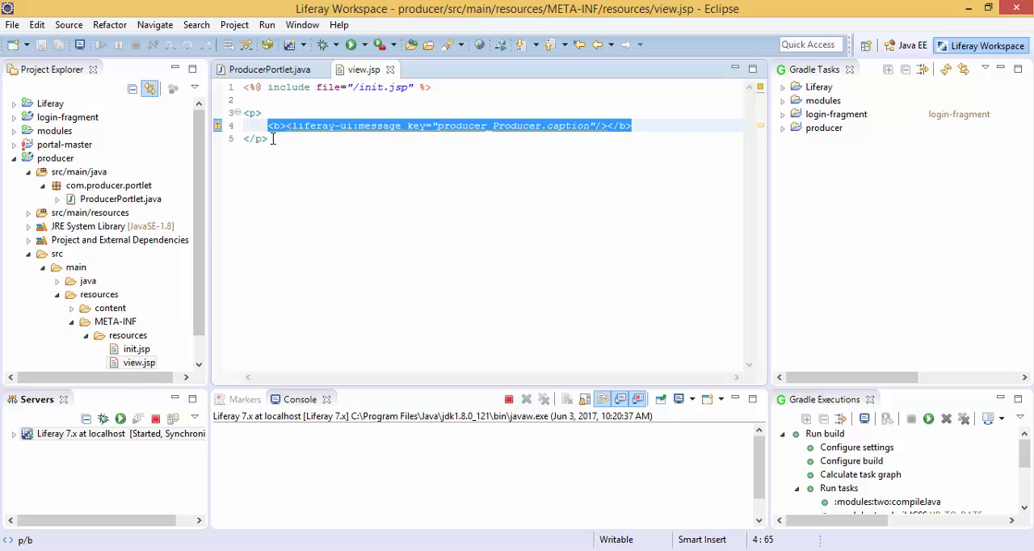
Add a Producer heading and a POST form with a namespaced message input and submit
text(<h1>Pro</h1>)
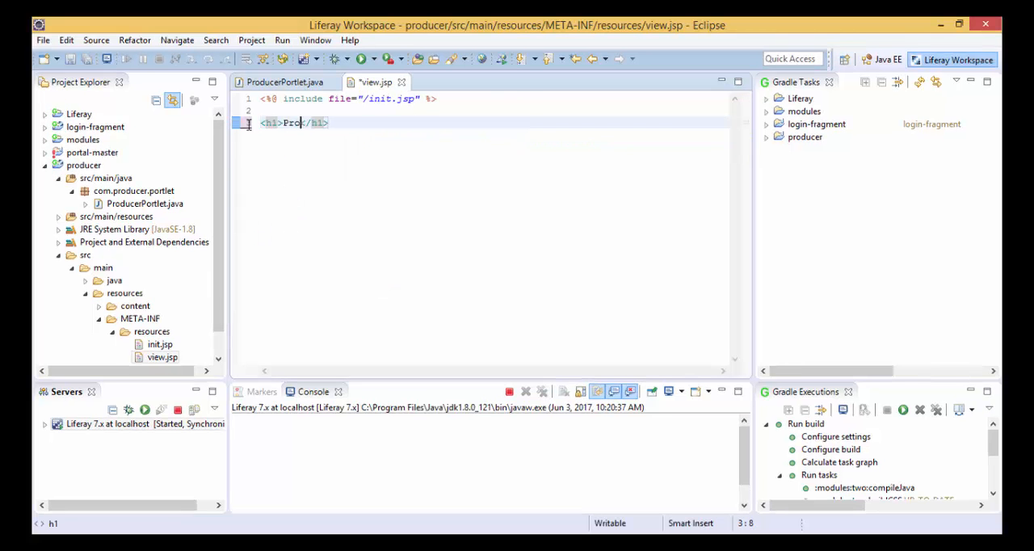
text(<form action="" method="POST">)
text(<input type="text)
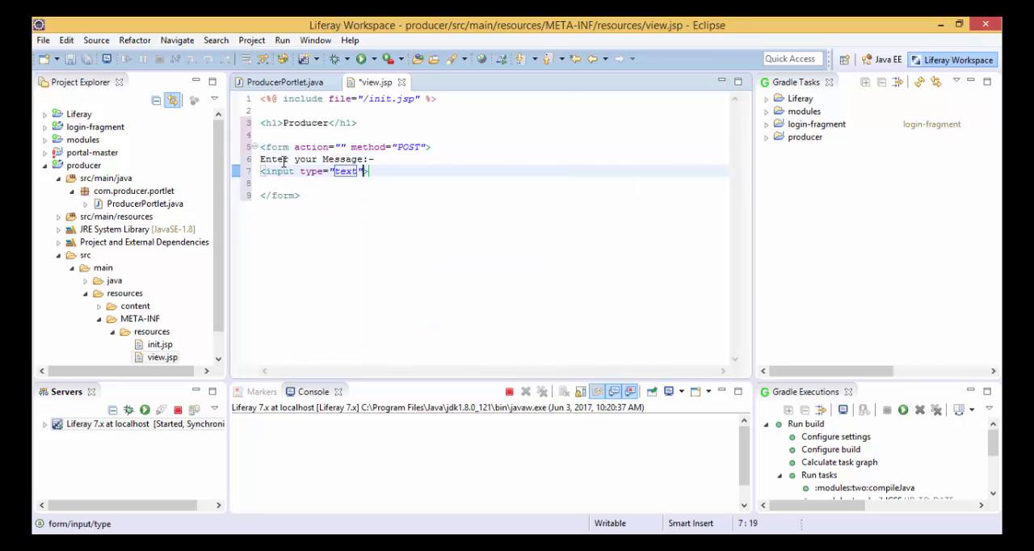
text(name="message">)
click(493, 183)
text(<input type="submit">)
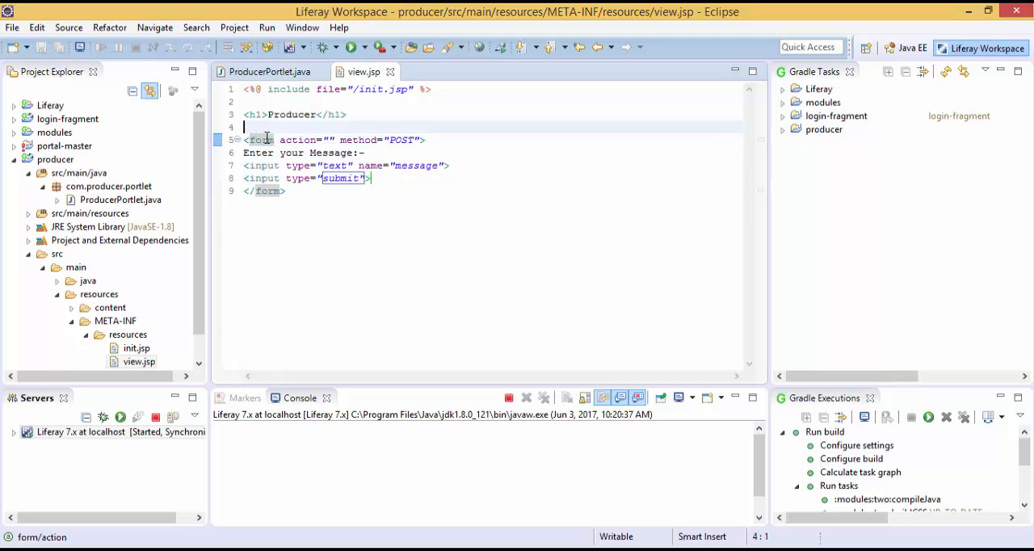
Add a portlet:actionURL named producer and set the form action to ${producer}
key(Enter)
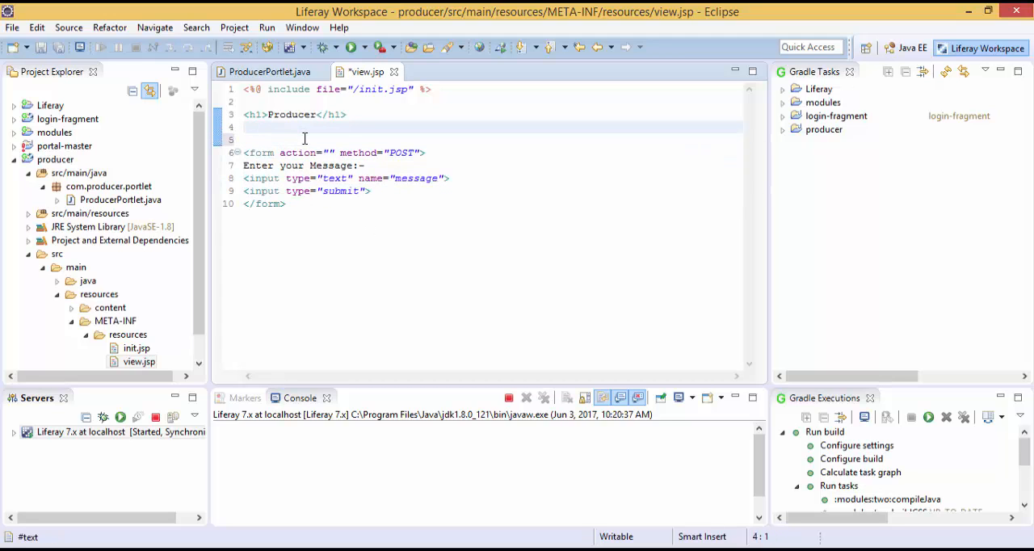
text(<portlet:actionURL name="producer" var="producer">)
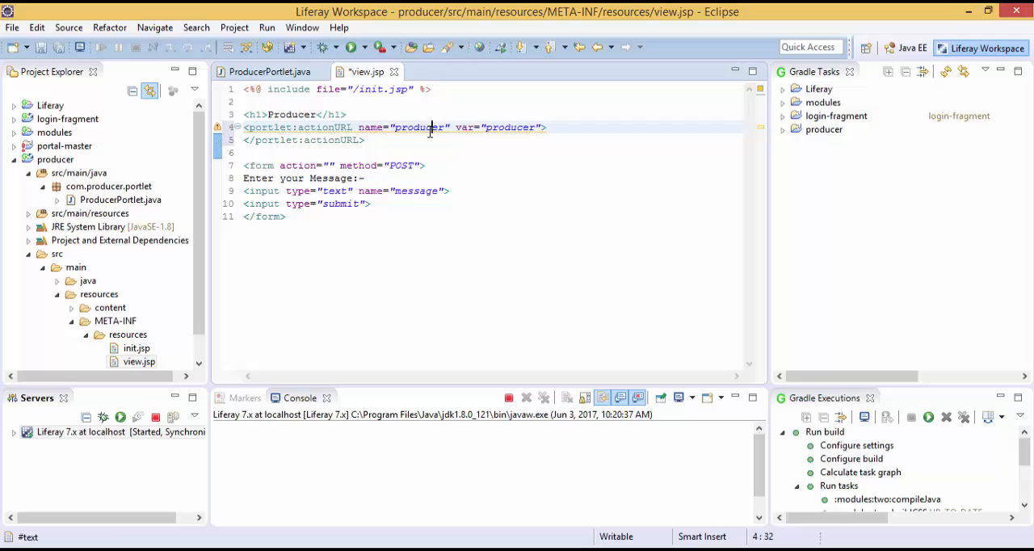
double_click(419, 126)
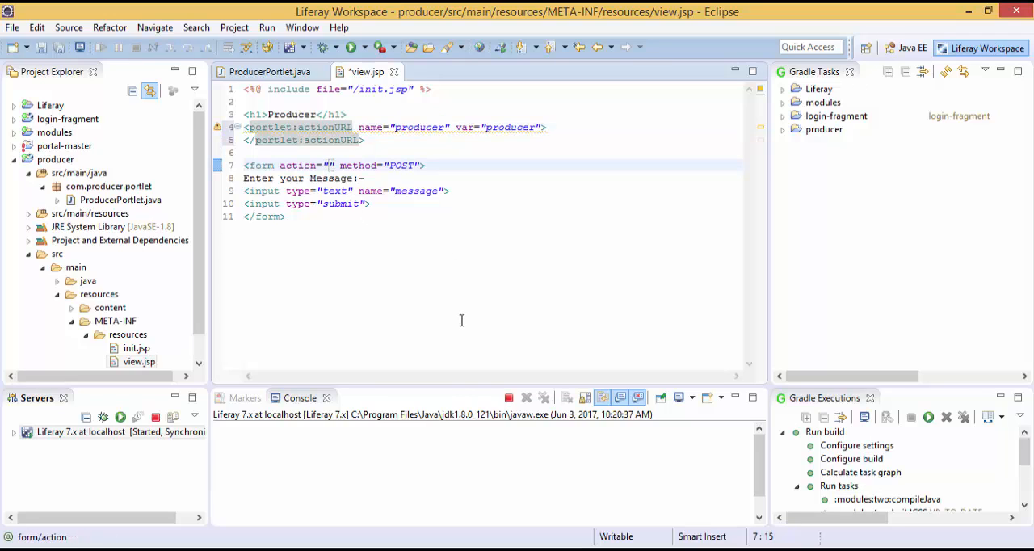
text(${producer)
click(348, 190)
text(<portlet:namespace/>)
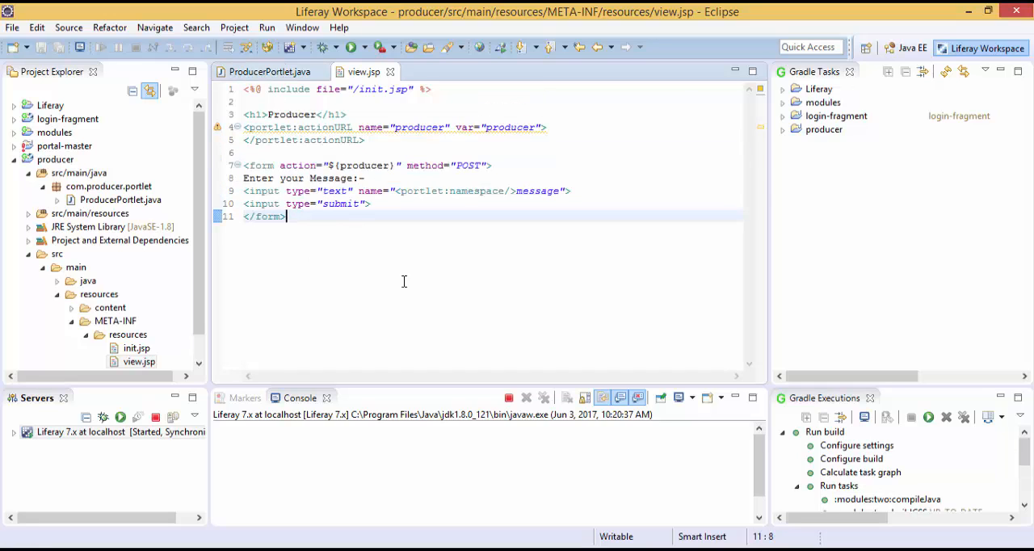
double_click(418, 127)
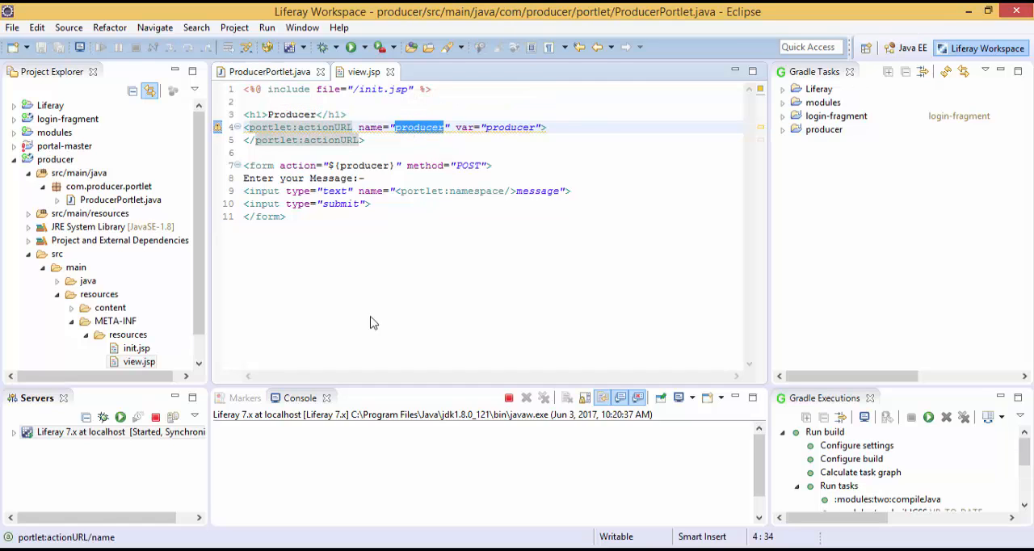
click(269, 71)
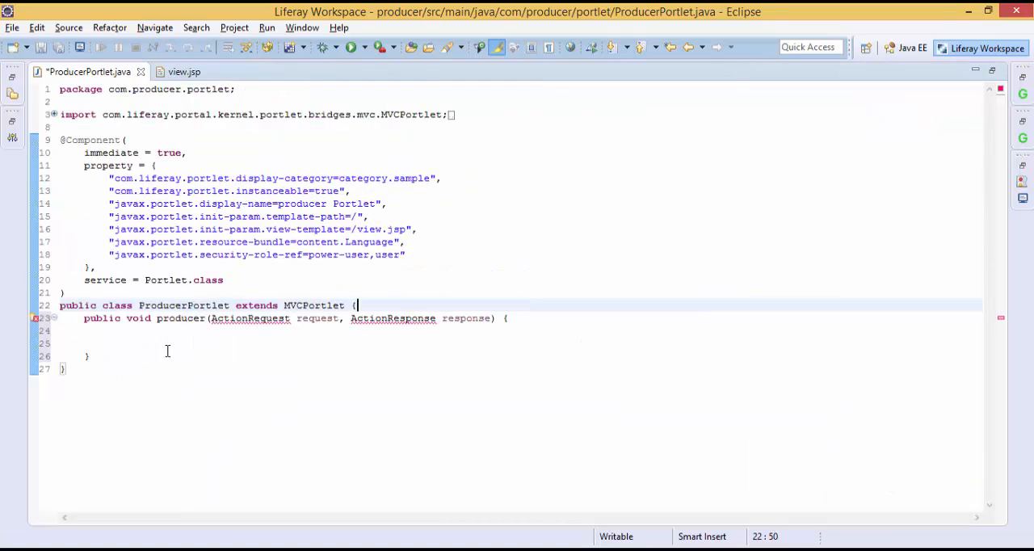
double_click(180, 317)
text(@)
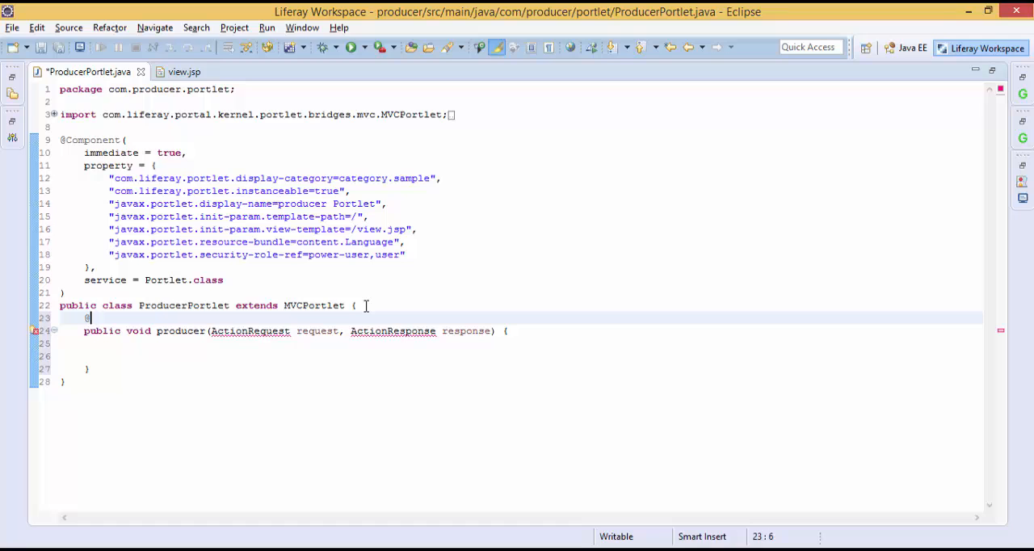
text(pr)
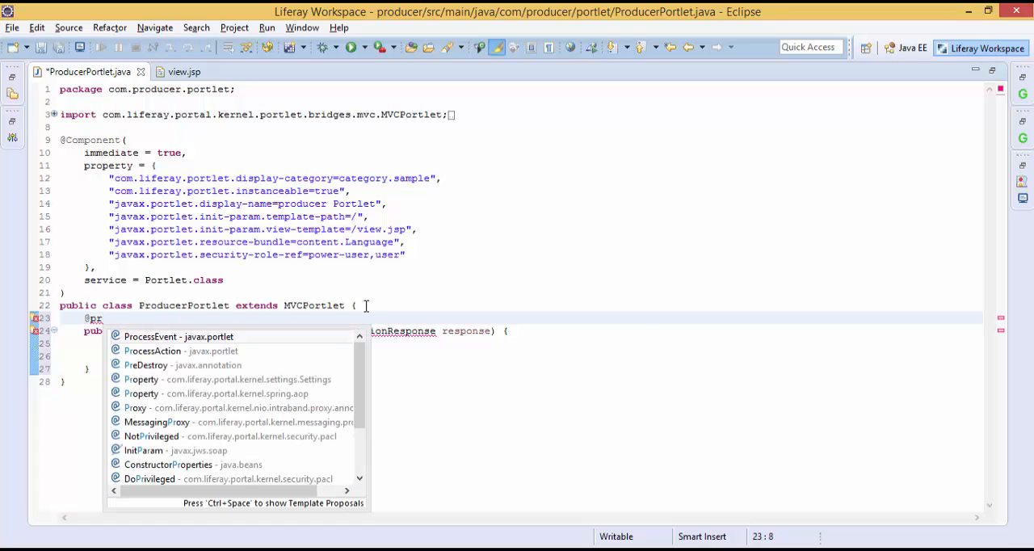
click(152, 351)
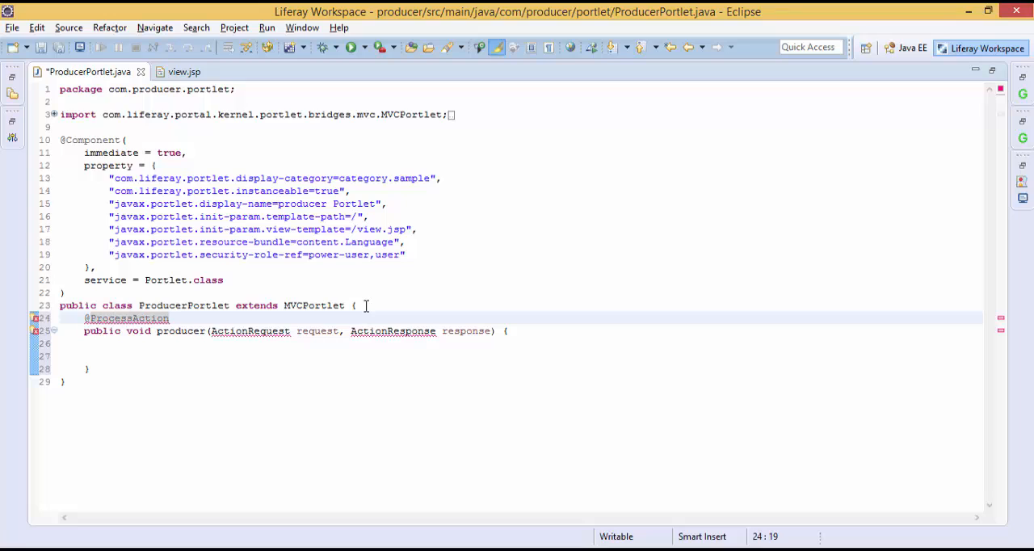
text((name)
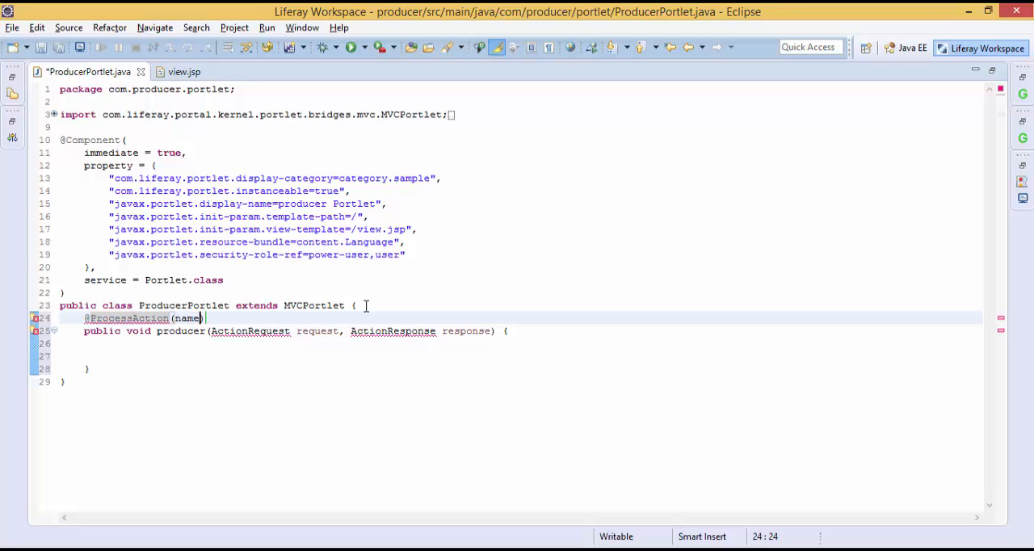
text(=")
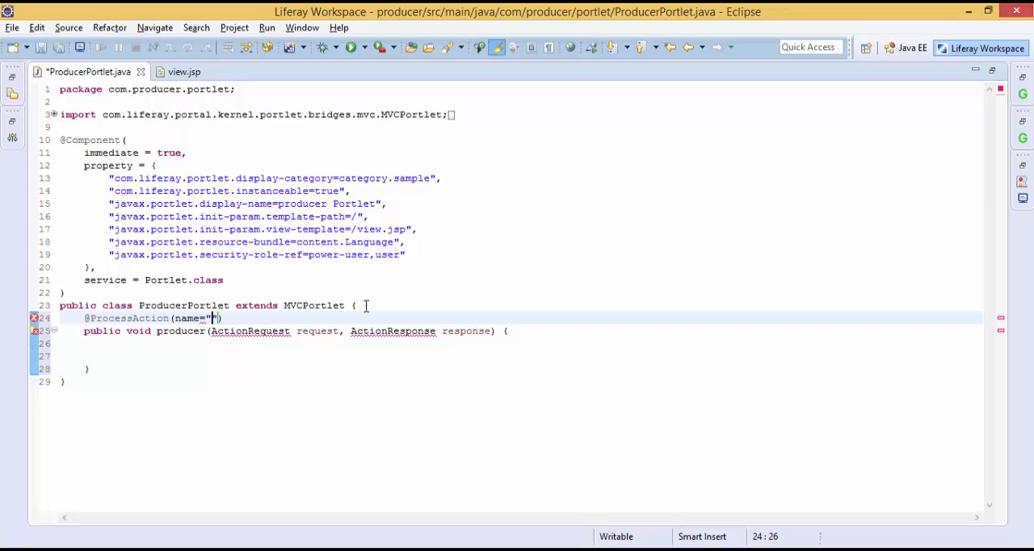
text(producer)
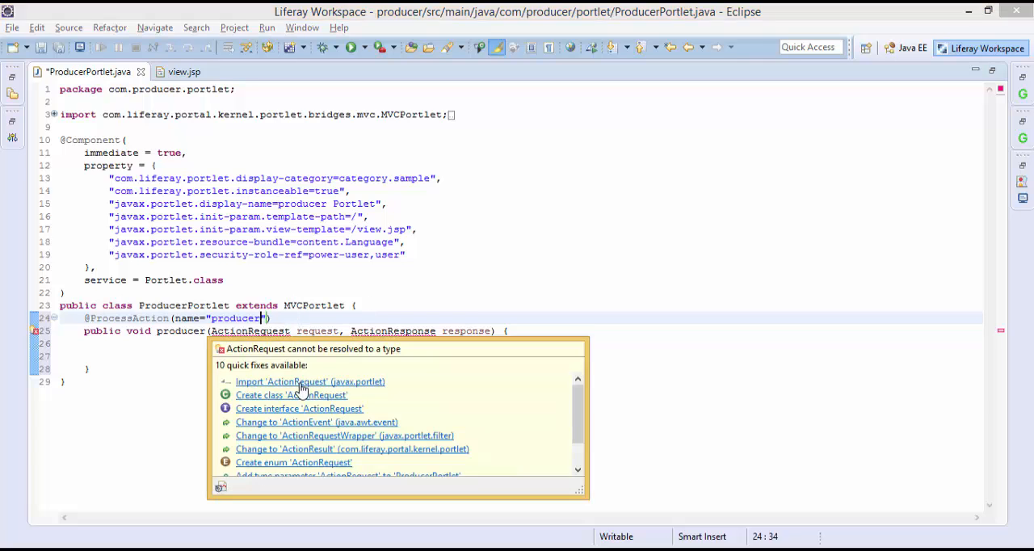
click(309, 382)
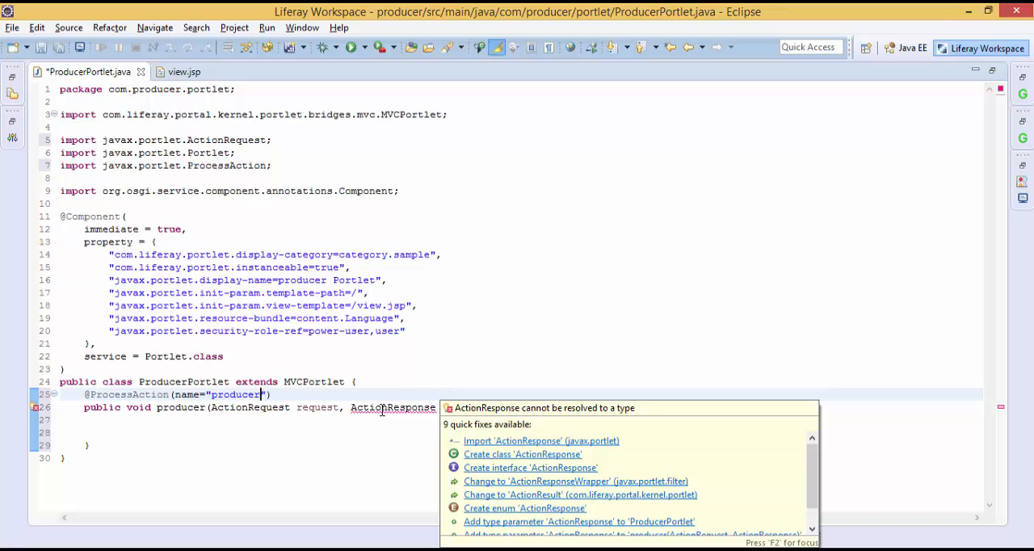
click(540, 440)
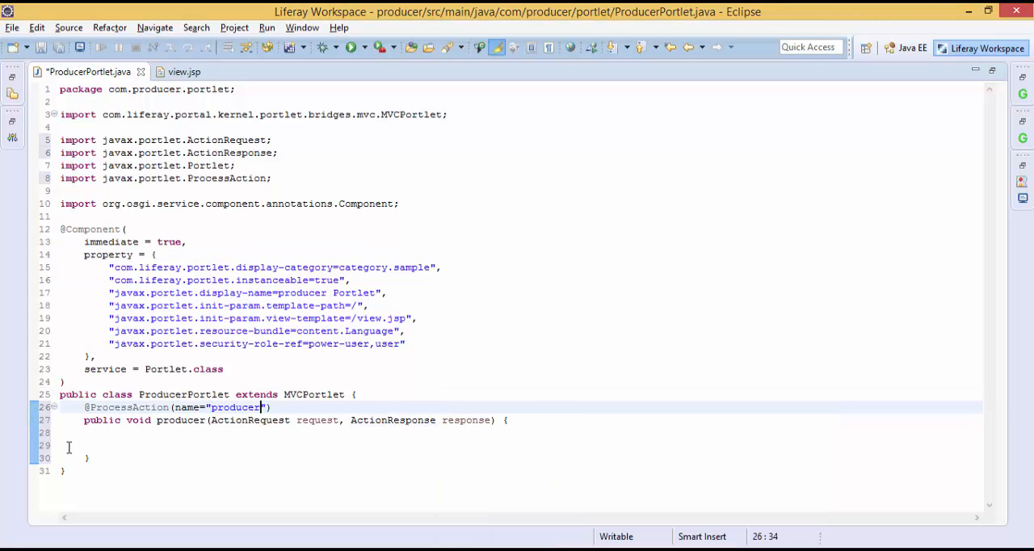
Read the message parameter with ParamUtil.getString(request, "message") and save the class
text(St)
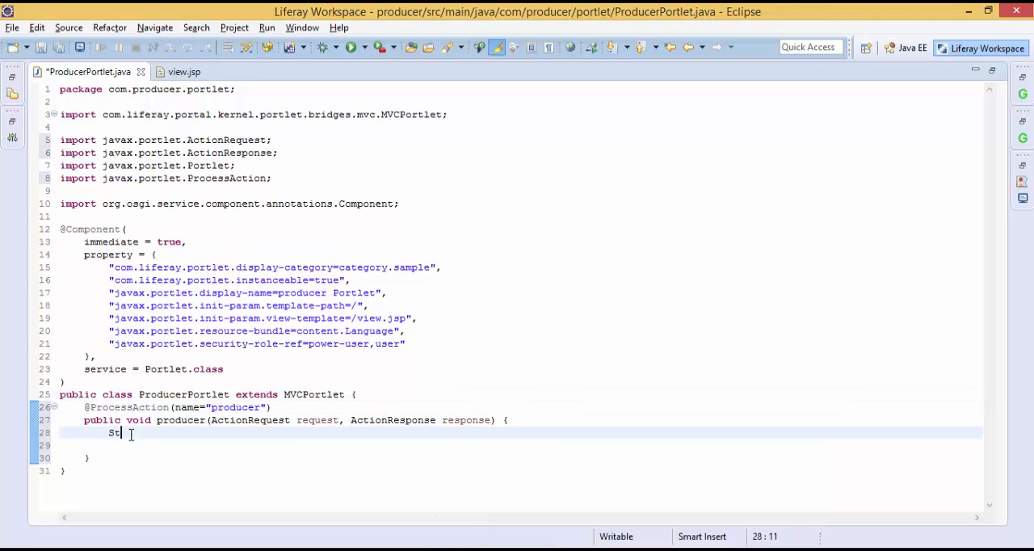
text(ring)
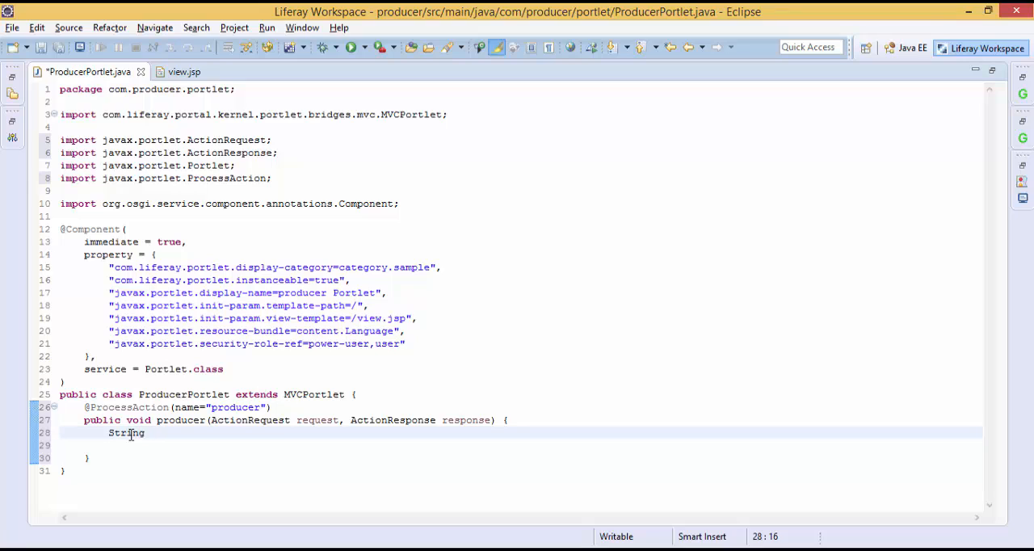
text(message =)
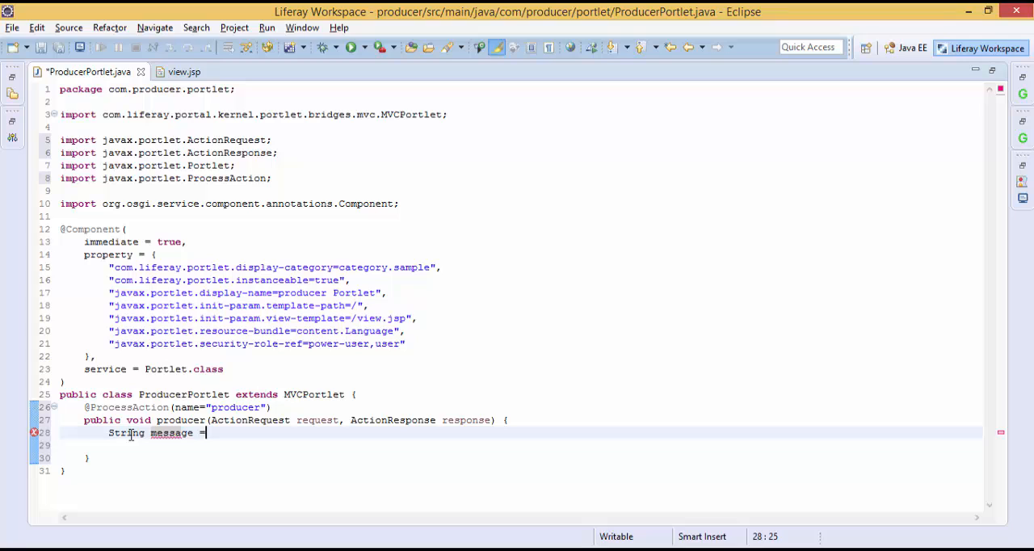
text(Para)
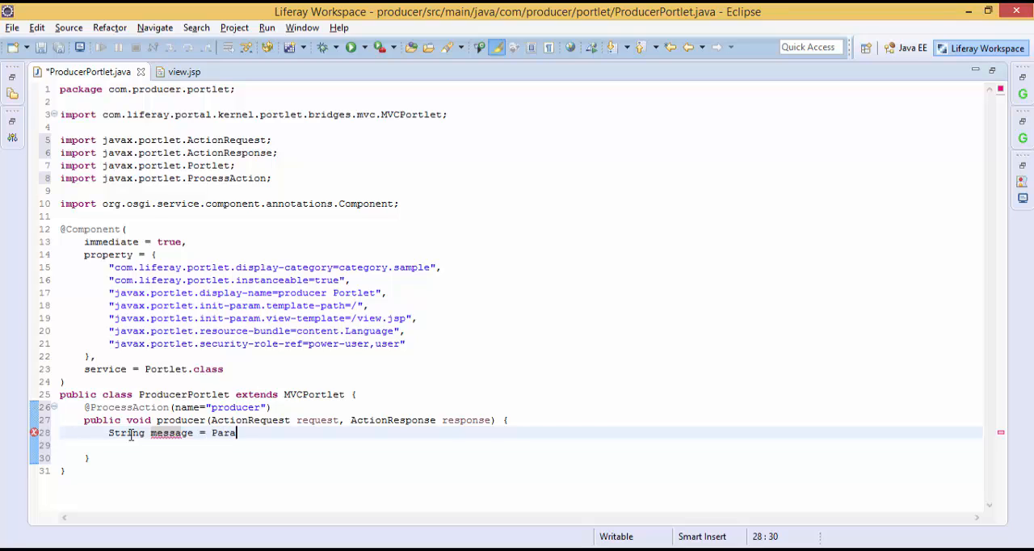
text(mu)
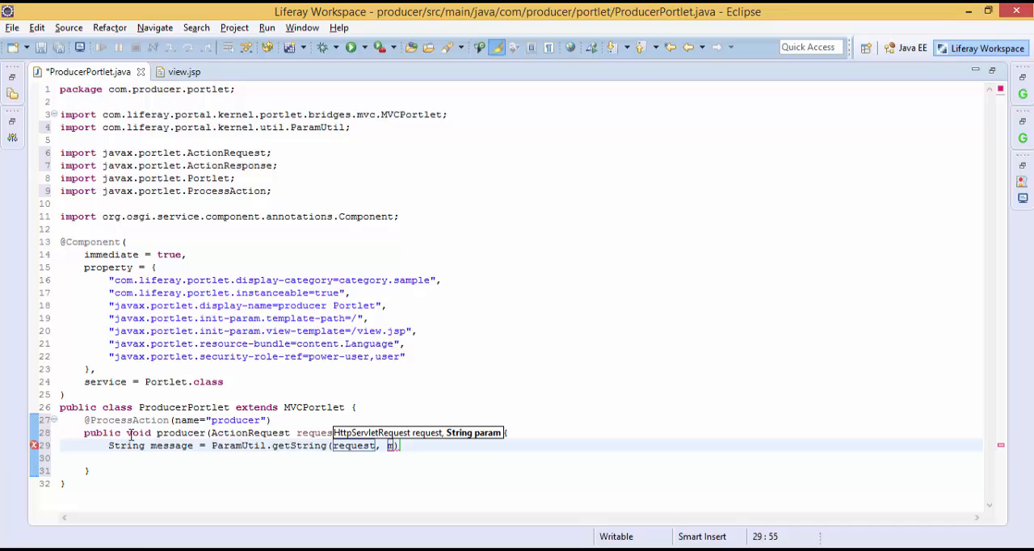
text("")
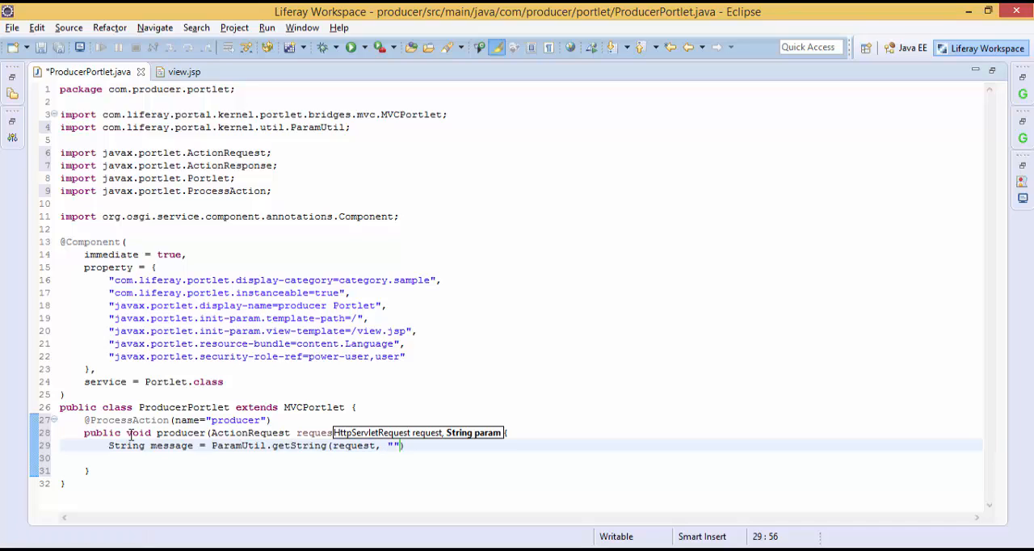
text(message)
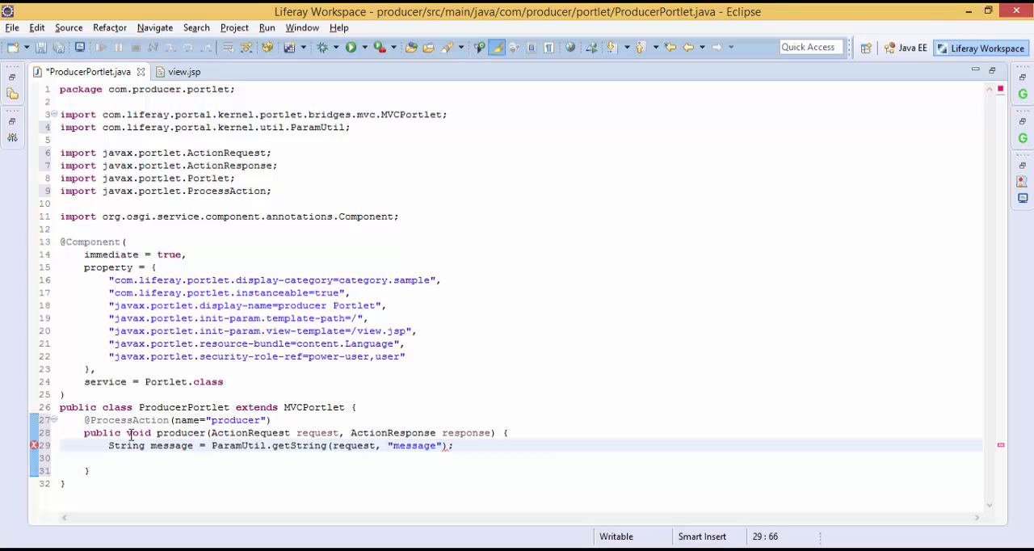
key(ctrl+s)
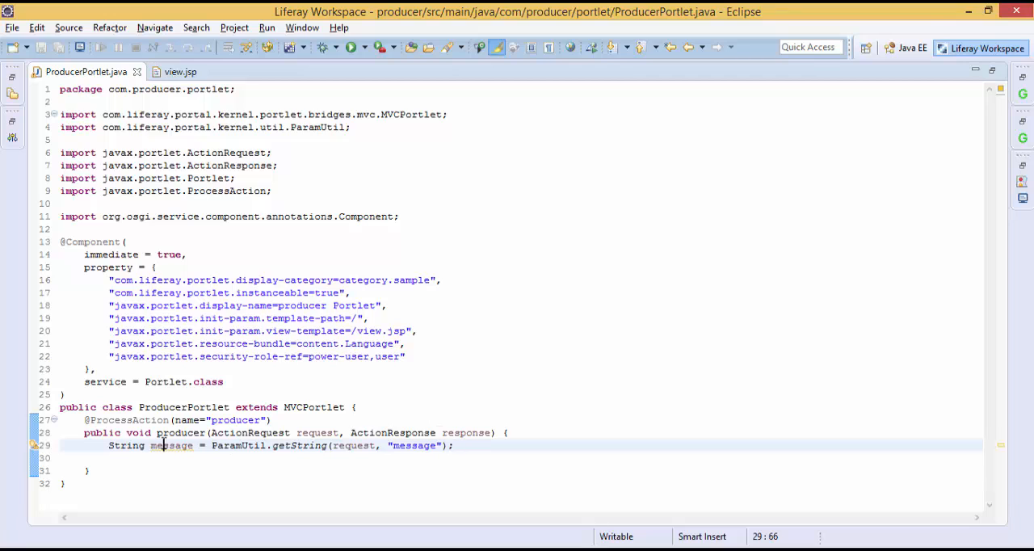
double_click(171, 446)
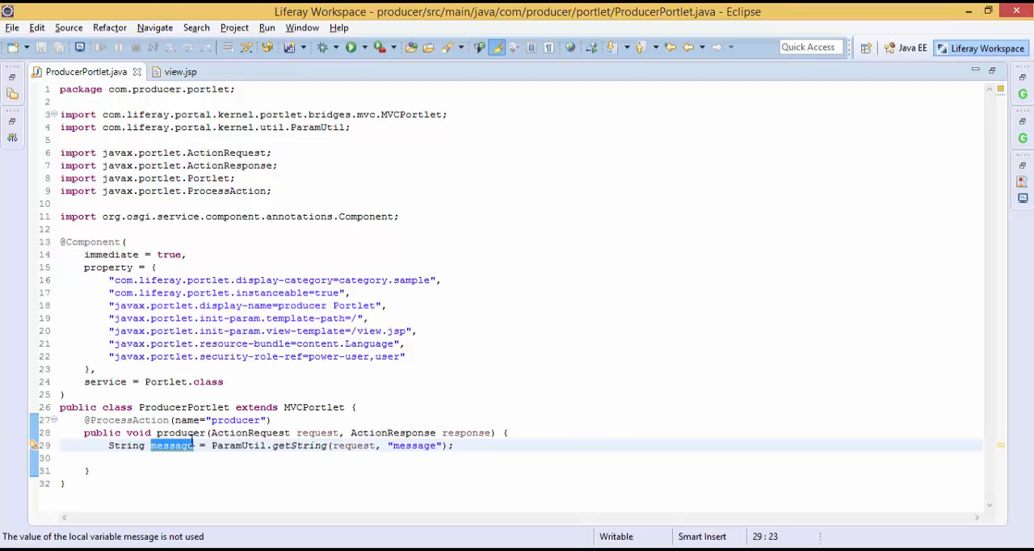
click(115, 267)
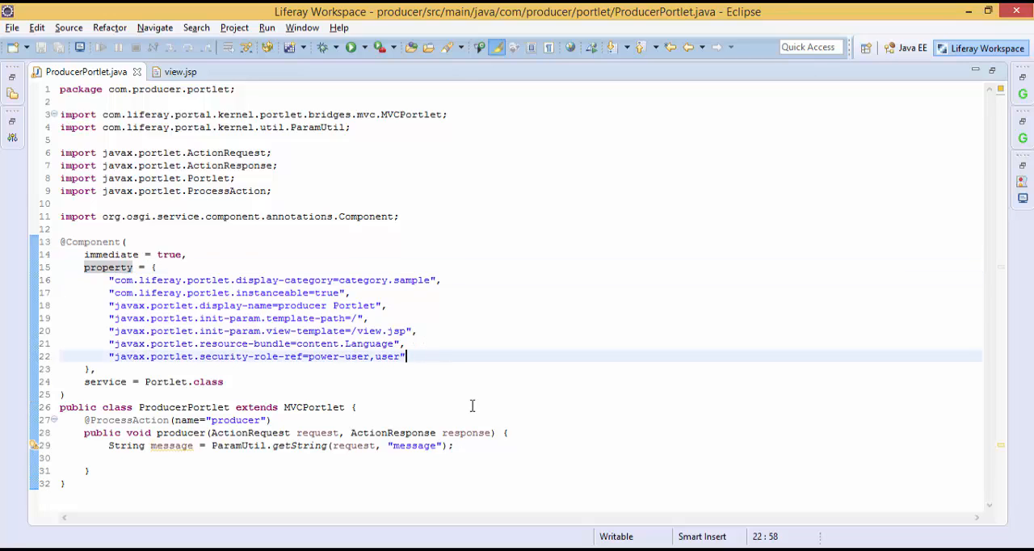
text(,)
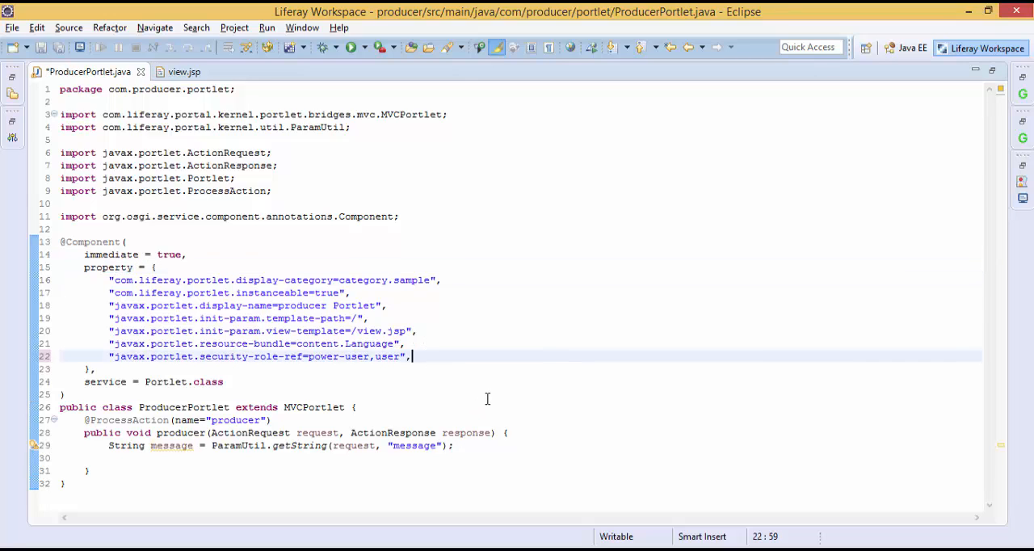
text("javax.portlet.supported-publishing-event=producemessage;http://aditya.com")
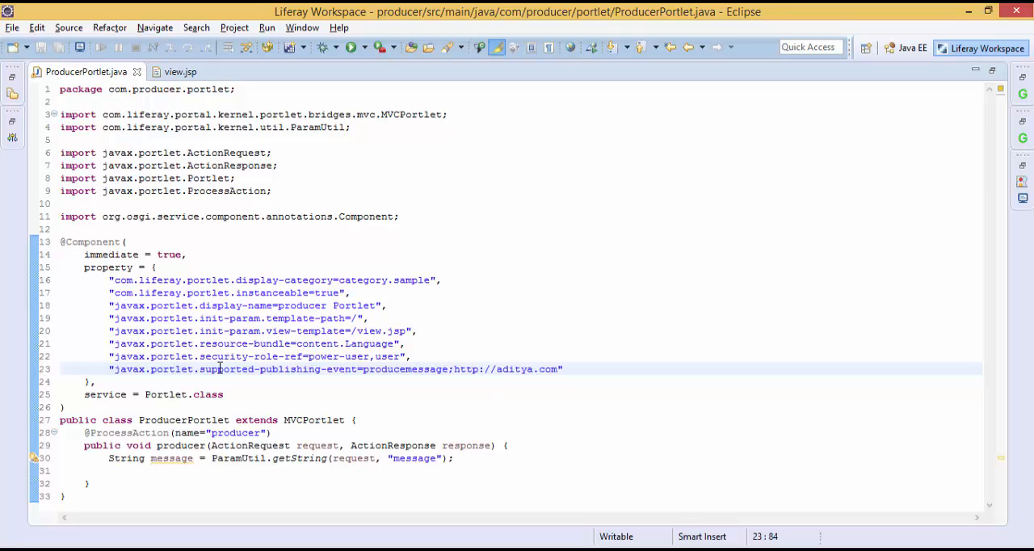
Highlight the publishing event property name and its event name and namespace value
double_click(208, 369)
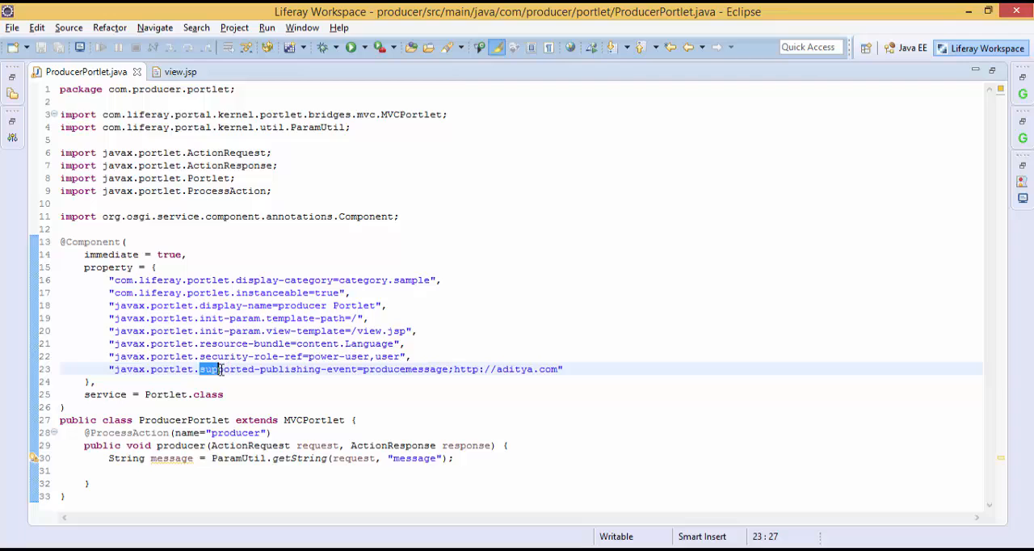
double_click(279, 369)
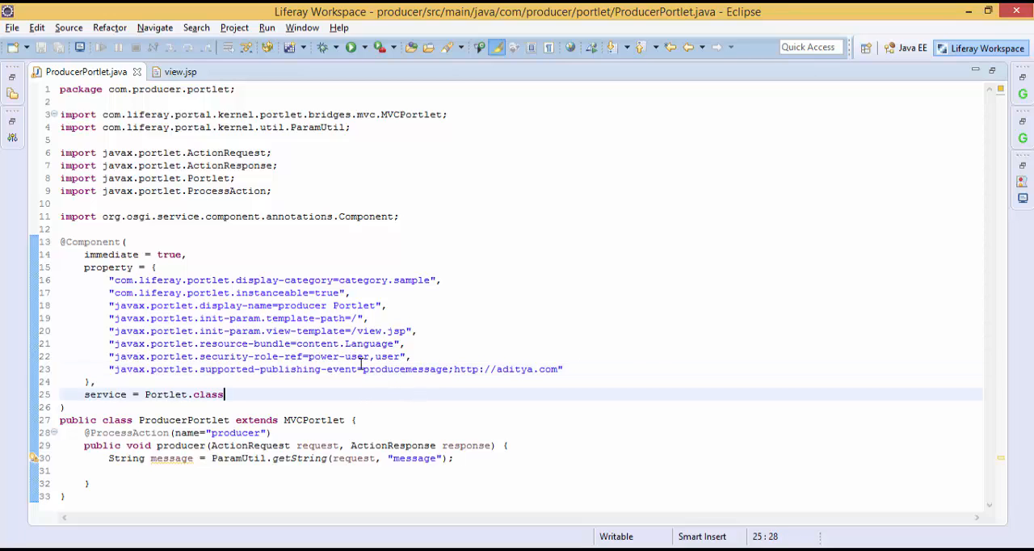
double_click(407, 369)
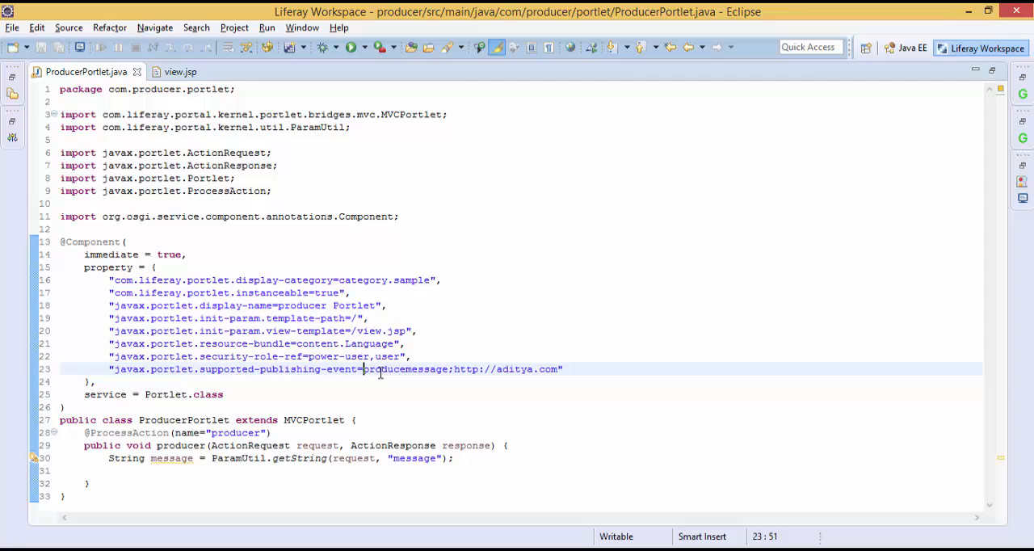
drag(363, 369, 563, 369)
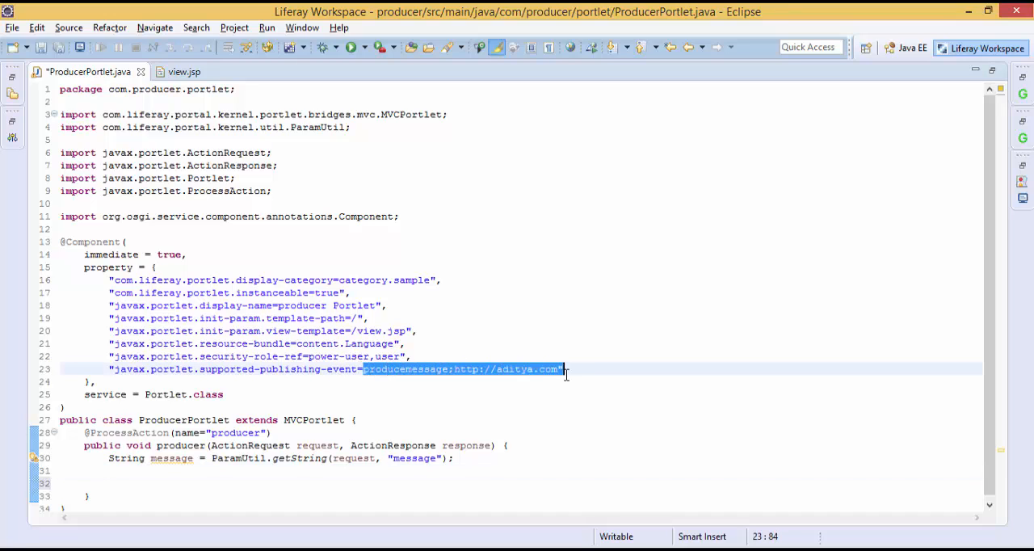
click(142, 471)
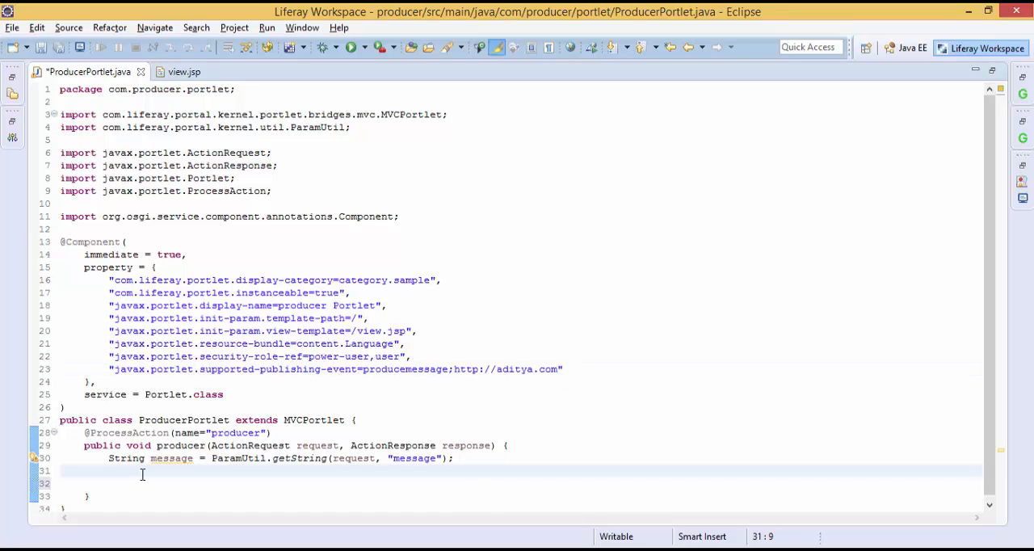
text(QName qName = new QName("http://aditya.com", "producemessage");)
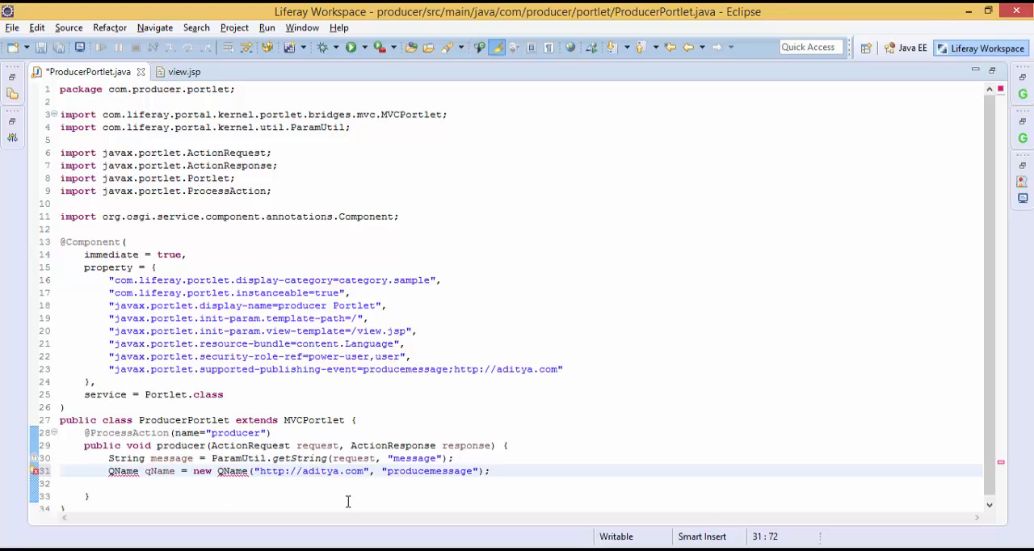
click(124, 471)
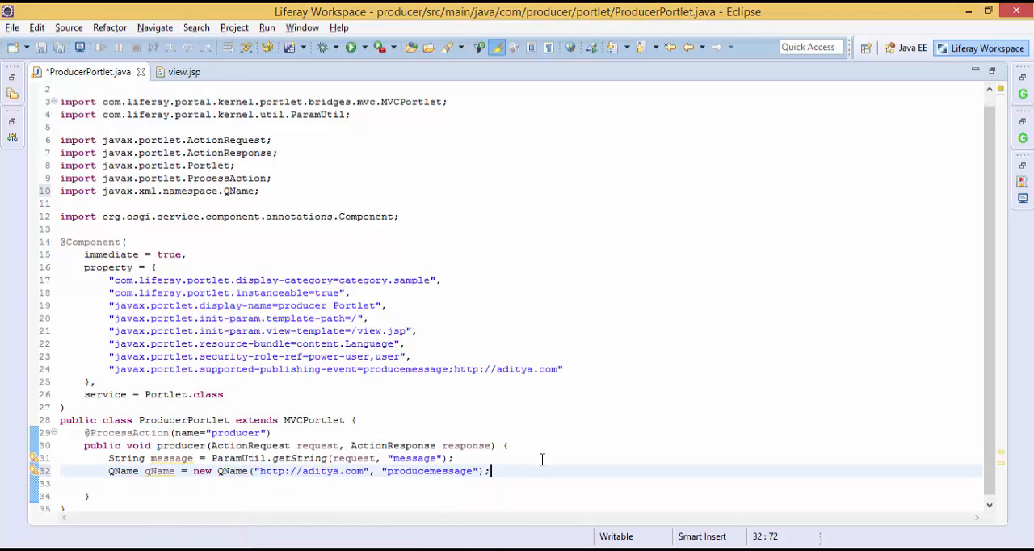
text(re)
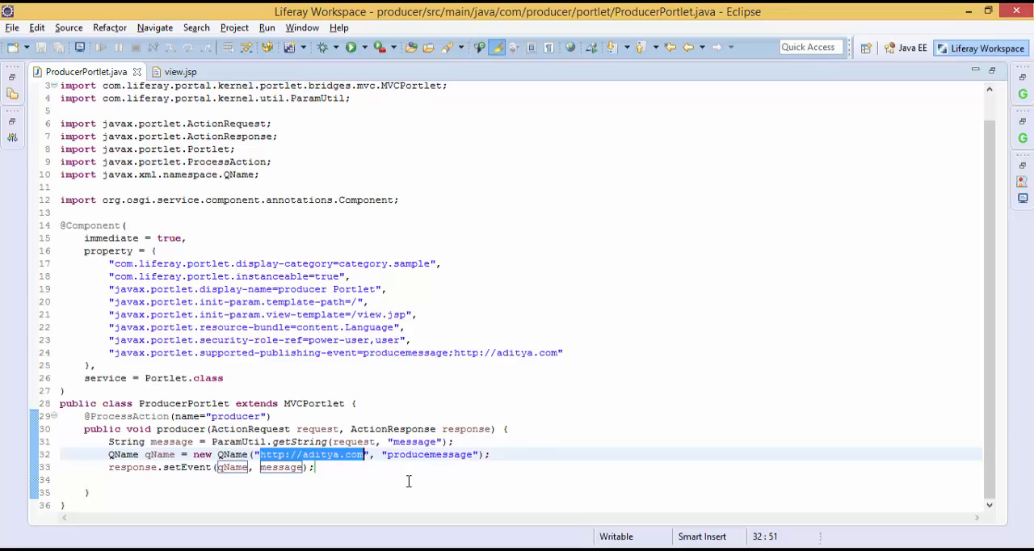
double_click(404, 353)
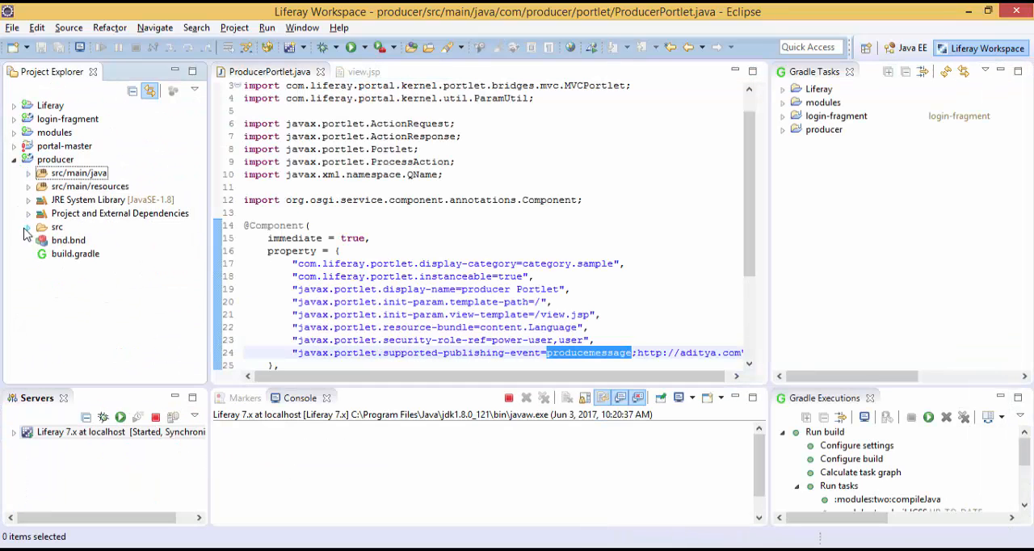
Create a Liferay module project Consumer with class Consumer in package com.consumer
right_click(55, 159)
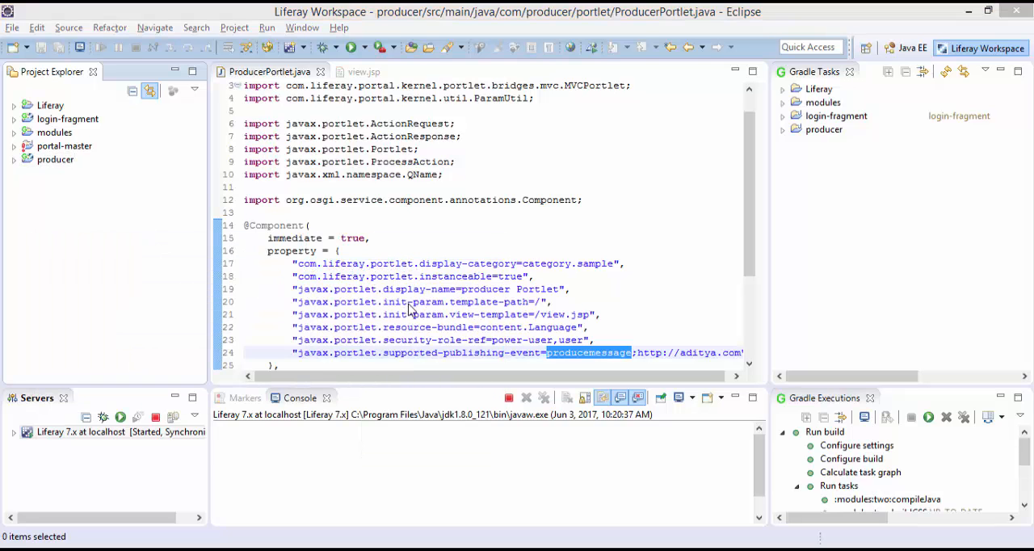
text(C)
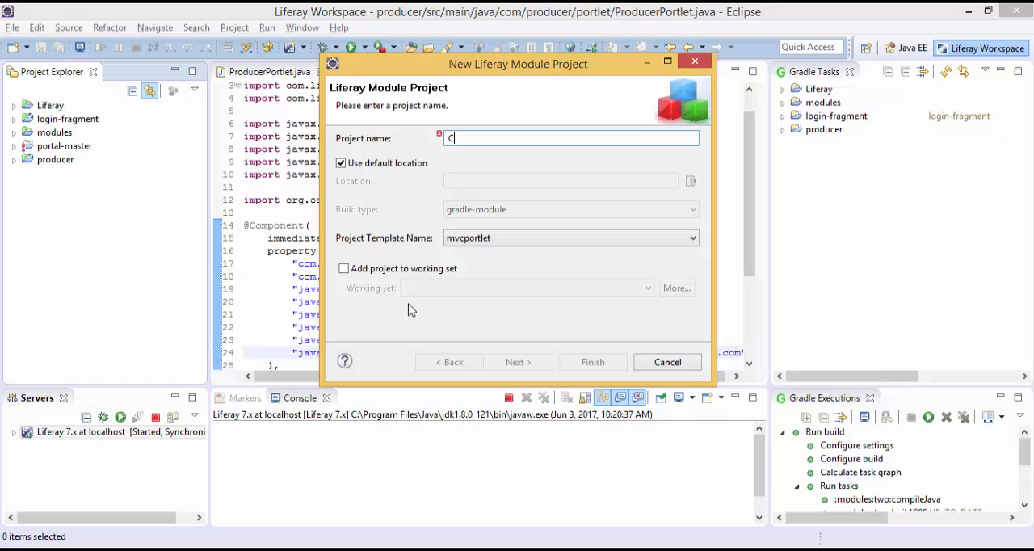
text(onsumer)
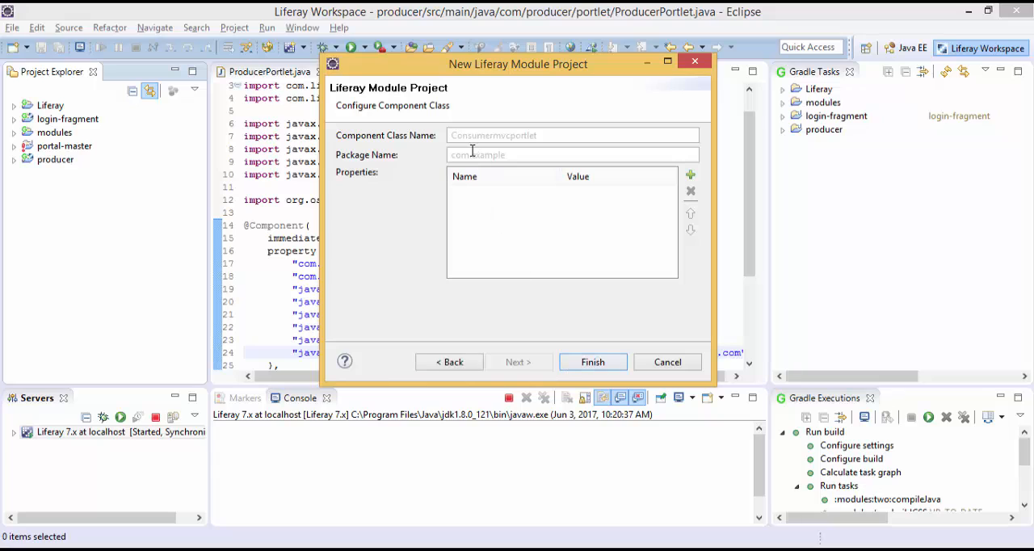
text(Consumer)
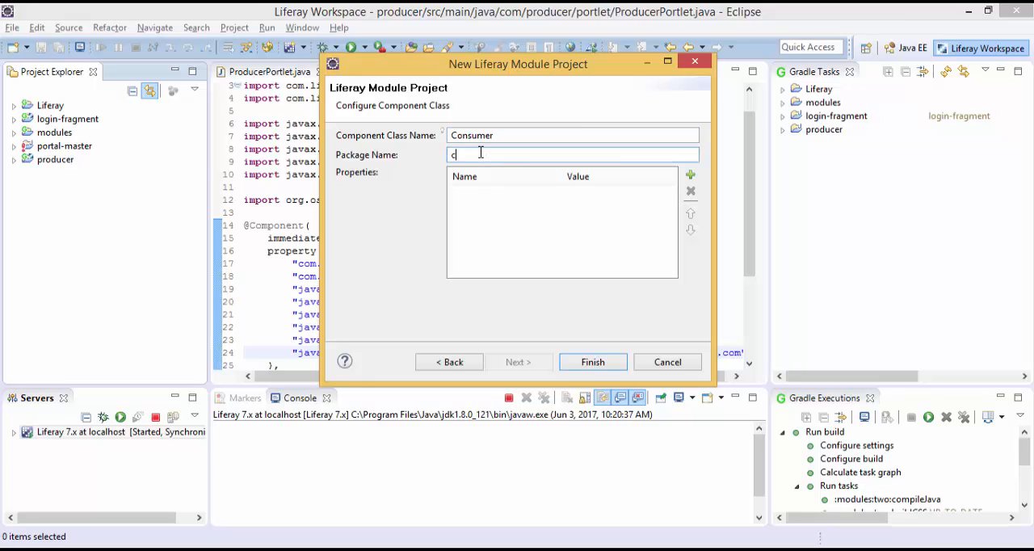
text(om.)
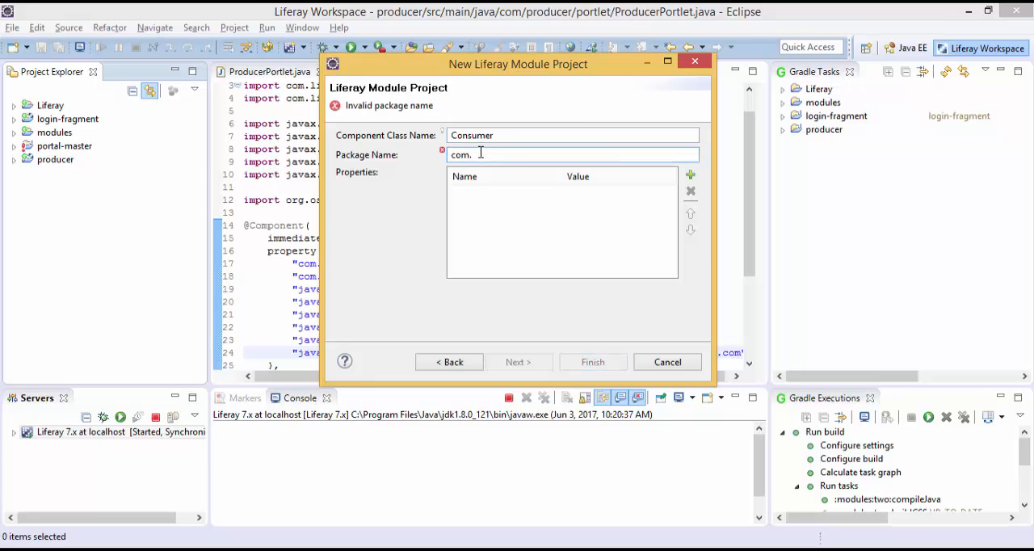
text(consumer)
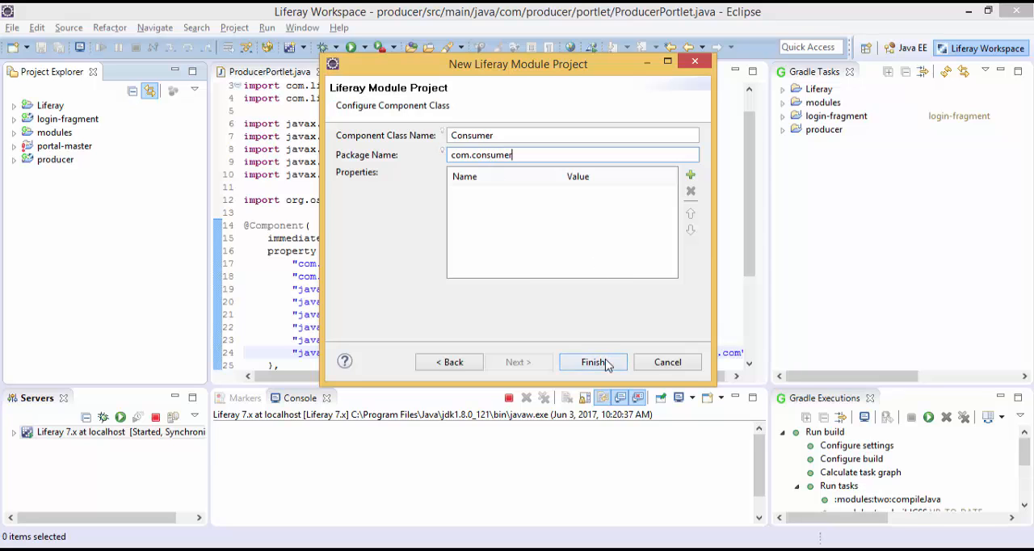
click(593, 362)
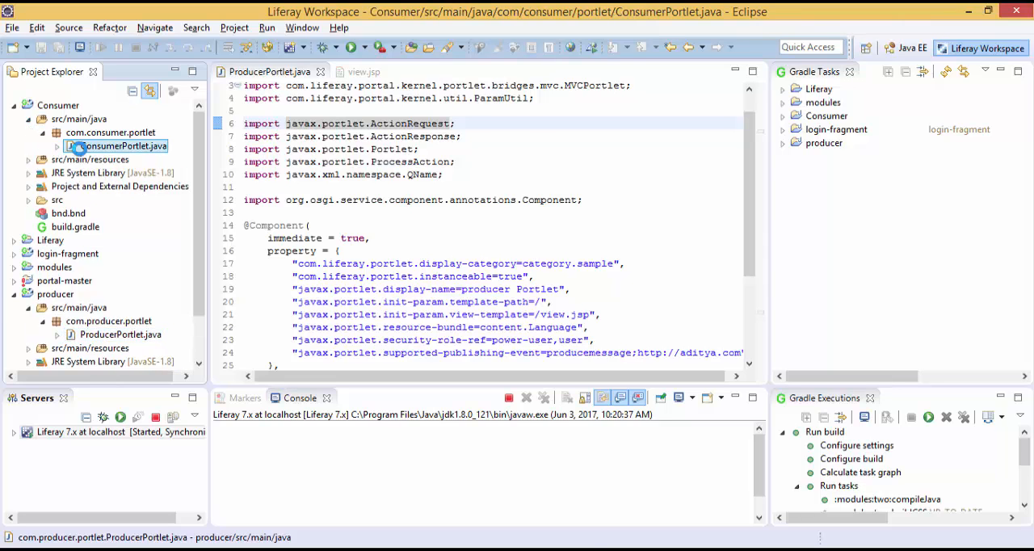
double_click(124, 146)
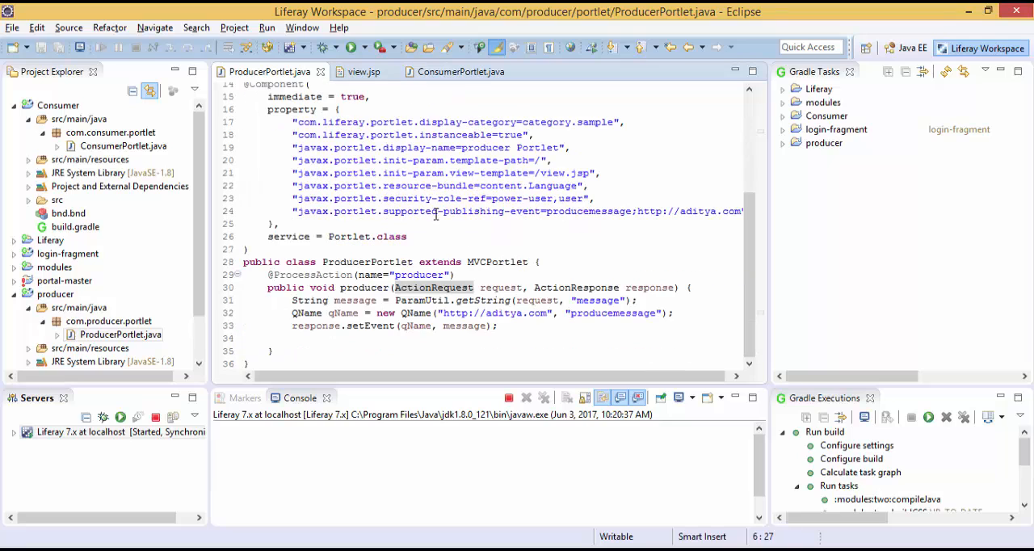
double_click(488, 211)
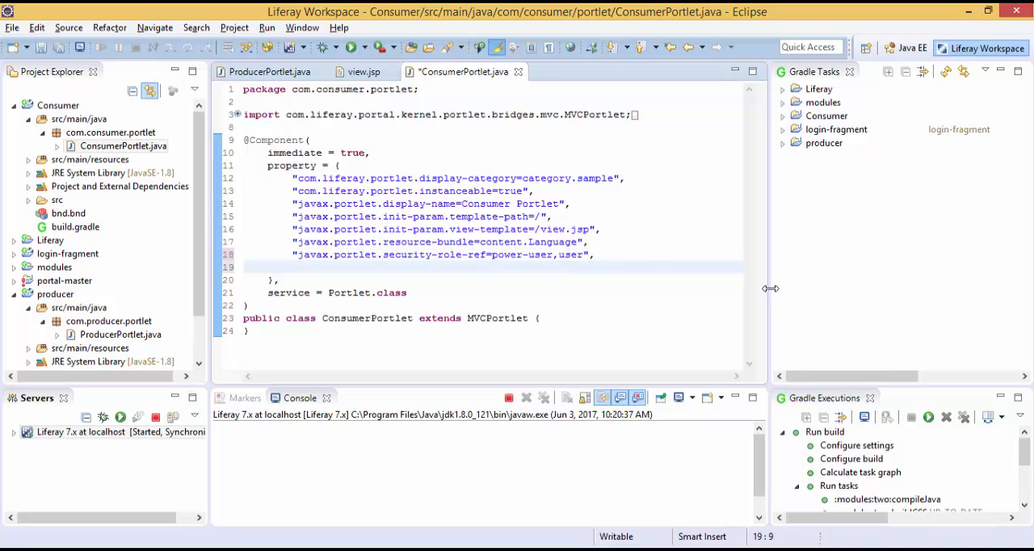
text("javax.portlet.supported-processing-event=producemessage;http://aditya.com")
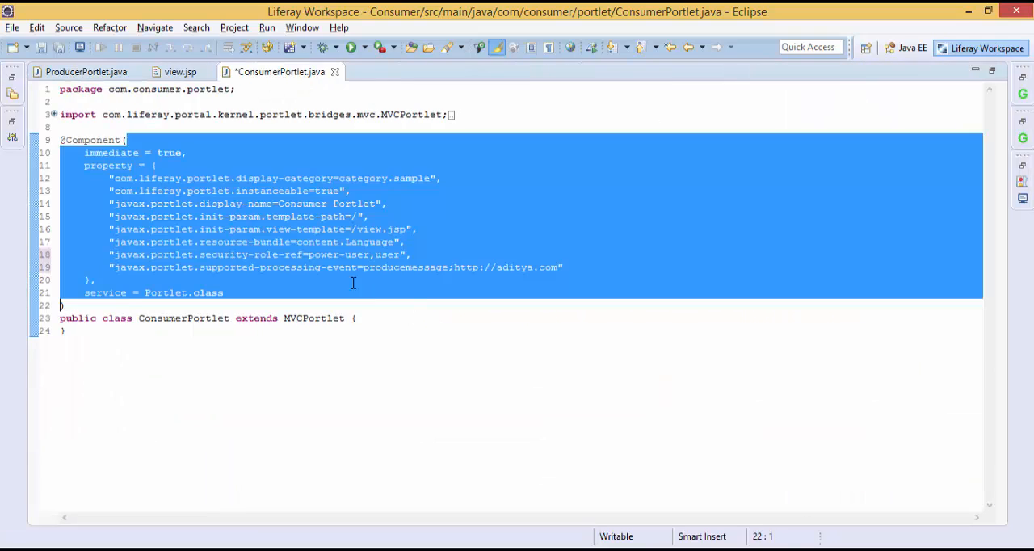
double_click(278, 267)
text(public void consumeMessage(EventRequest request, EventResponse)
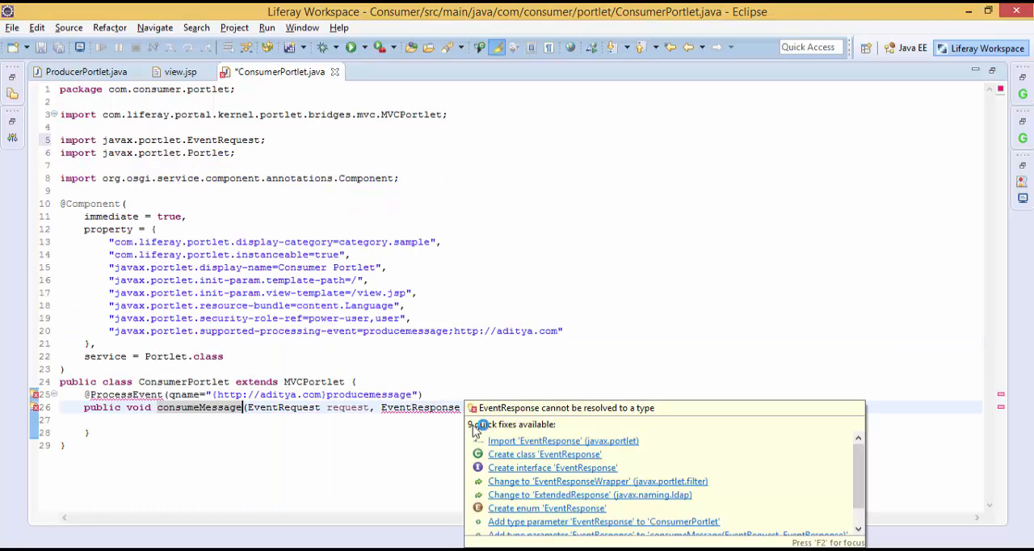
Resolve EventResponse and ProcessEvent imports for the consumeMessage event handler via quick fixes
click(562, 440)
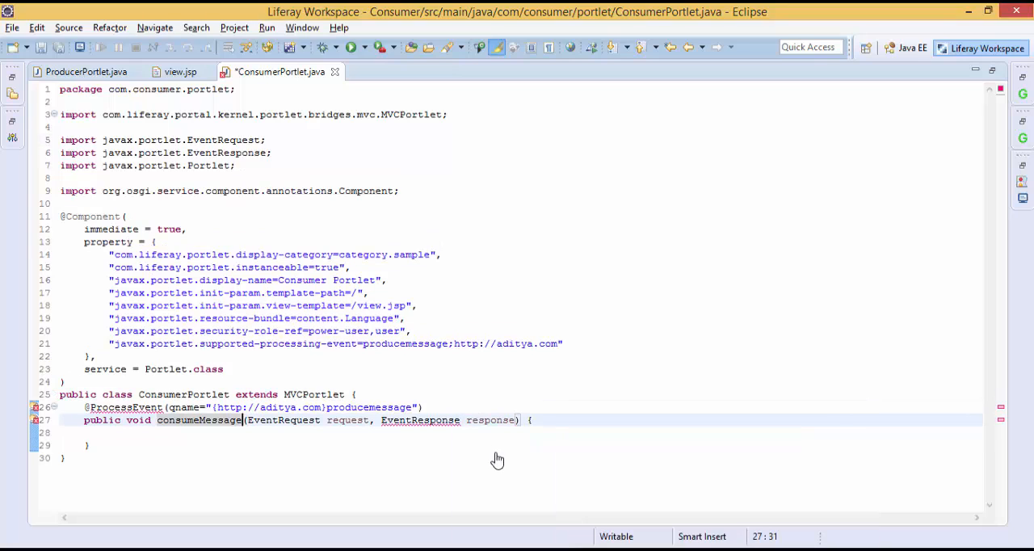
click(125, 407)
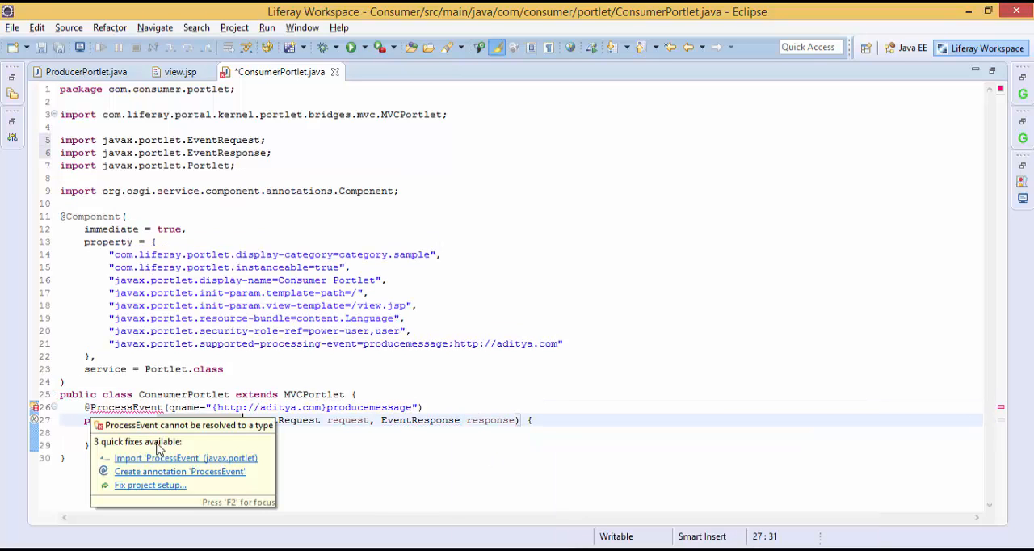
click(186, 458)
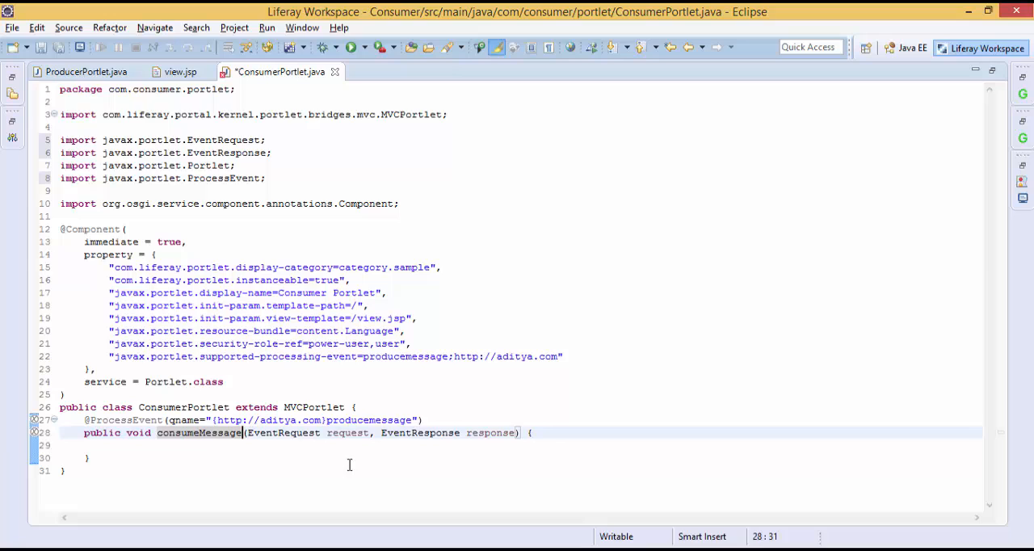
double_click(230, 419)
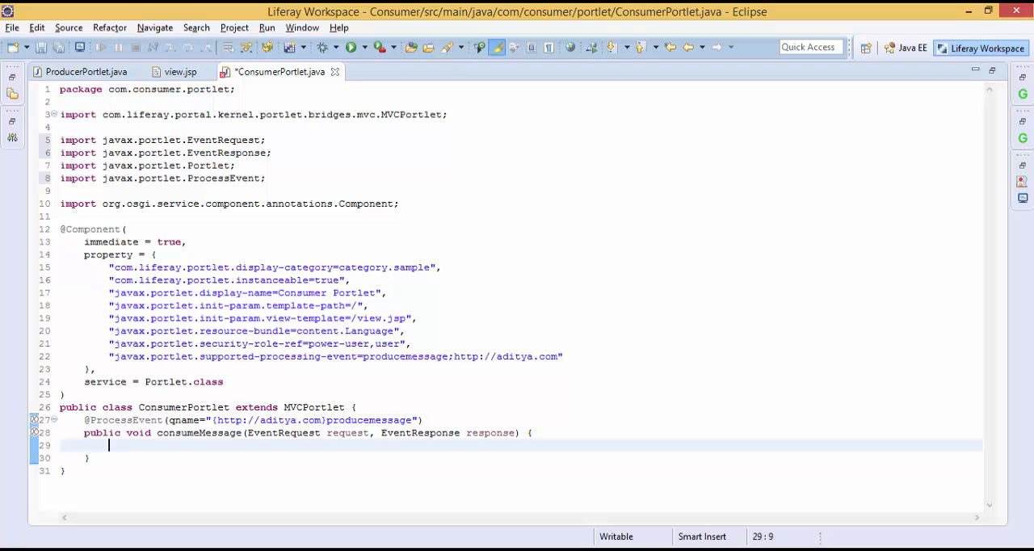
In consumeMessage, read the event from the request and cast its getValue() result to a String message
text(request.)
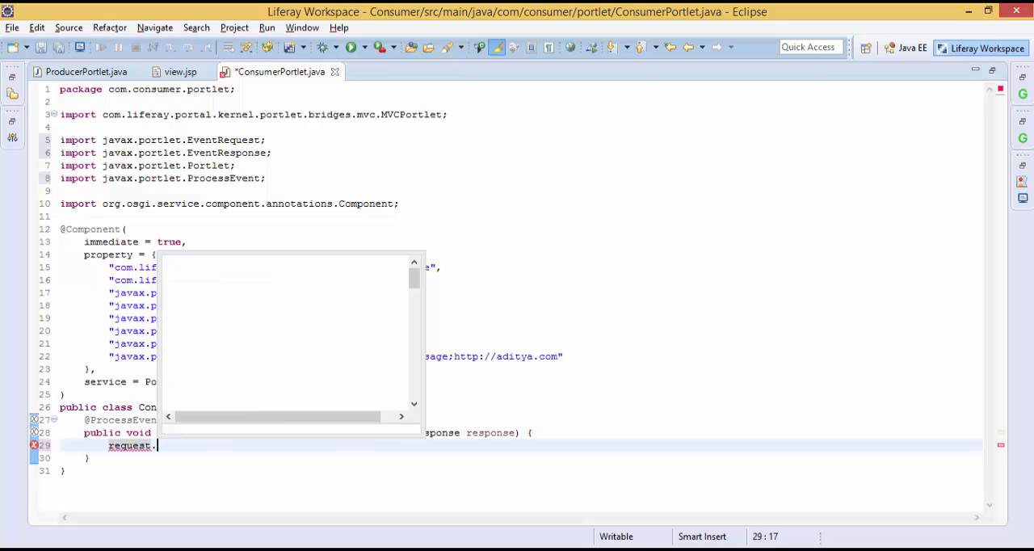
text(gete)
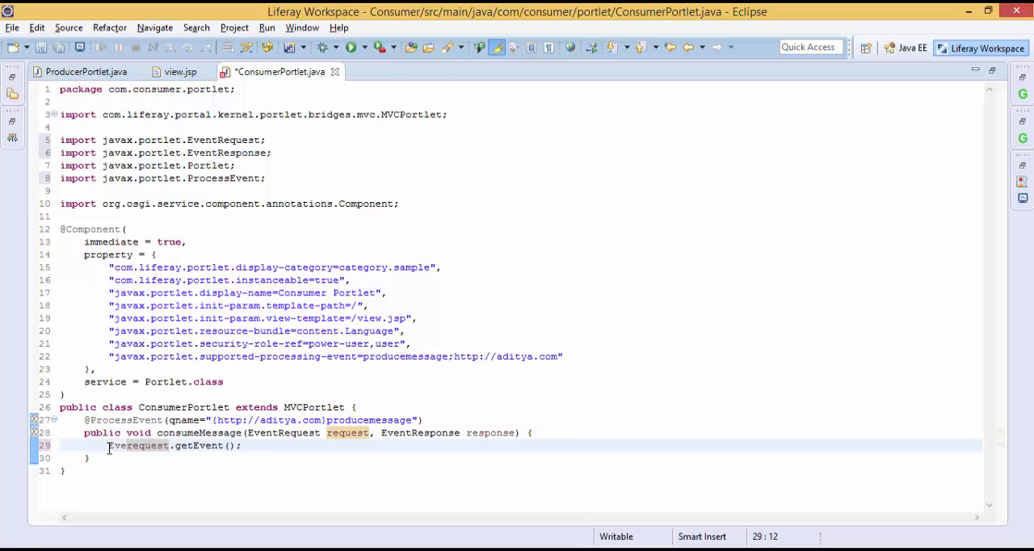
text(Event event =)
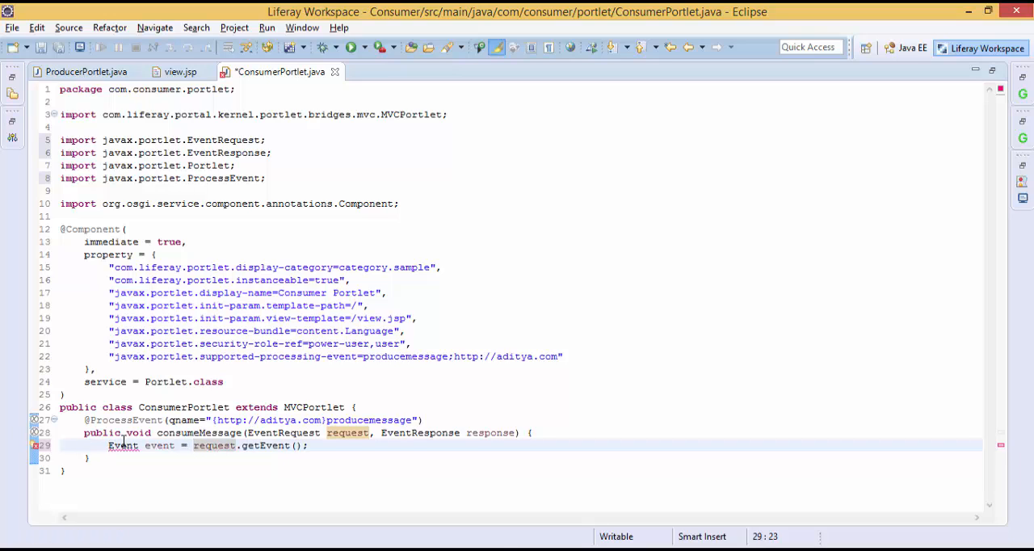
click(122, 445)
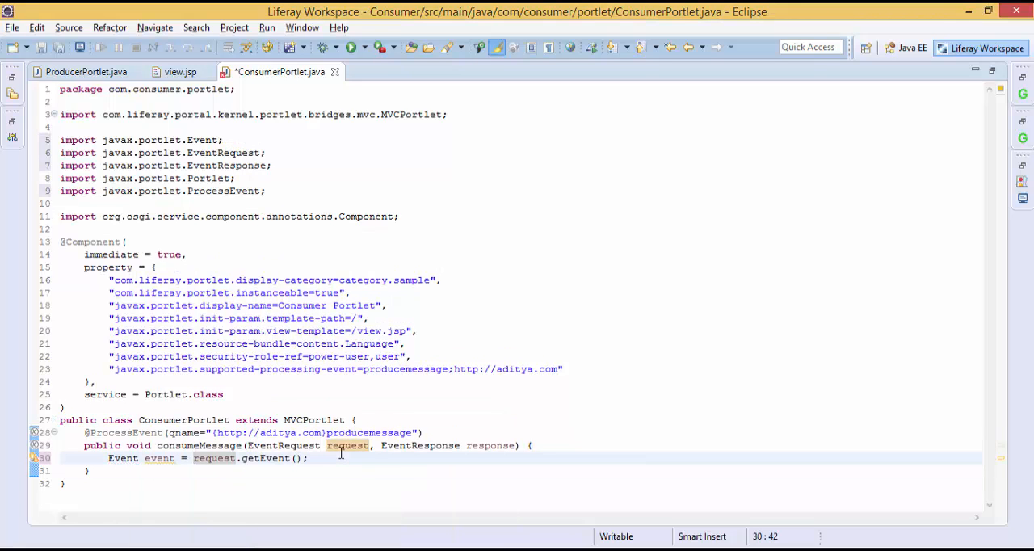
text(String m)
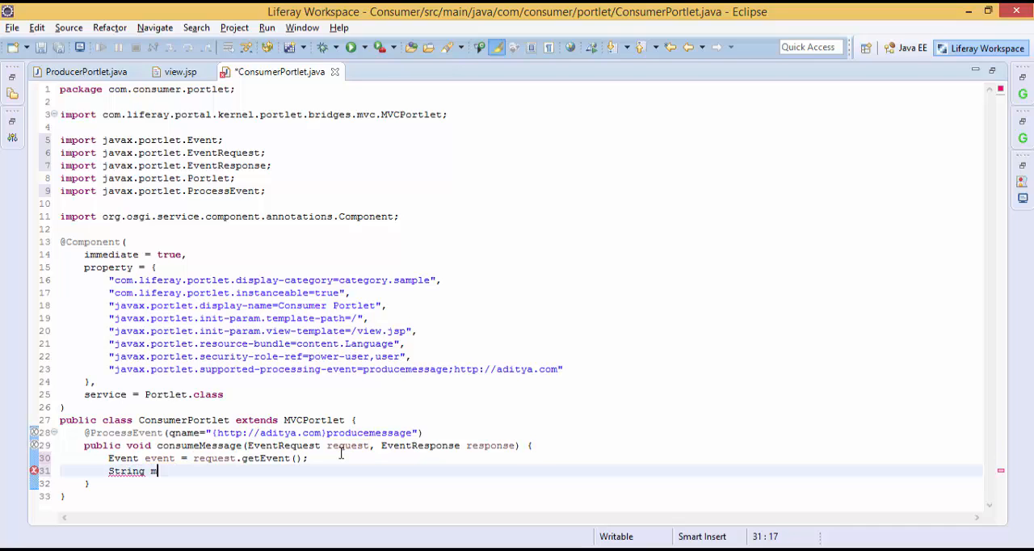
text(essage = e)
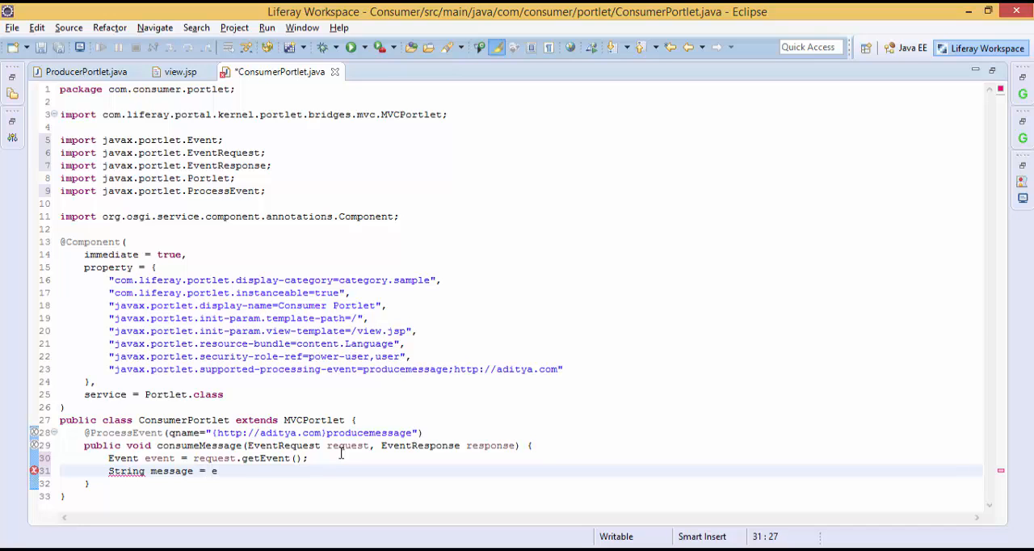
text(vent.getValue()
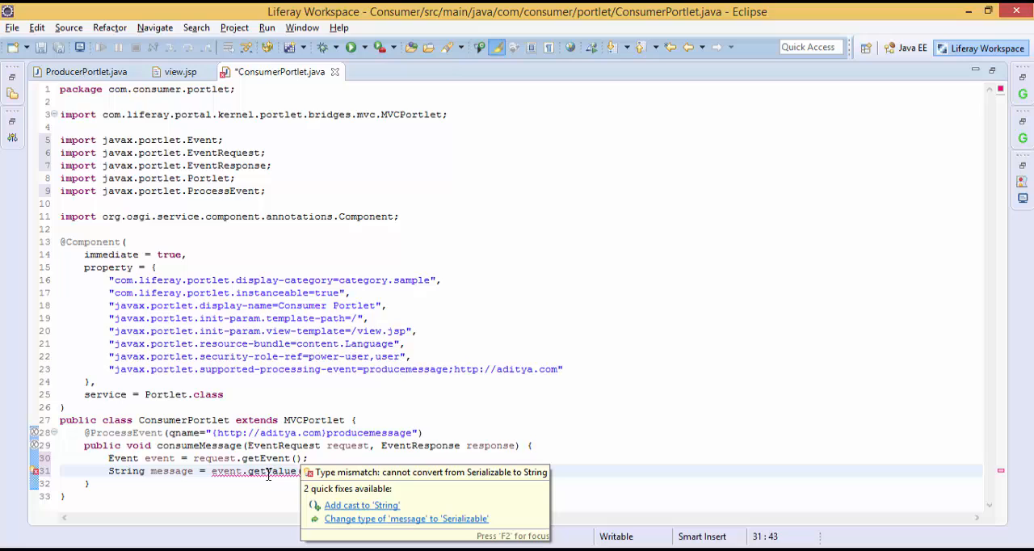
click(362, 505)
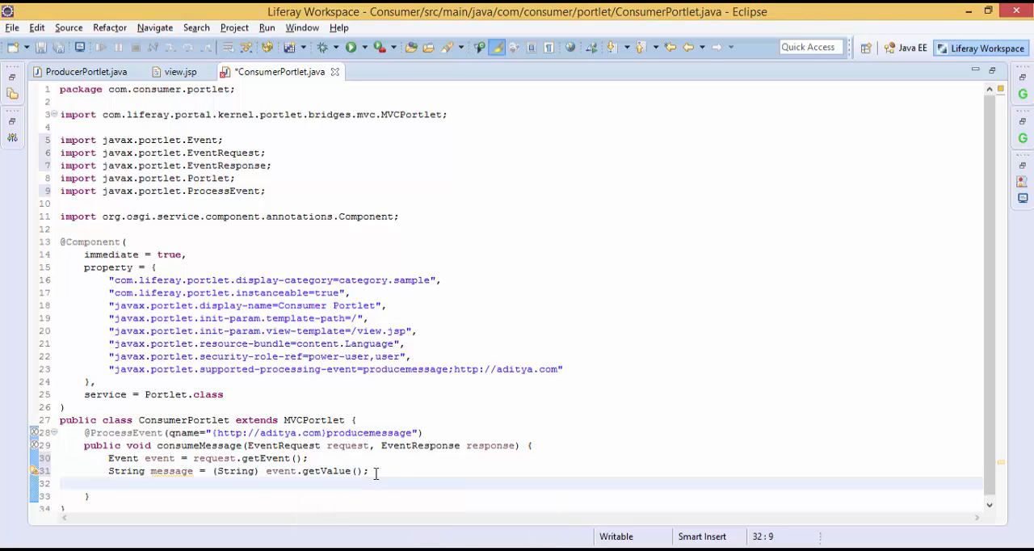
Store the value with request.setAttribute("message", message) and save ConsumerPortlet.java
text(re)
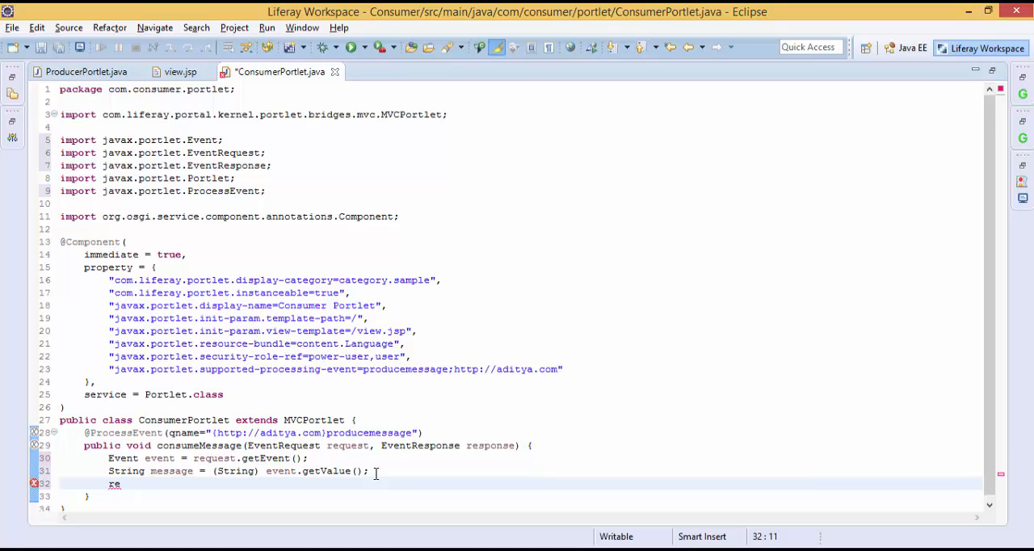
text(quest.setAttribute(")
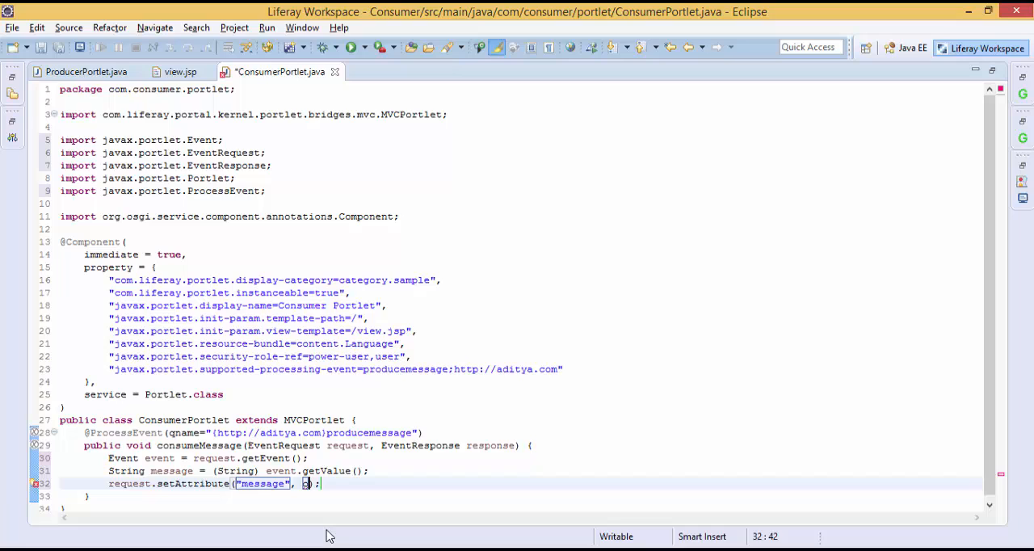
text(message)
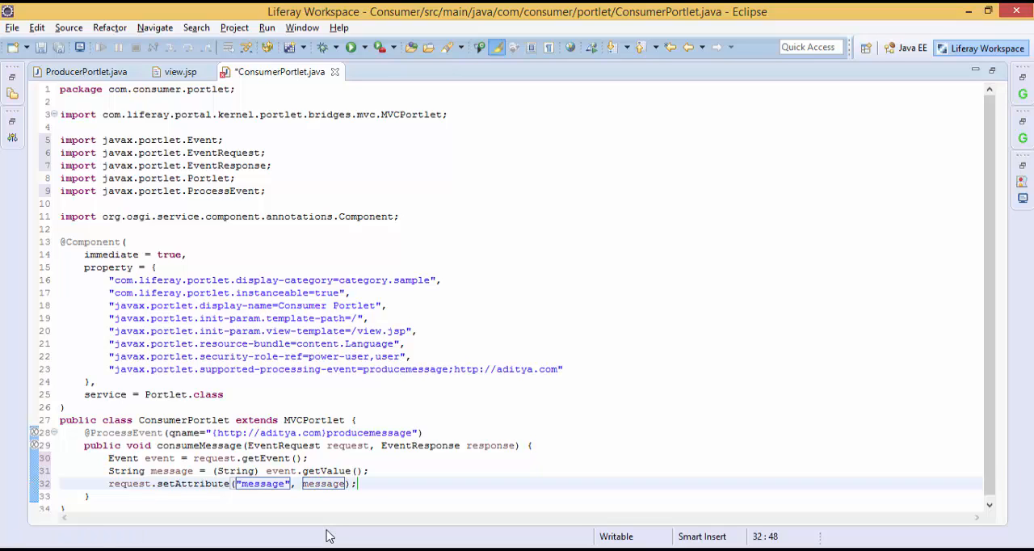
key(ctrl+s)
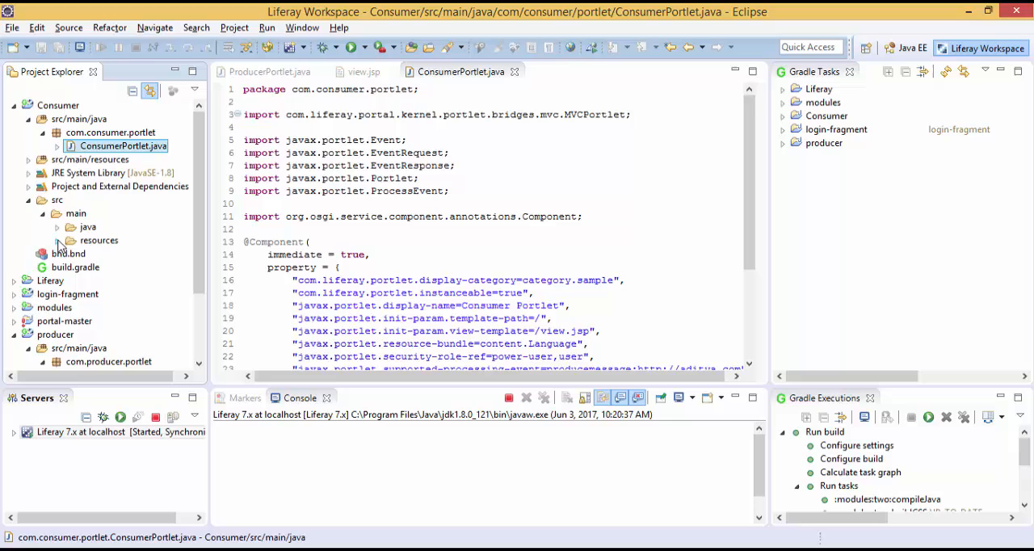
Replace the Consumer view.jsp default caption with an <h1>Consumer</h1> heading
click(70, 240)
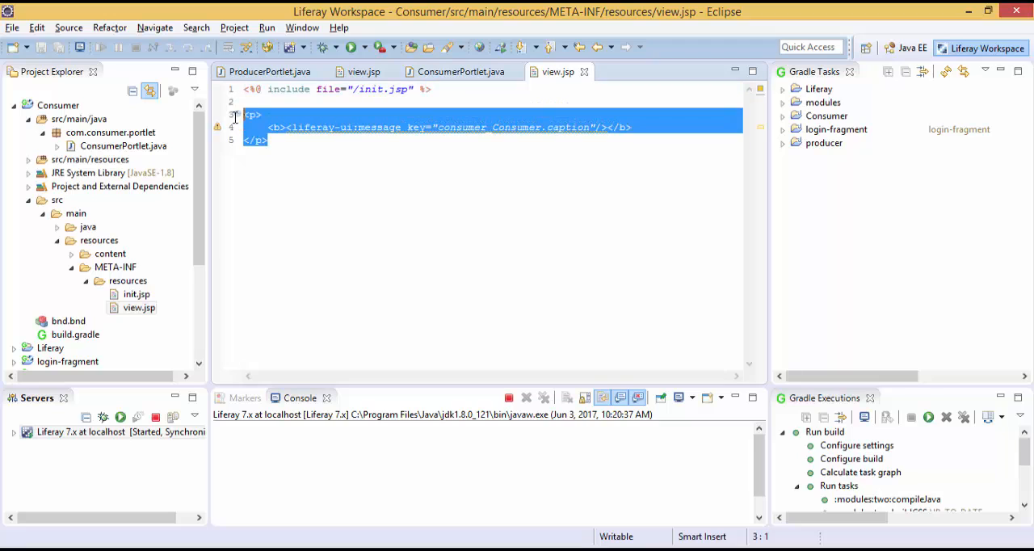
key(Delete)
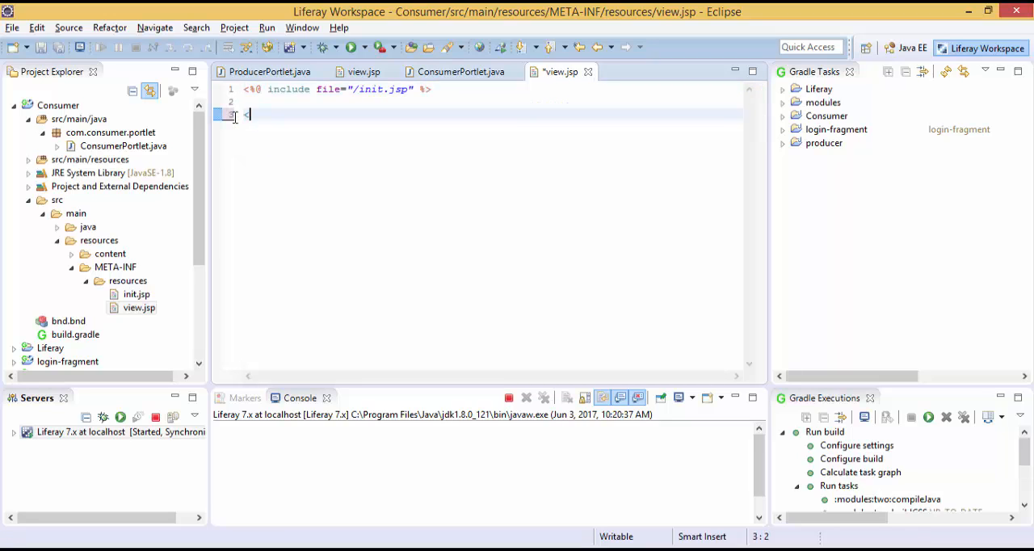
text(h1)
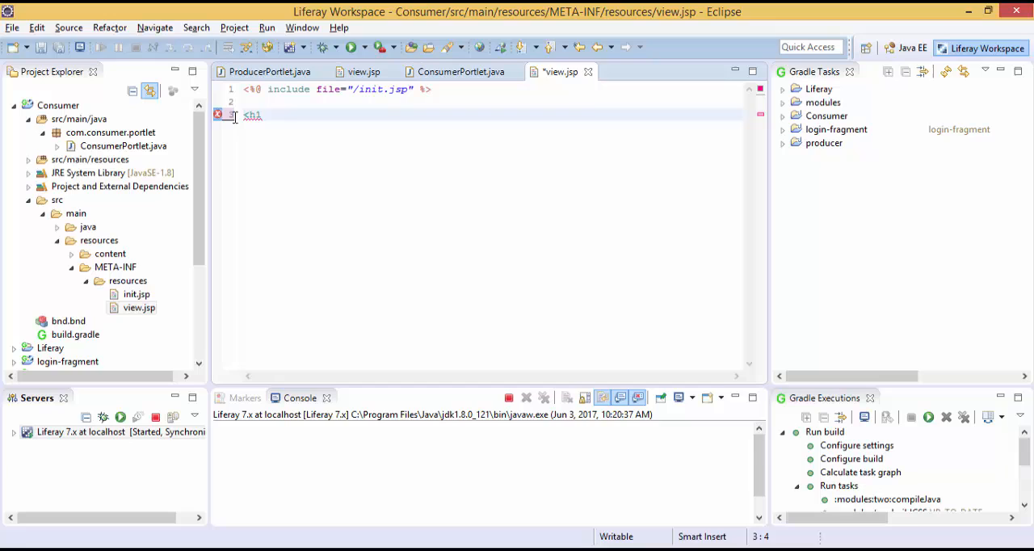
text(Consumer</h1>)
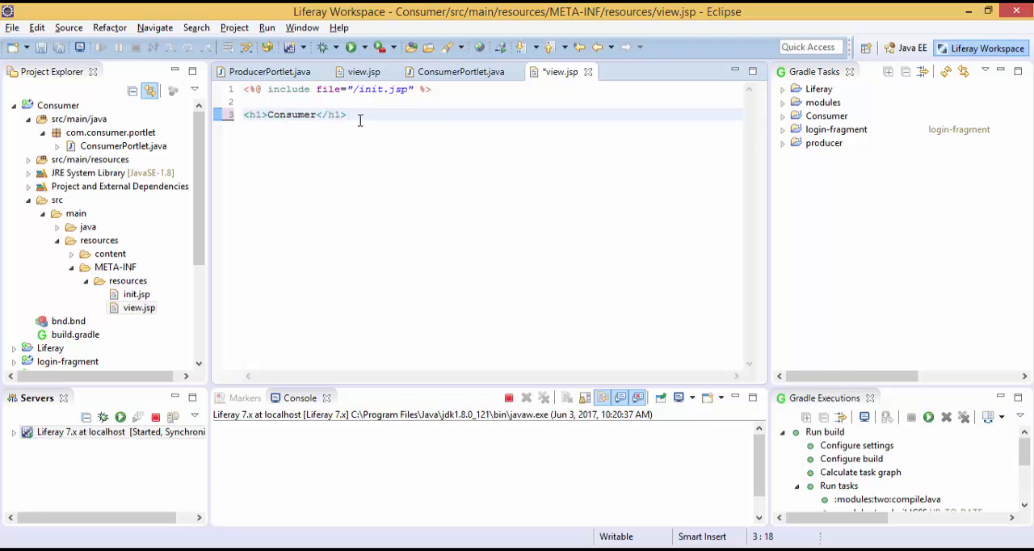
Add the line 'This value is received by Producer : ${message}' beneath the heading
text(This)
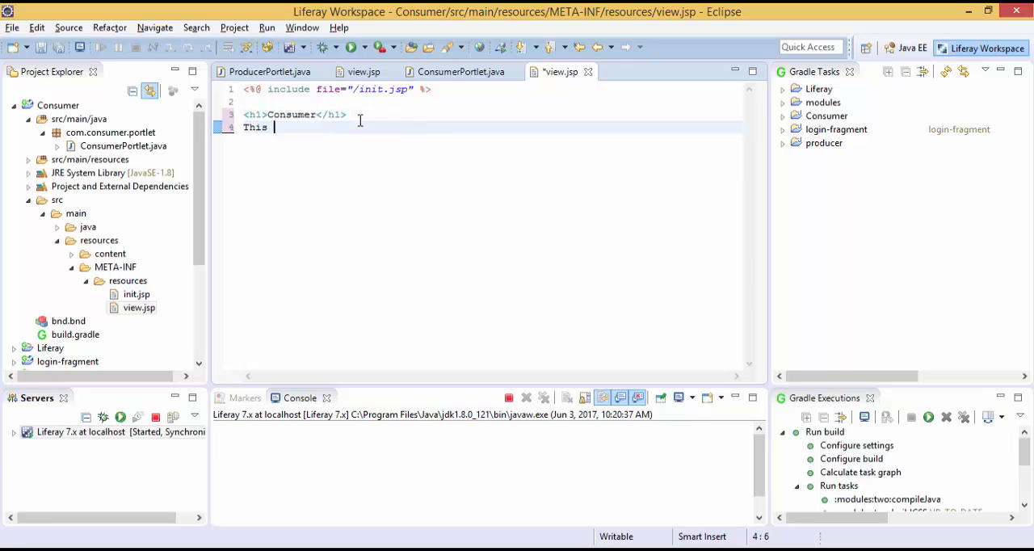
text(value)
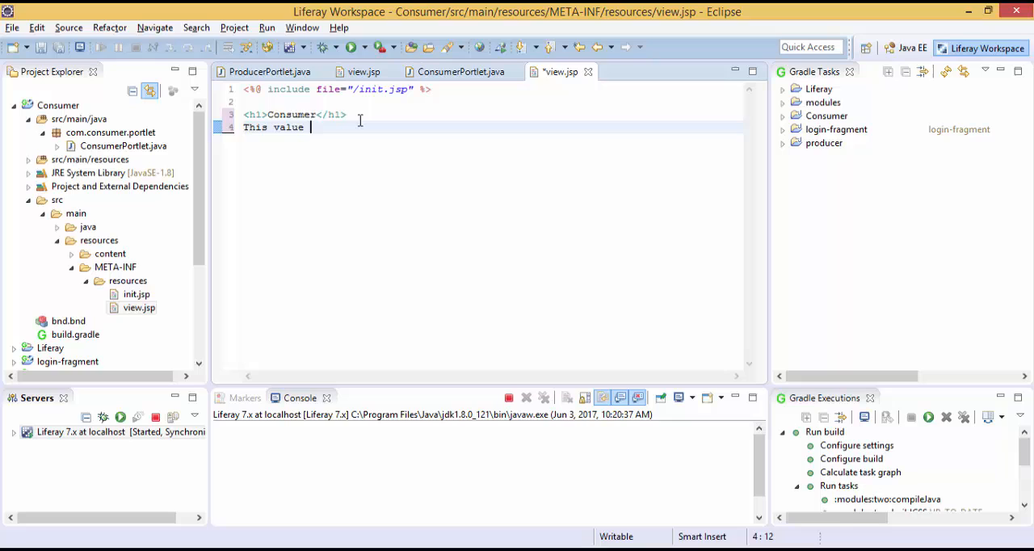
text(is rece)
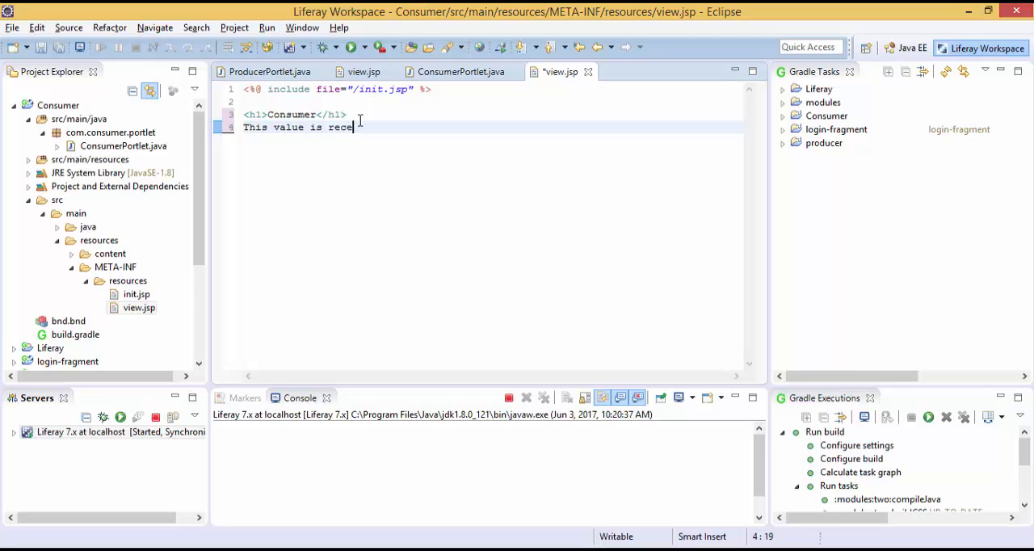
text(ve)
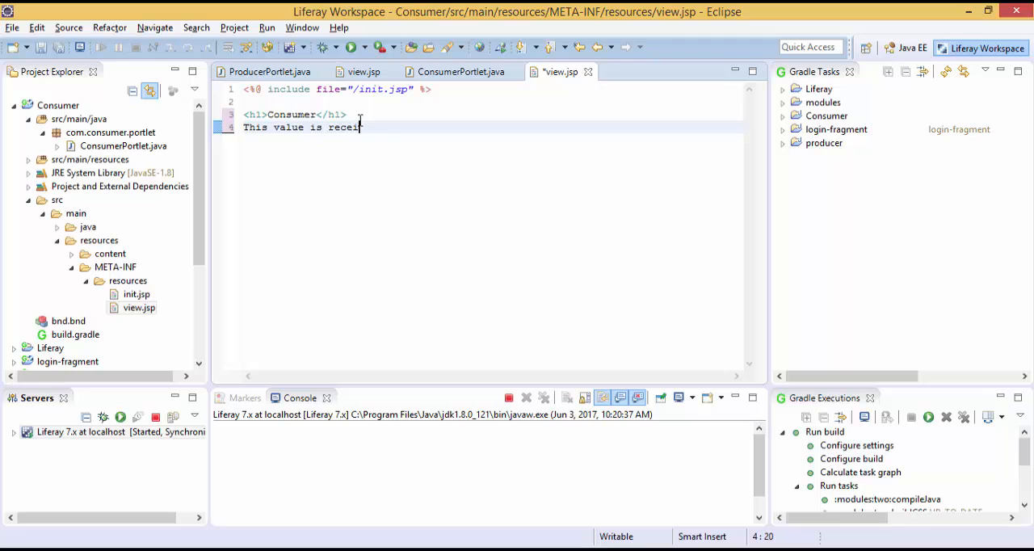
text(ved by)
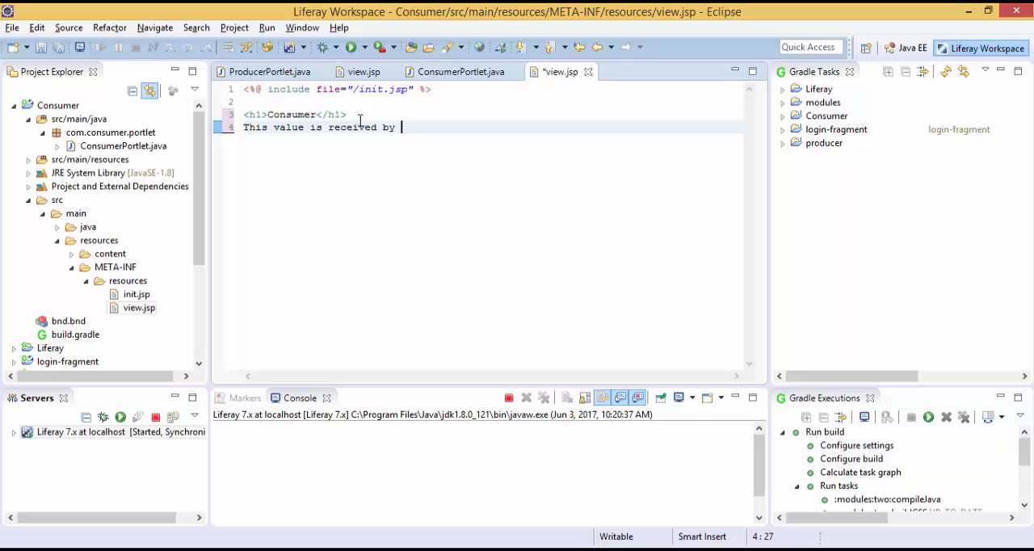
text(Producer : ${)
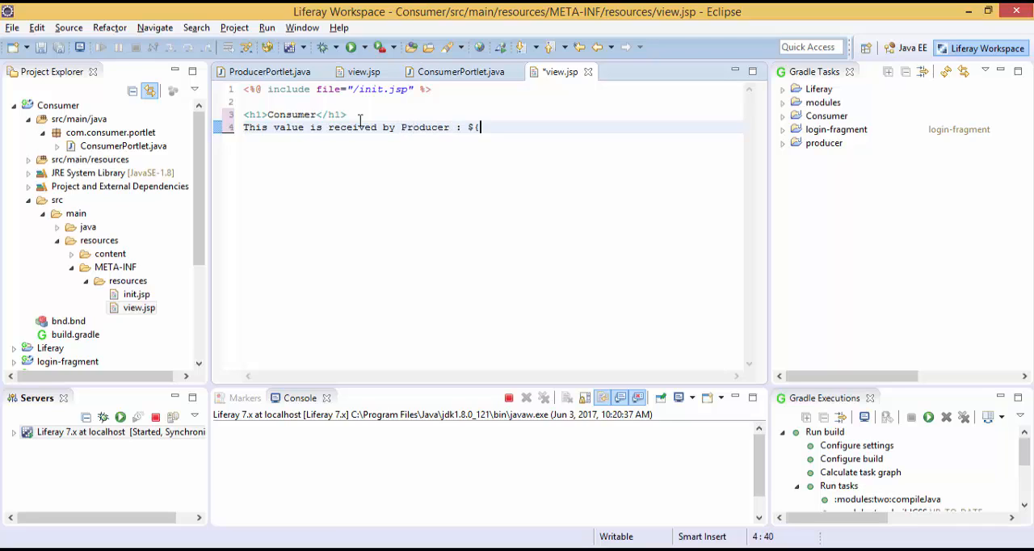
text(messa)
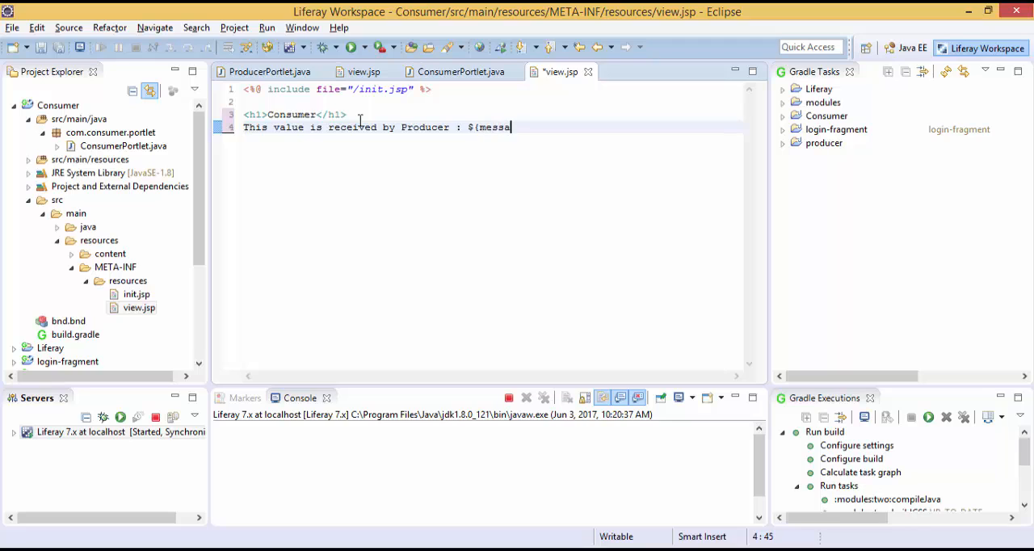
text(ge)
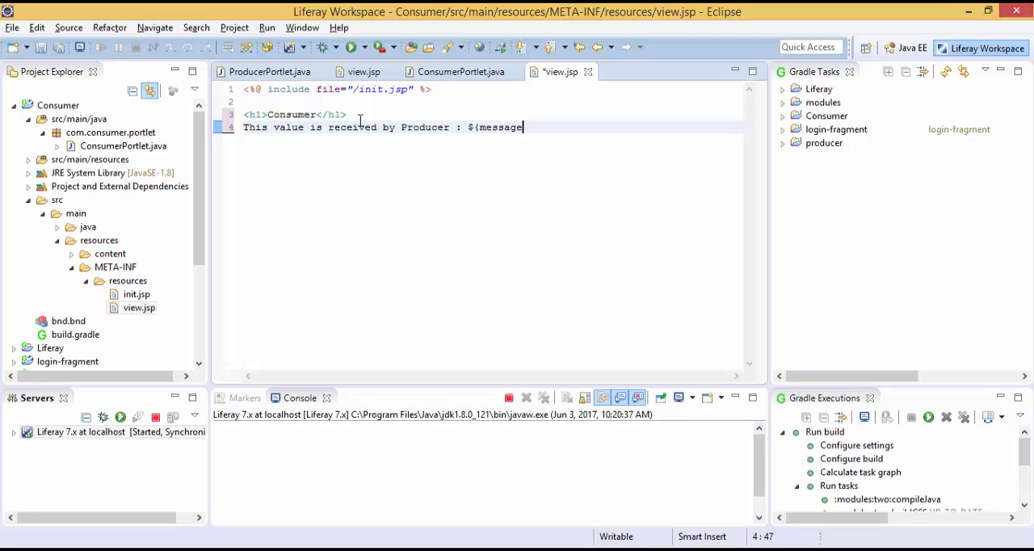
text(})
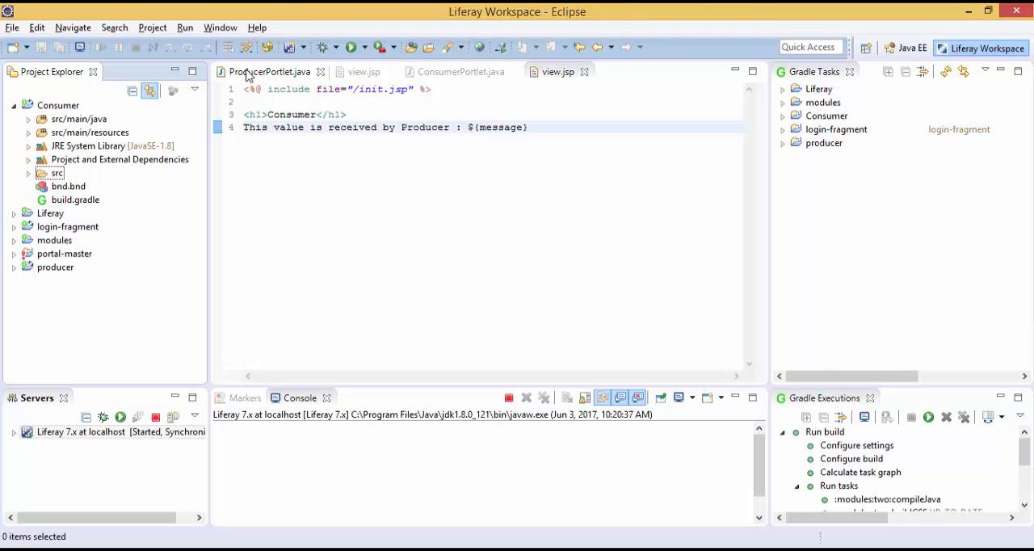
Change the display-category property to category.ipc in the producer and consumer portlet classes
click(269, 71)
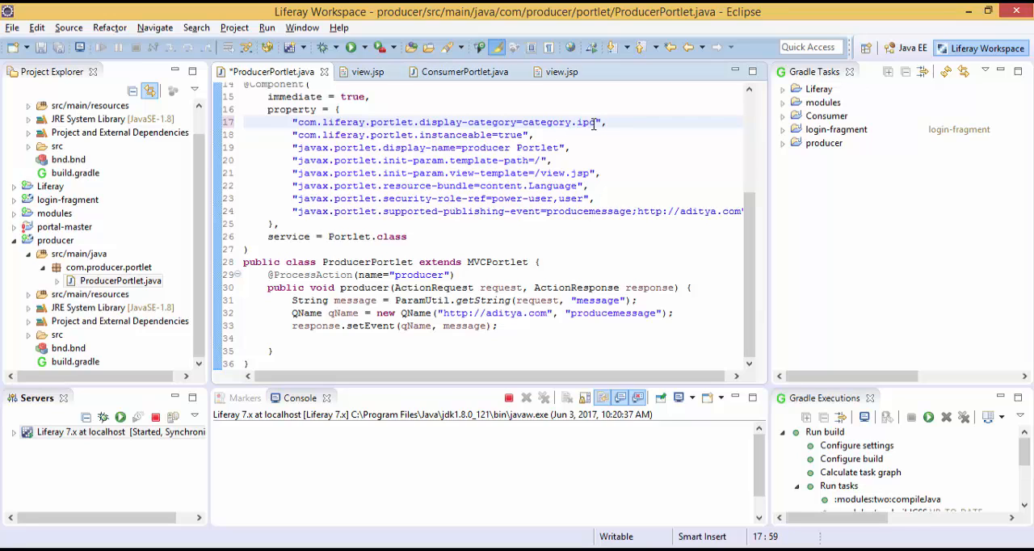
click(456, 72)
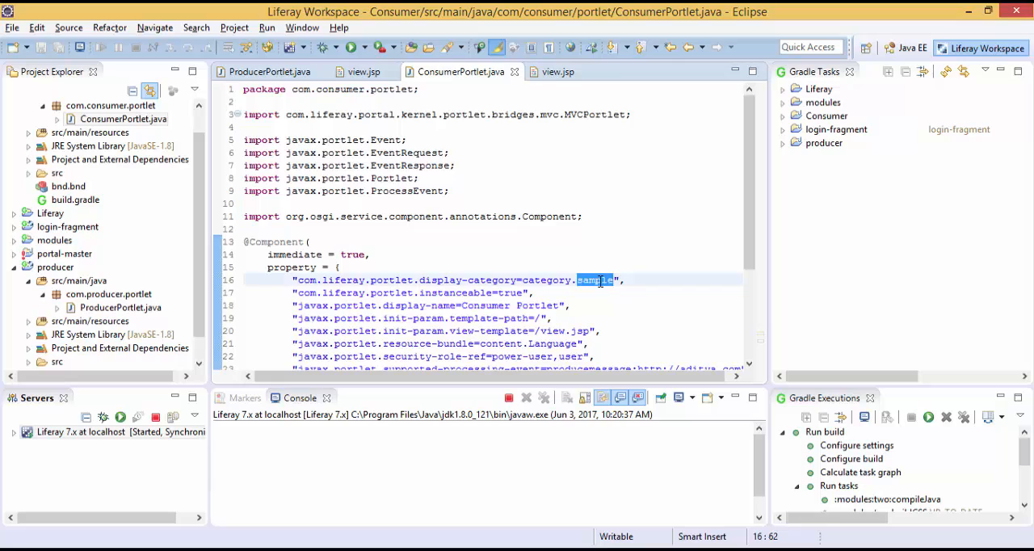
text(ipc)
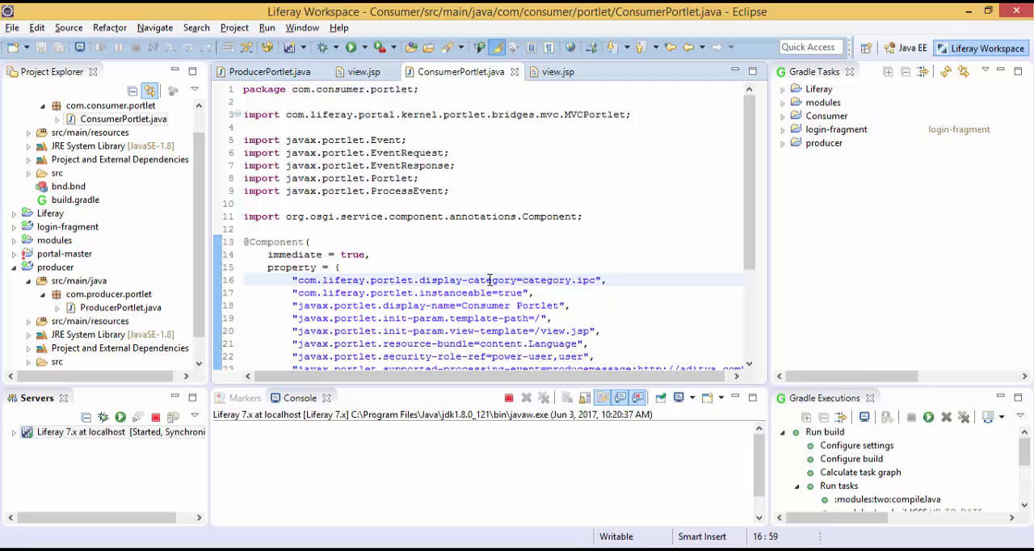
double_click(585, 281)
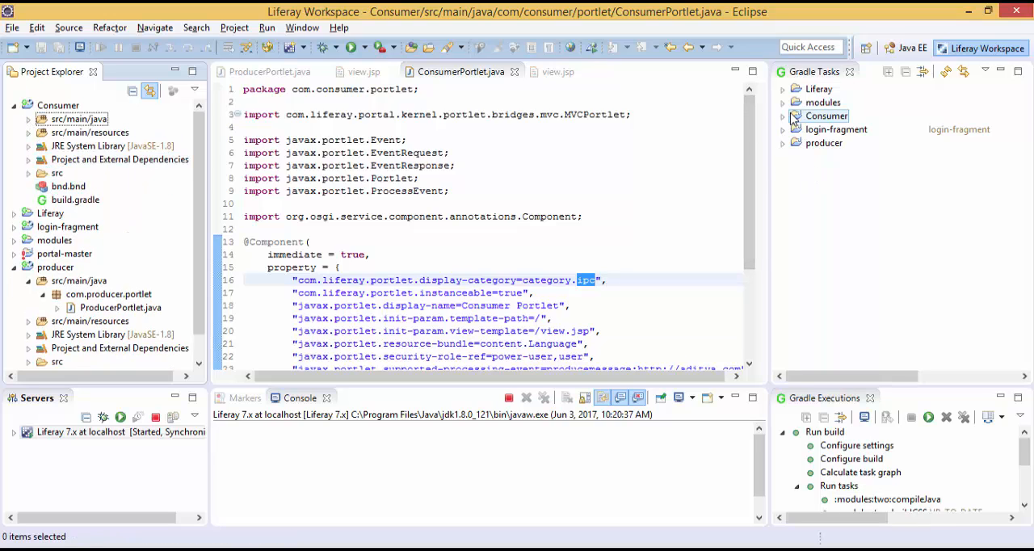
Run the producer's Gradle deploy task and confirm 'STARTED producer' in the Console
click(783, 143)
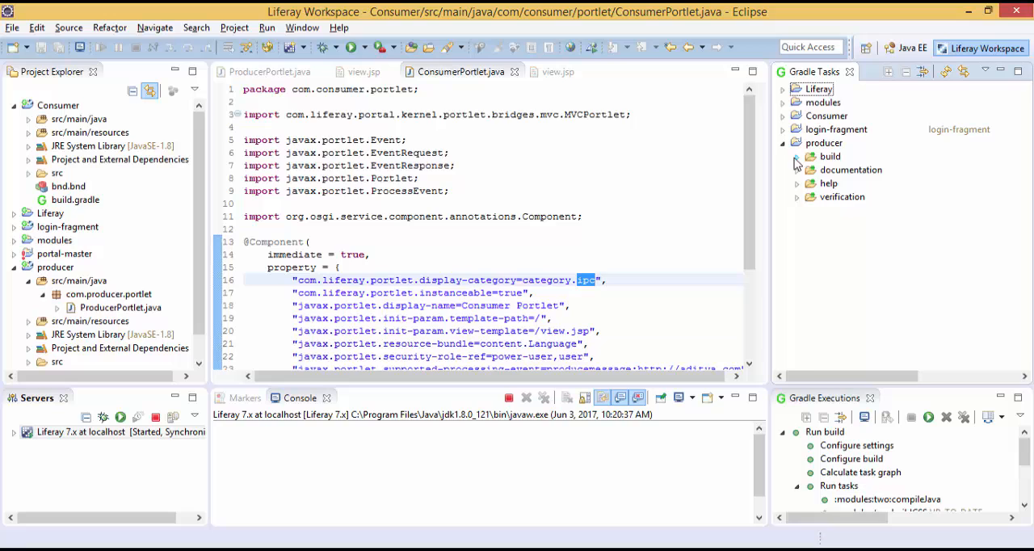
click(797, 156)
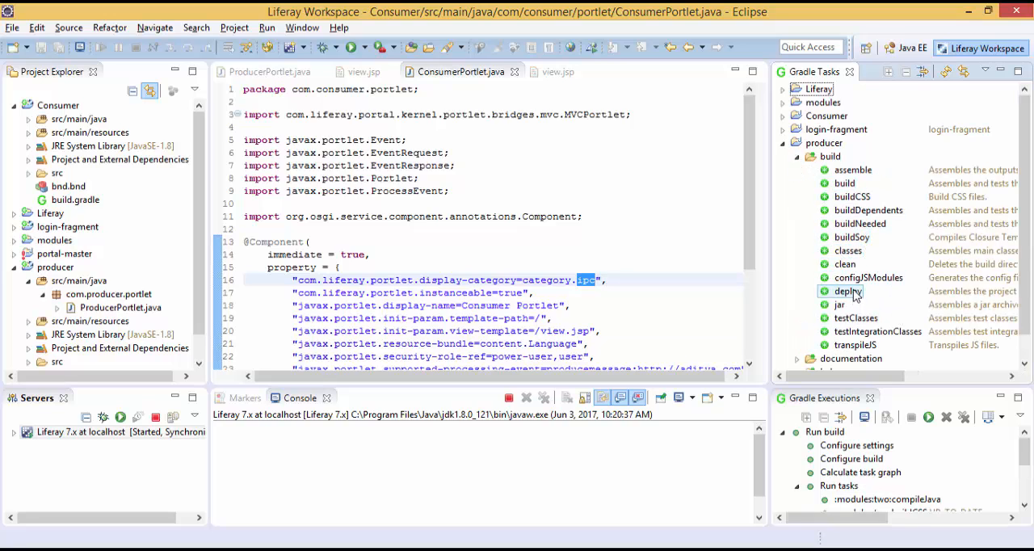
double_click(847, 291)
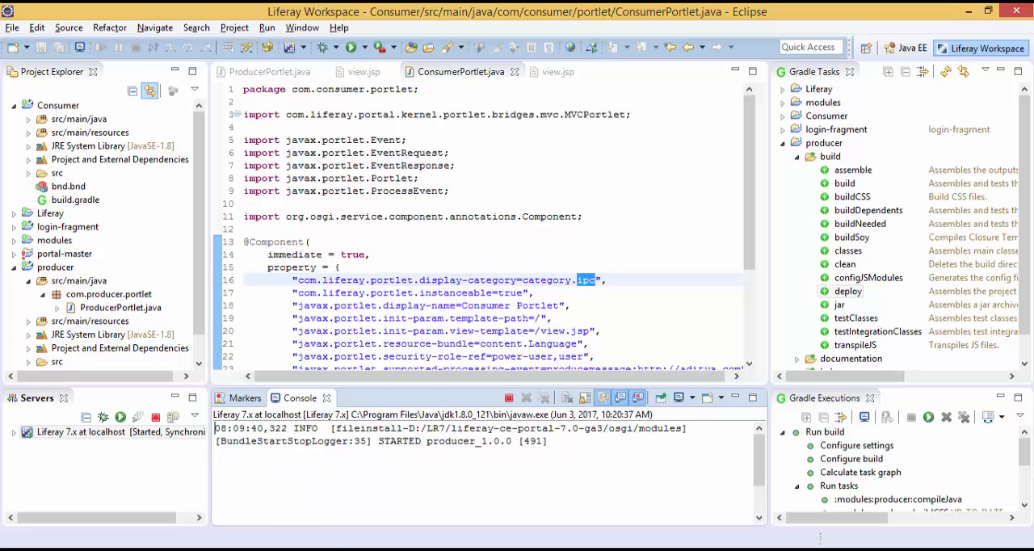
double_click(420, 441)
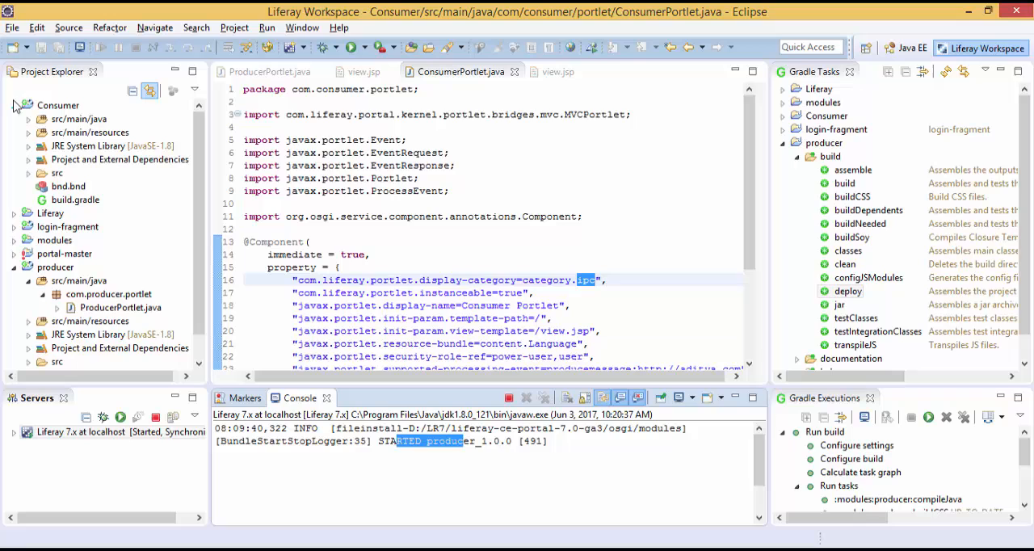
Run the Consumer project's Gradle deploy task to push it to the Liferay server
click(59, 105)
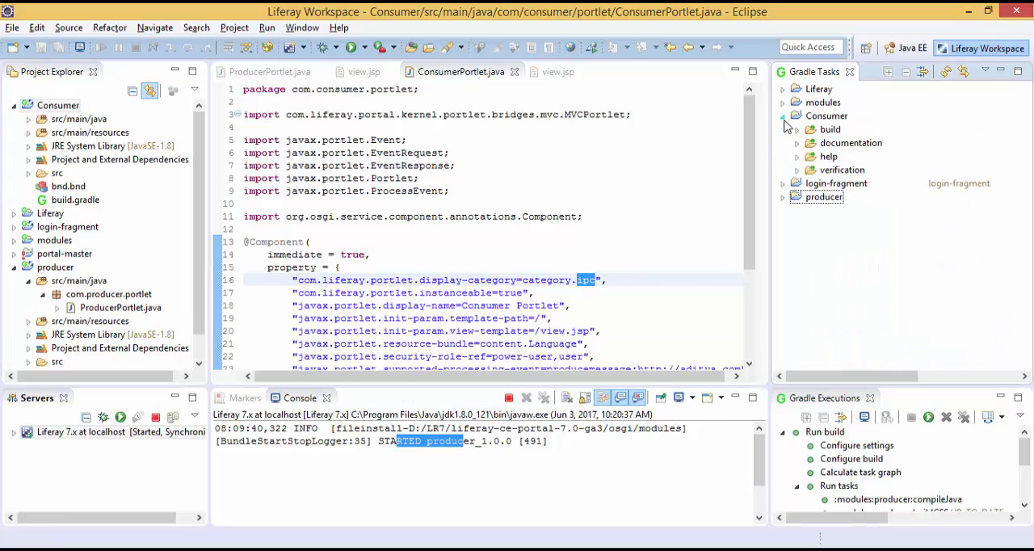
click(796, 129)
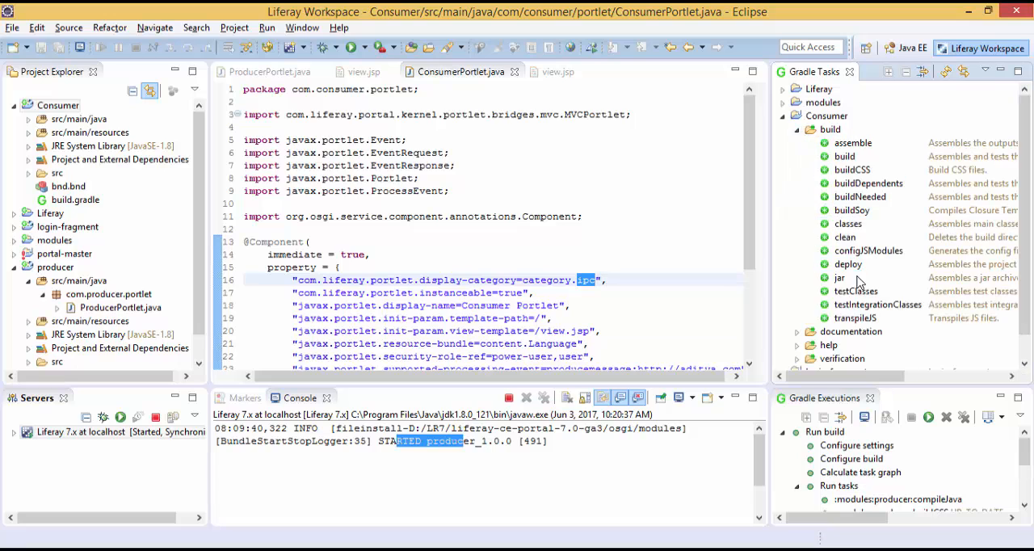
double_click(847, 264)
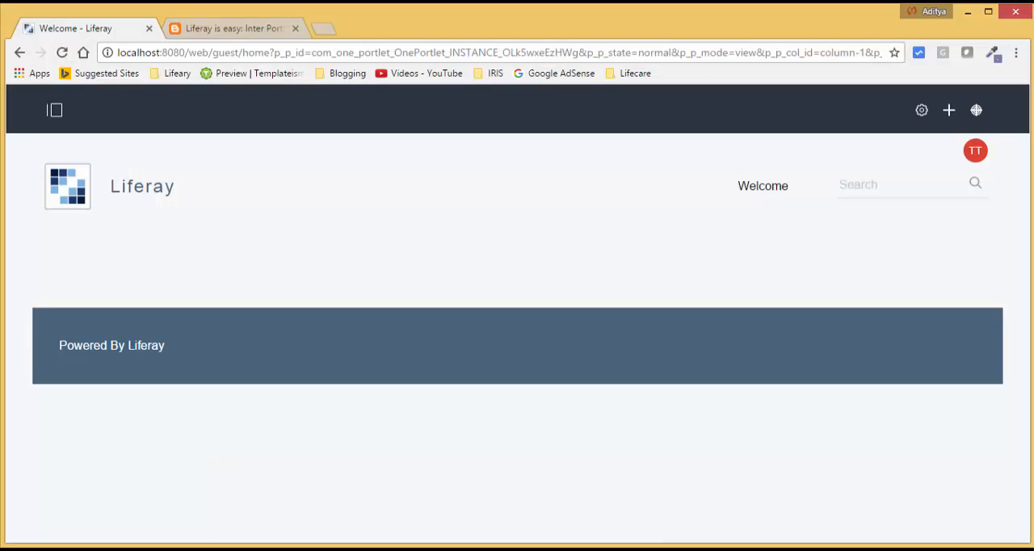
mouse_move(68, 185)
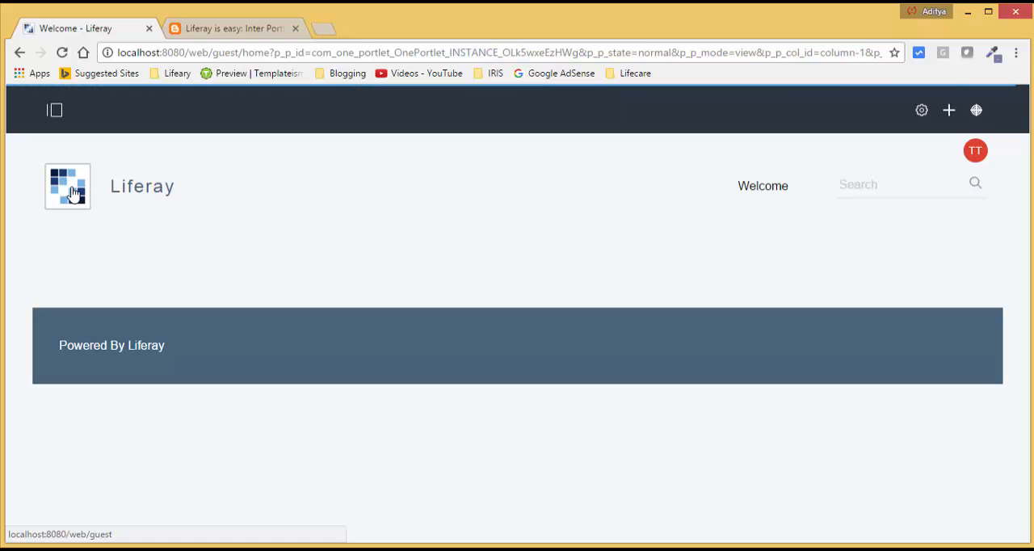
mouse_move(949, 110)
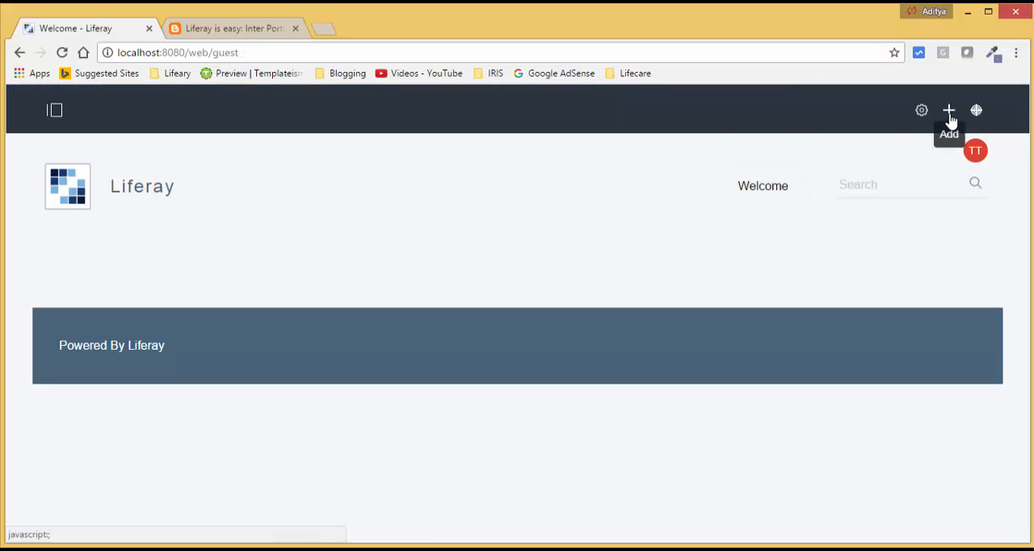
From the Add panel's Applications > category.ipc group, add the Consumer and producer portlets to the page
click(949, 110)
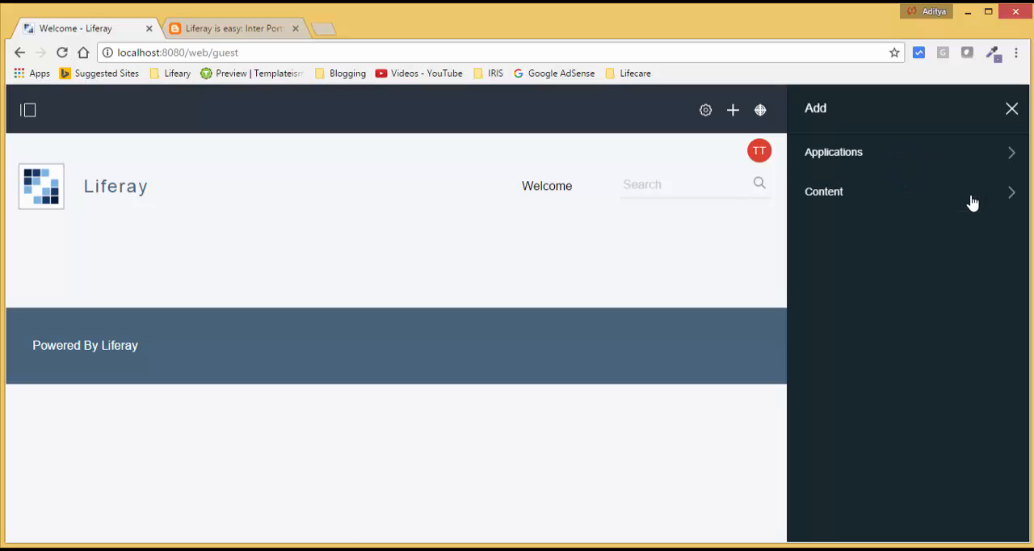
click(824, 191)
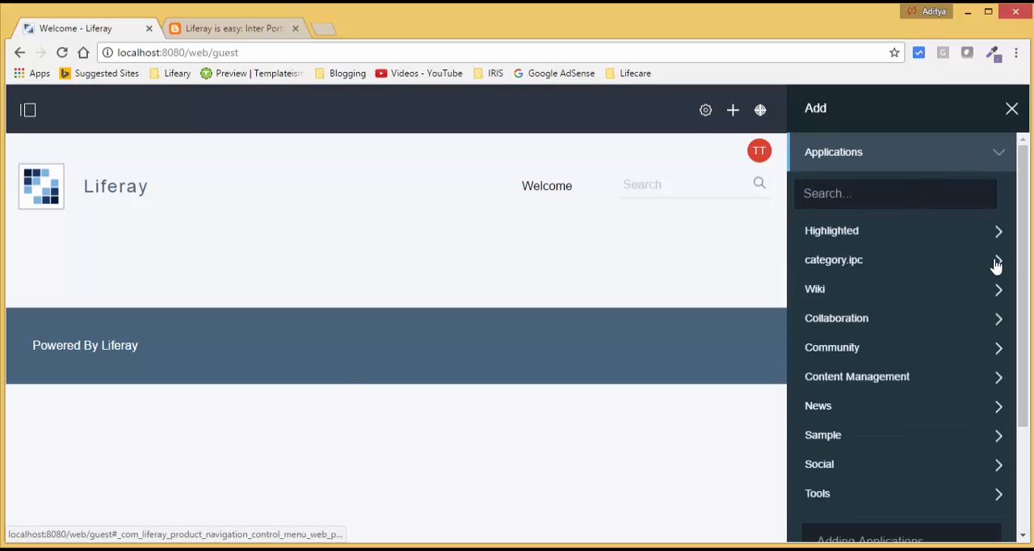
click(834, 259)
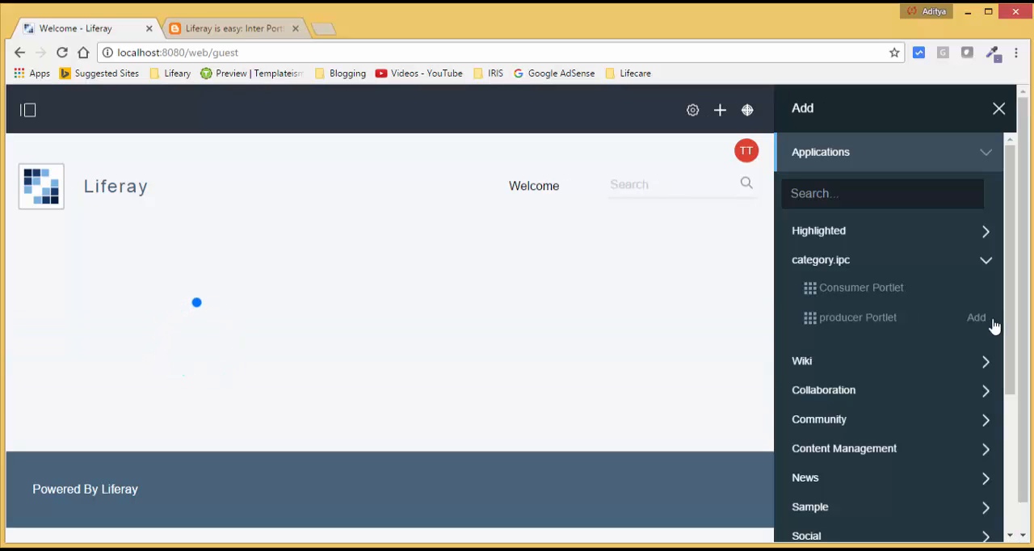
click(976, 316)
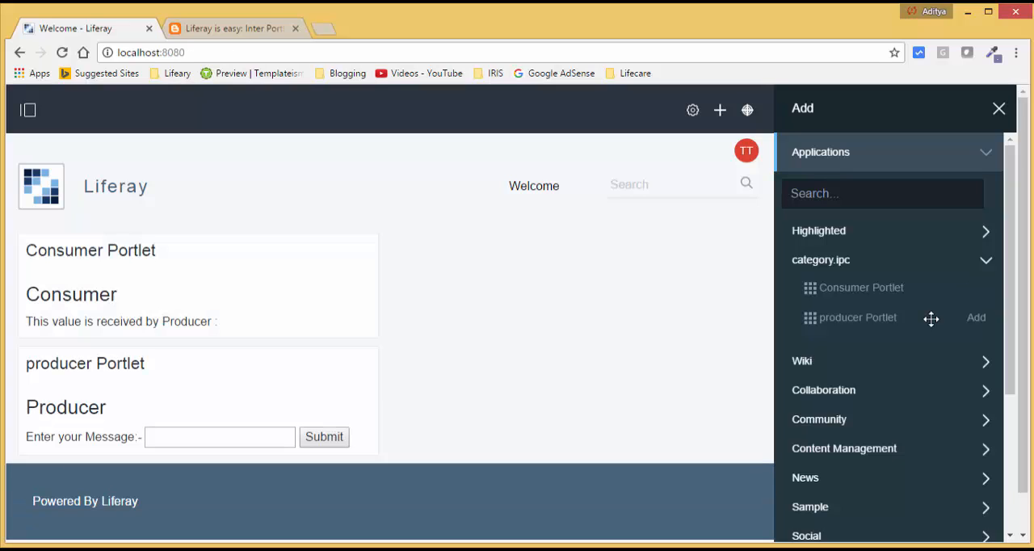
mouse_move(997, 111)
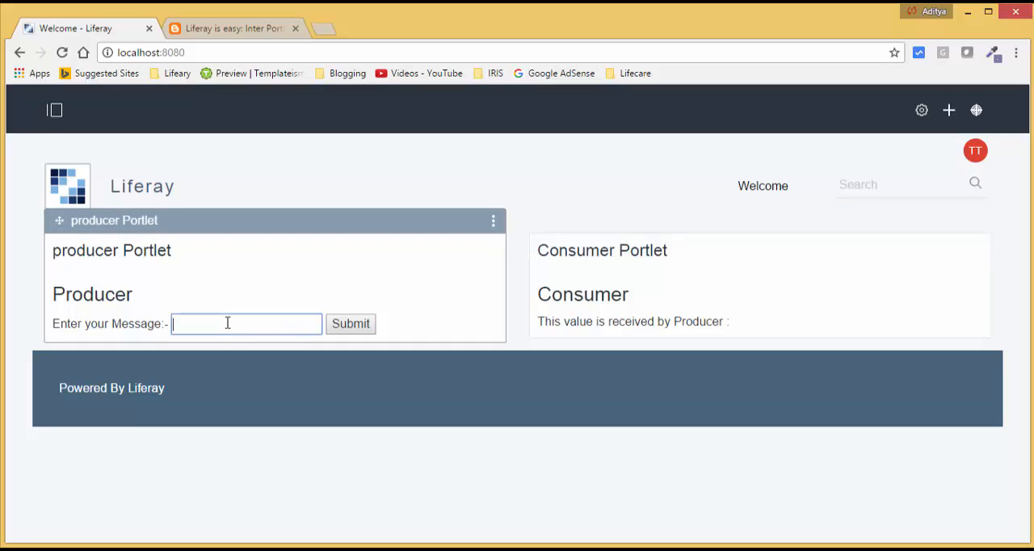
Submit 'Liferay is Easy' from the producer portlet and see it shown in the consumer portlet
text(Liferay is Easy)
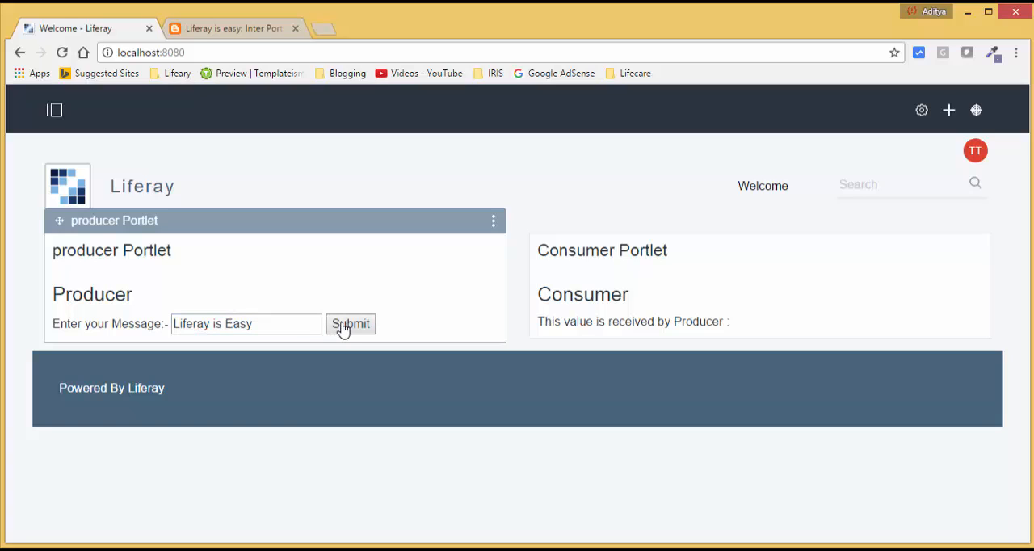
click(350, 323)
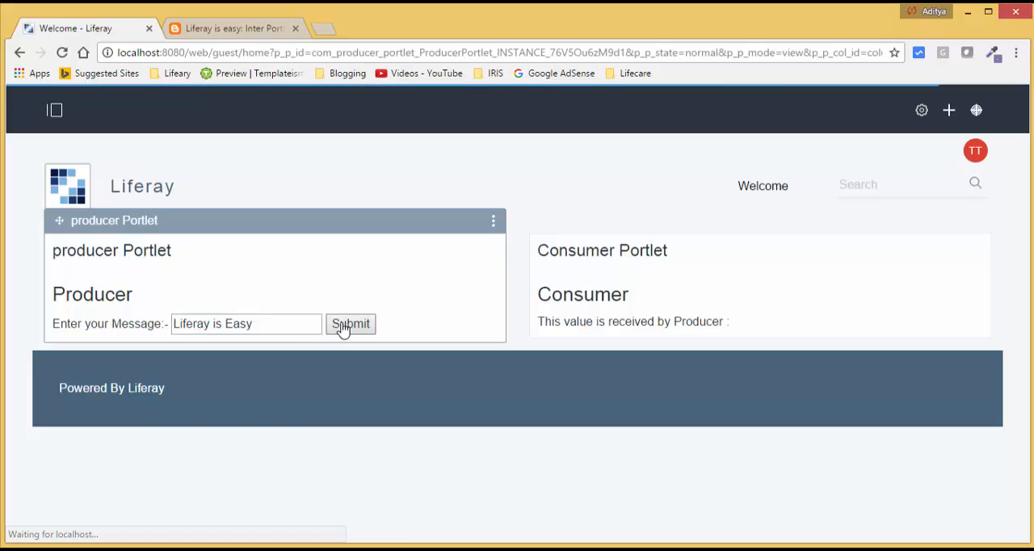
click(350, 324)
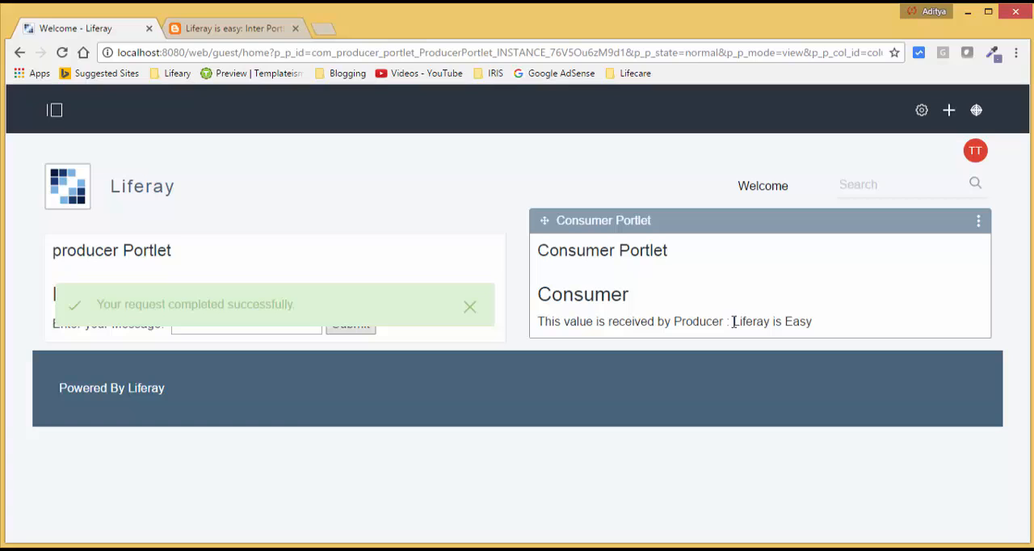
double_click(772, 321)
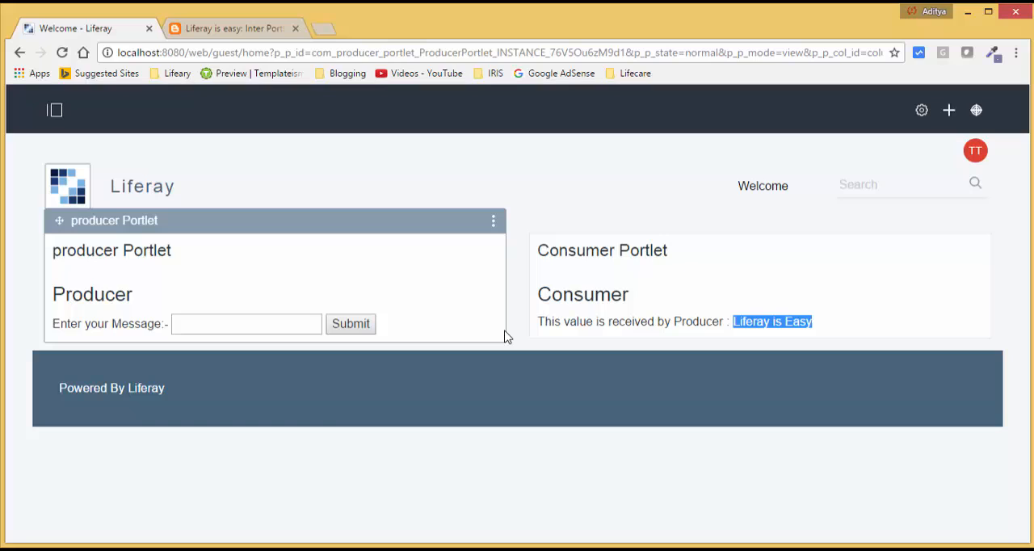
Submit a second message 'Aditya' from the producer and see it appear in the consumer
click(246, 324)
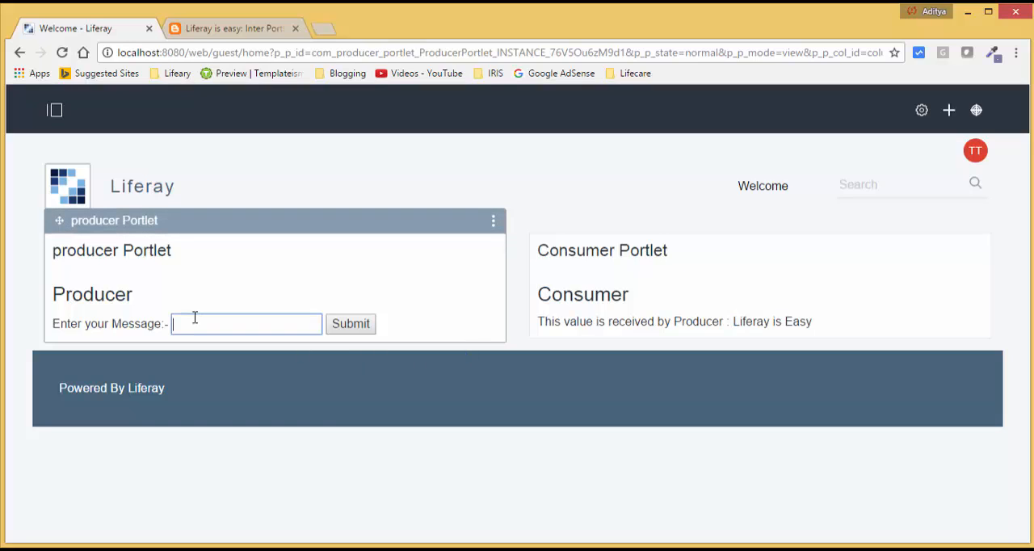
text(Aditya)
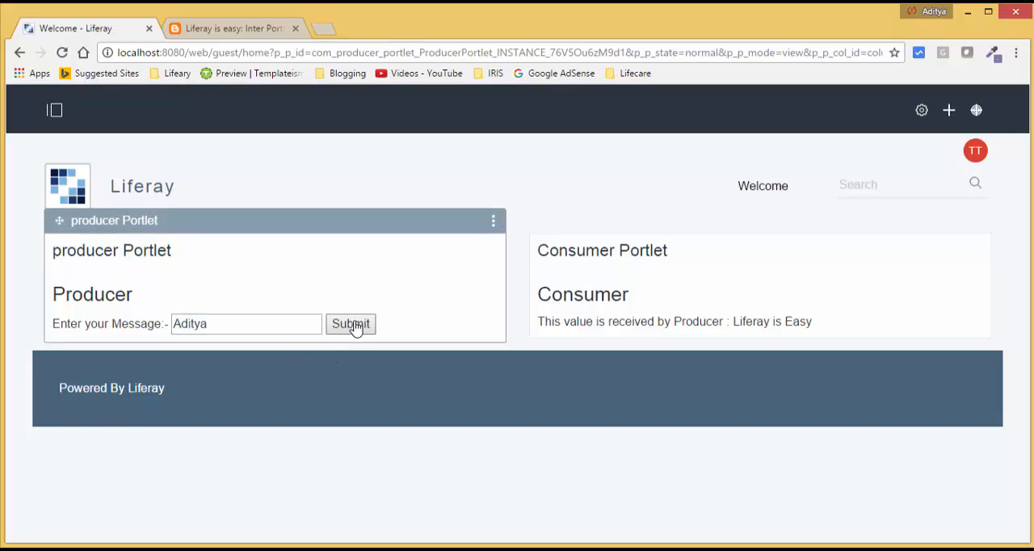
click(349, 324)
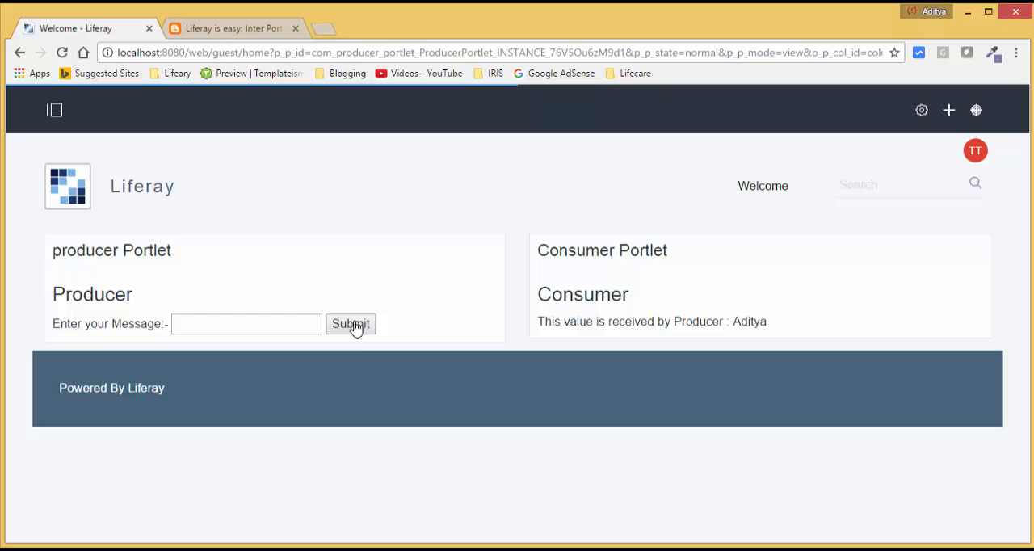
click(349, 324)
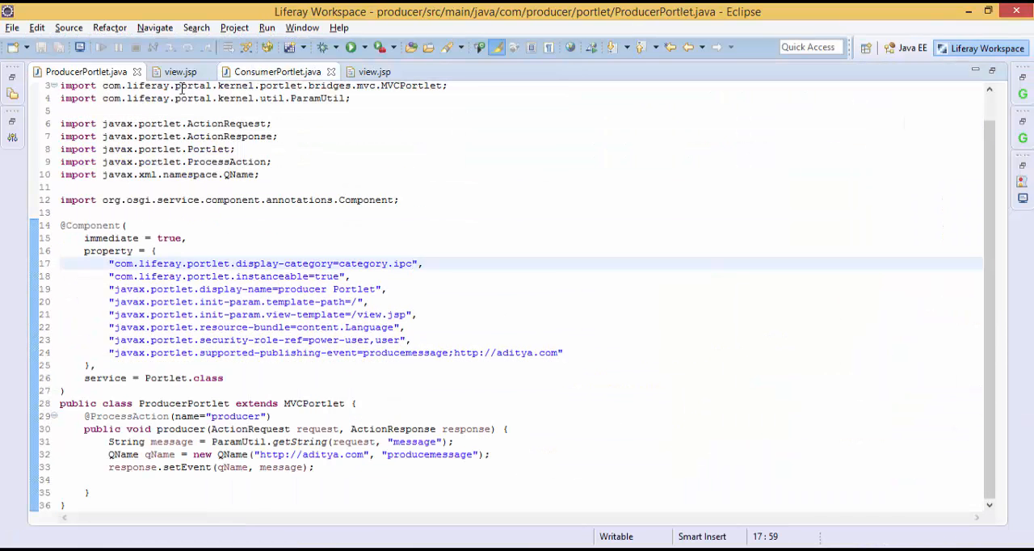
Review producer view.jsp and ProducerPortlet.java's publishing-event property, QName line and setEvent call
click(180, 71)
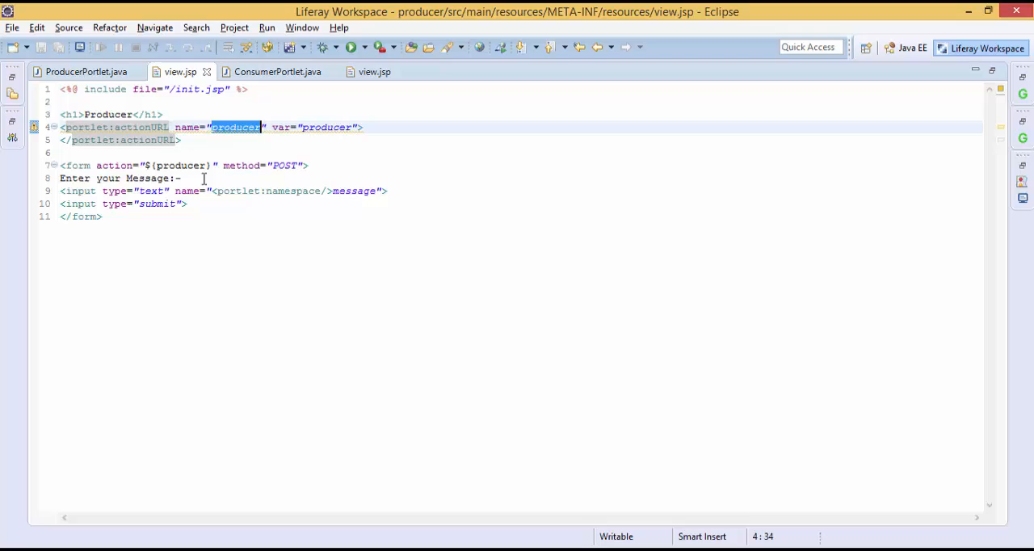
click(85, 71)
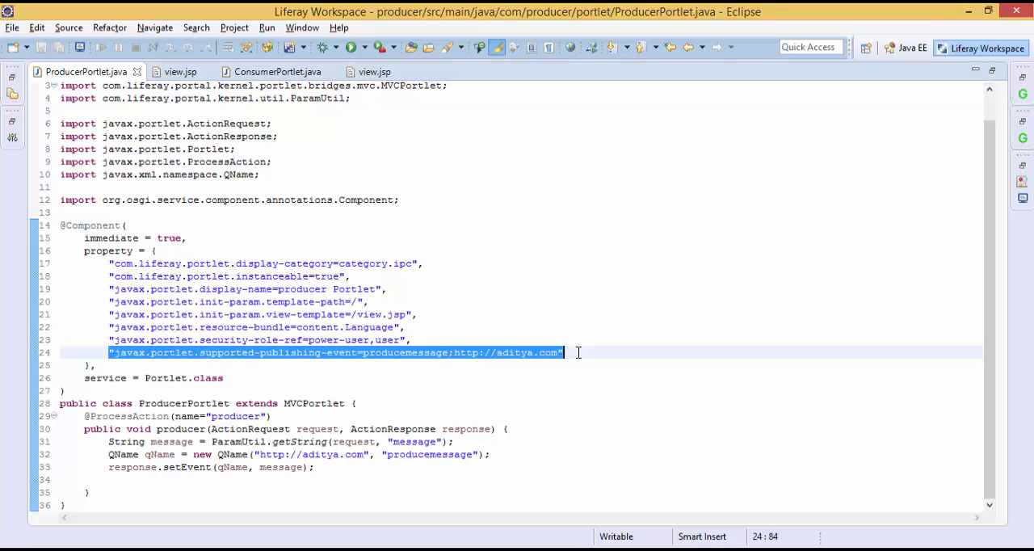
double_click(408, 352)
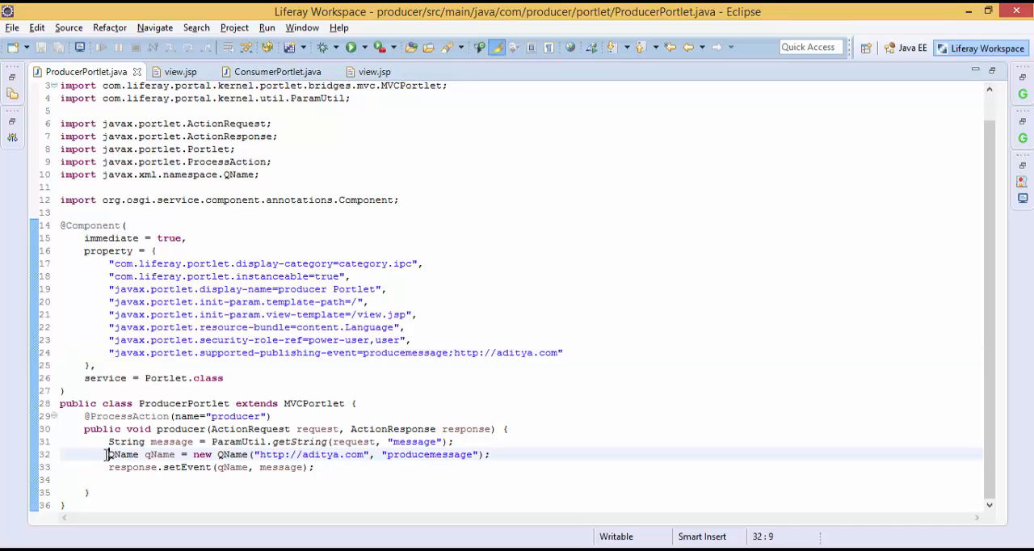
drag(109, 454, 488, 454)
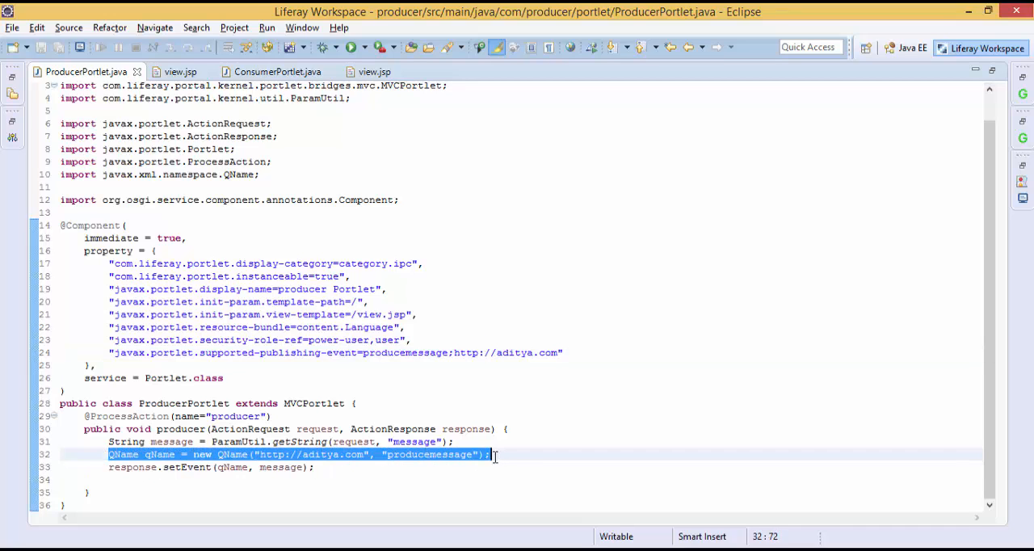
click(315, 467)
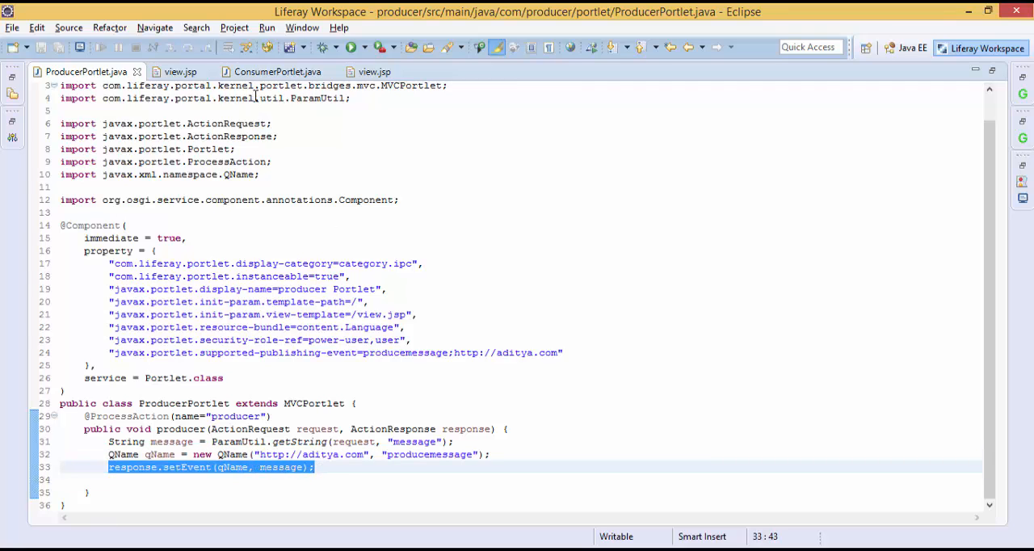
click(277, 71)
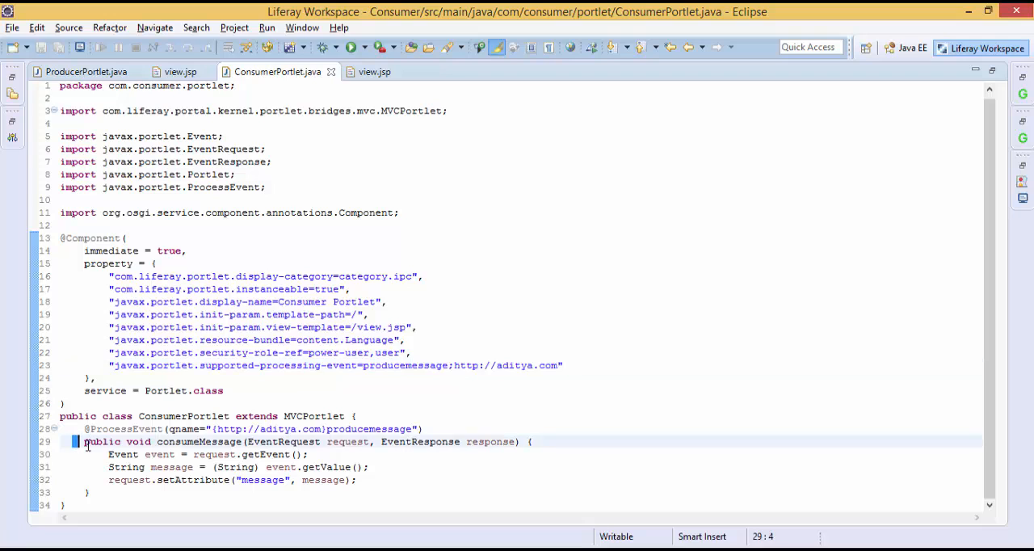
drag(85, 441, 89, 492)
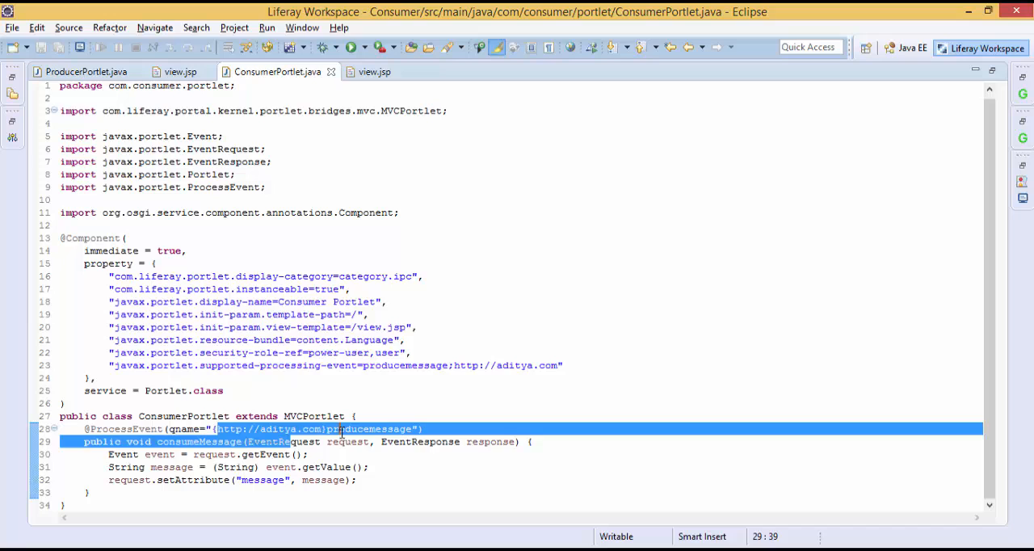
double_click(159, 454)
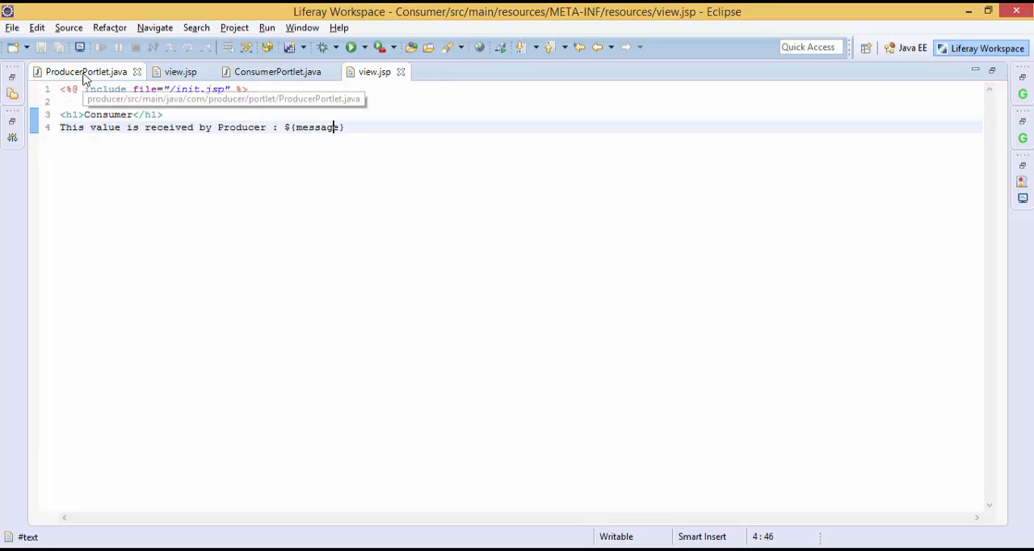
click(86, 72)
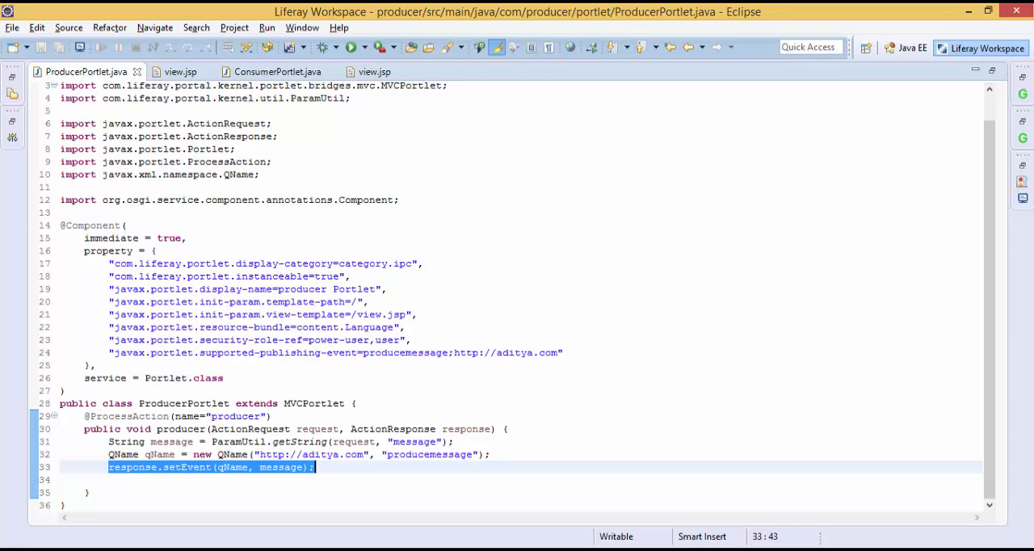